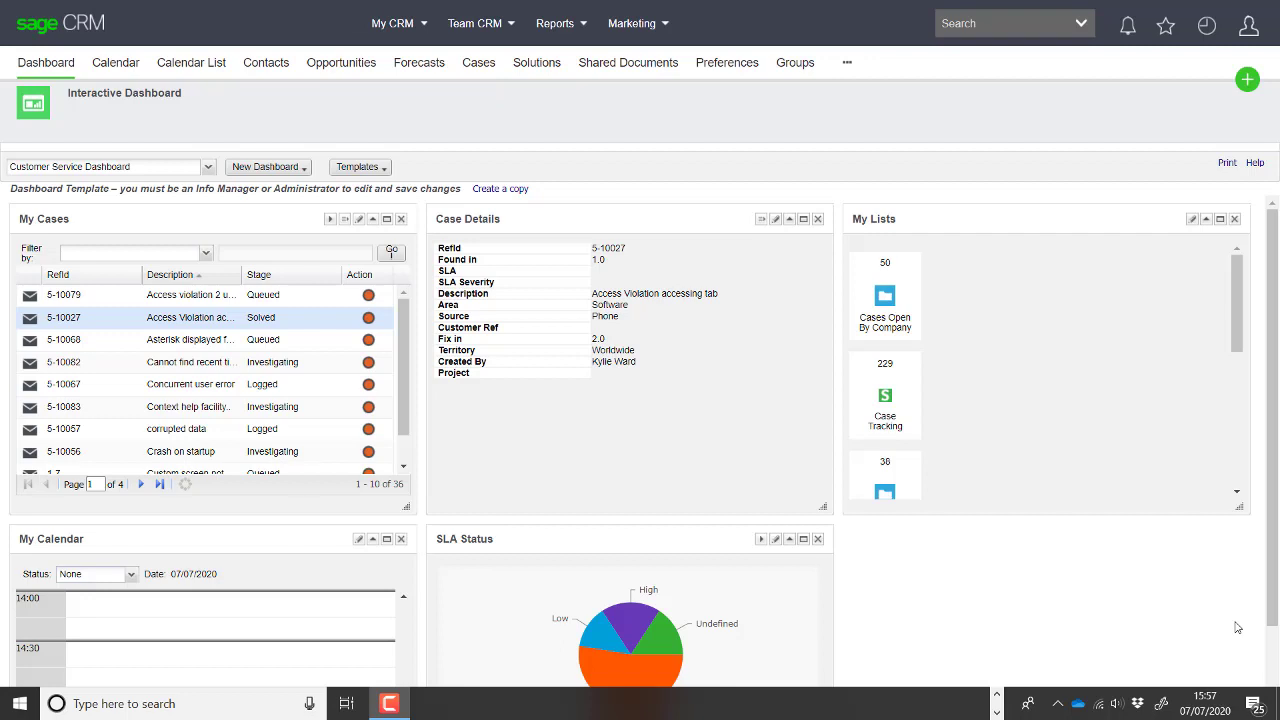
pyautogui.moveTo(972, 303)
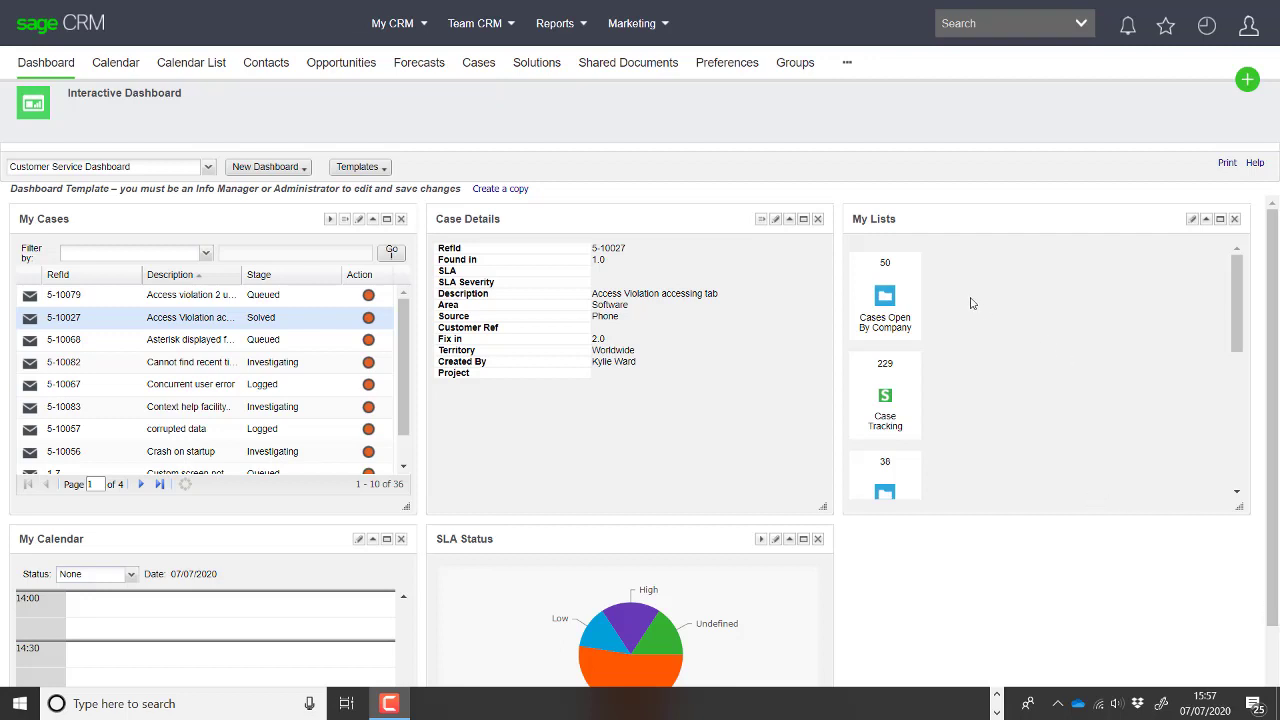
pyautogui.moveTo(1033, 89)
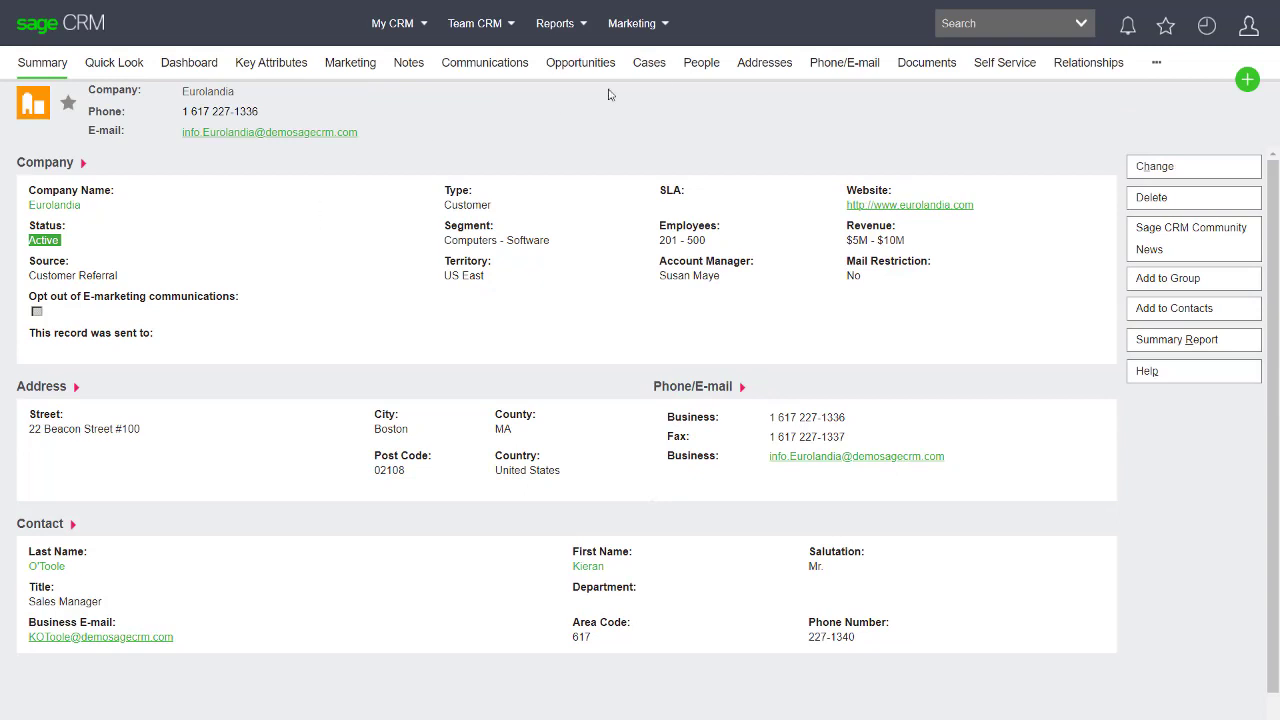
pyautogui.click(1247, 79)
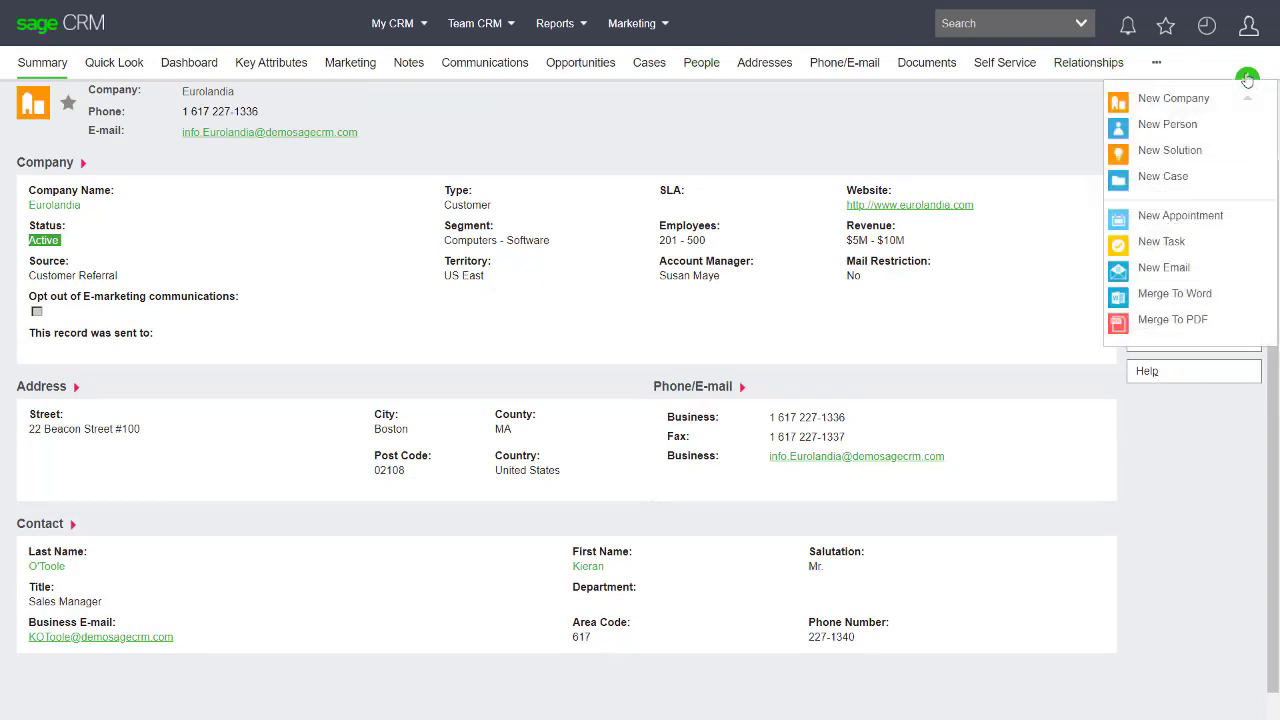
pyautogui.moveTo(1158, 192)
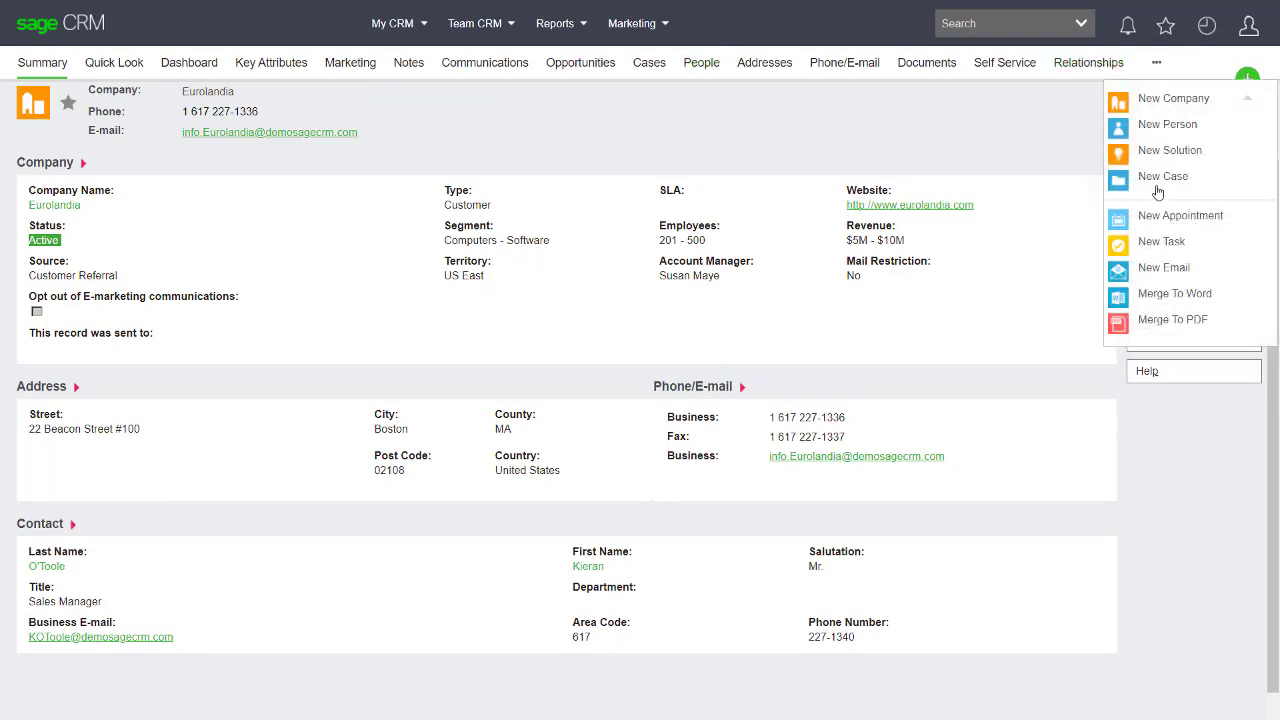
pyautogui.click(1163, 176)
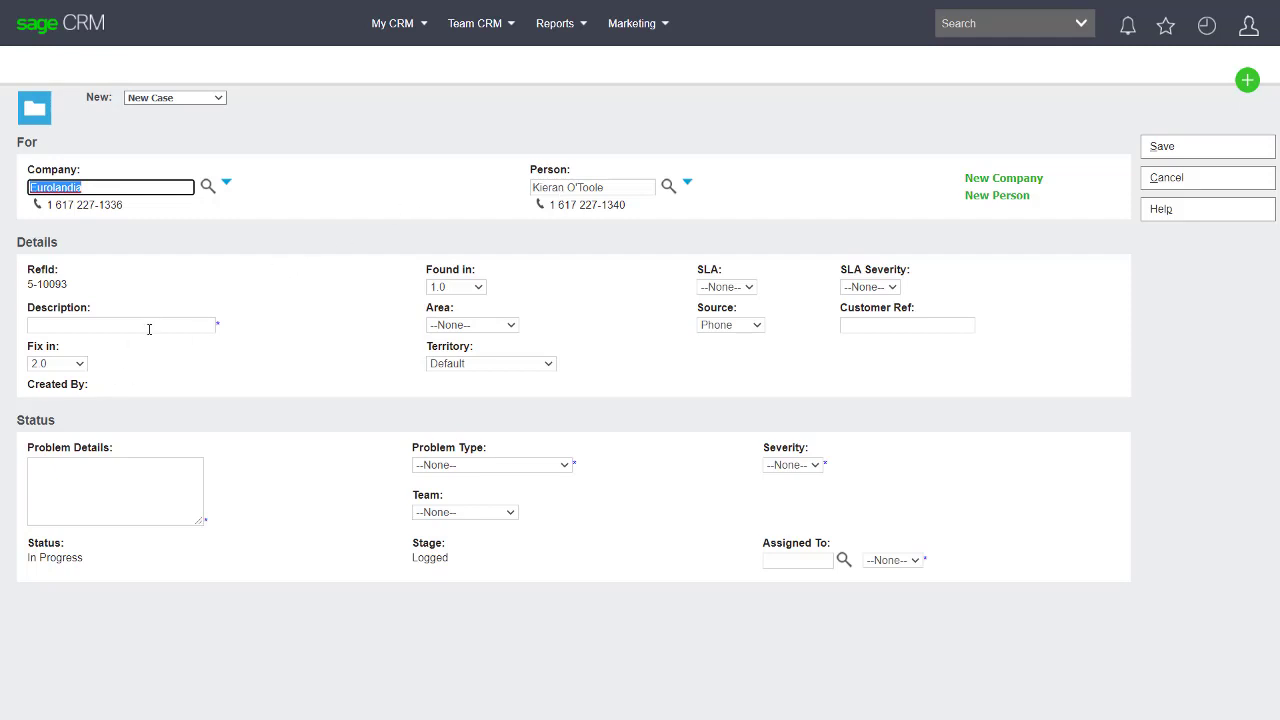
# Set the description to Password Security in Self Service and type the password problem details
pyautogui.click(121, 325)
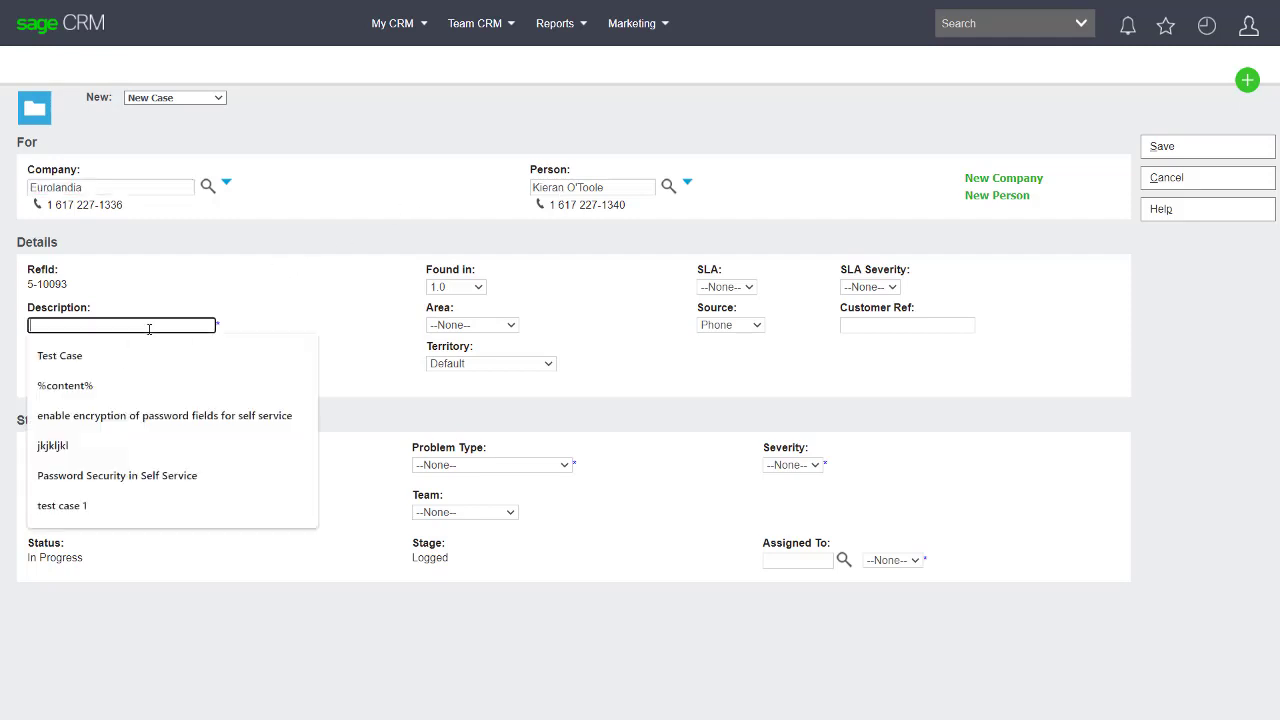
pyautogui.click(60, 355)
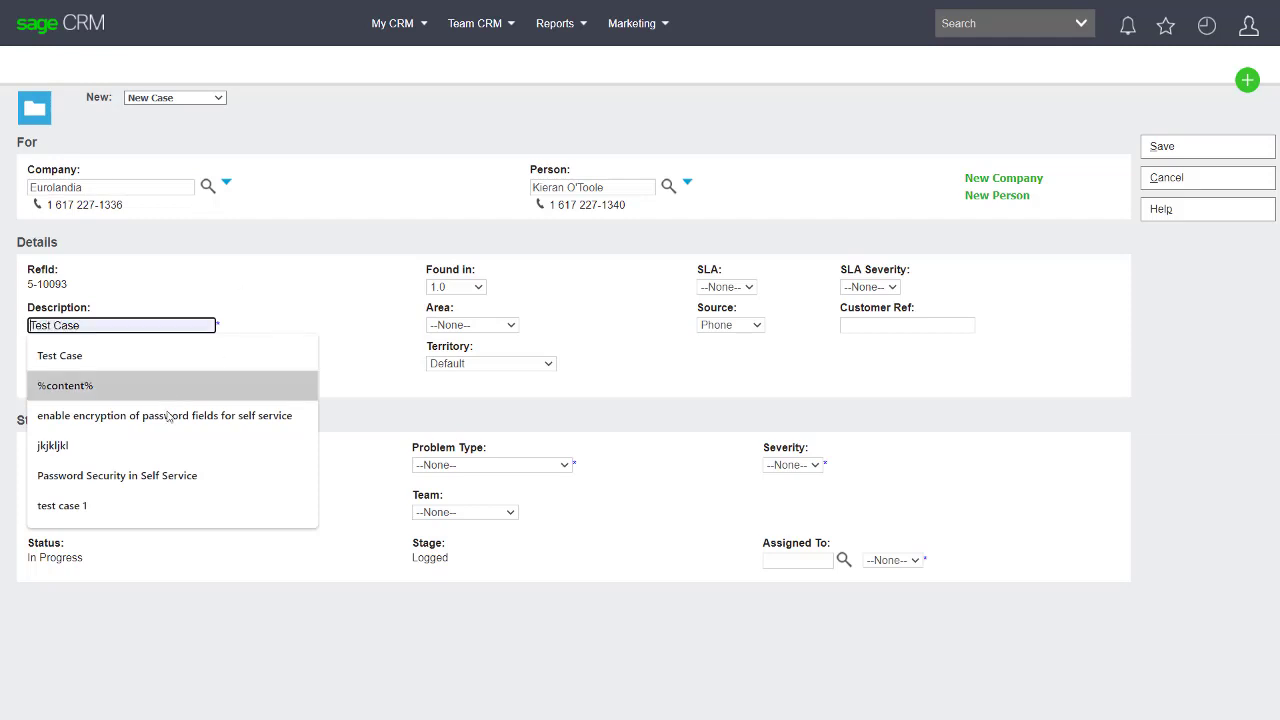
pyautogui.click(116, 475)
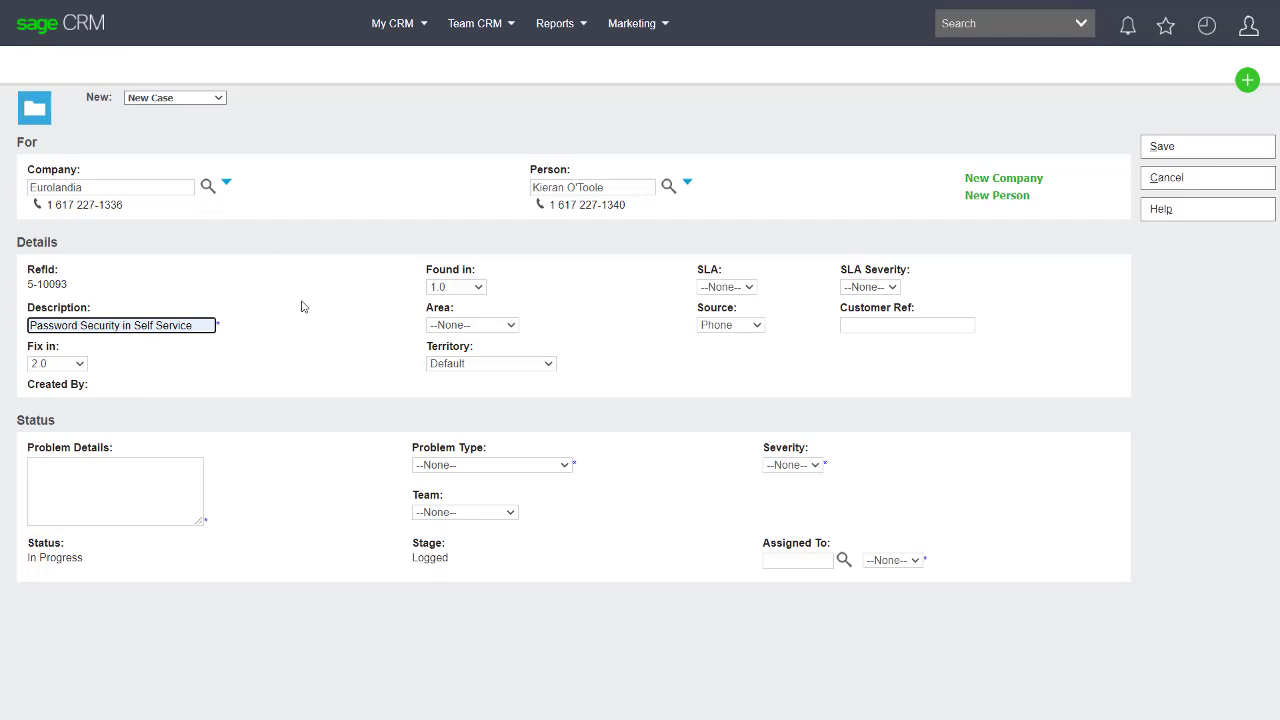
pyautogui.moveTo(308, 401)
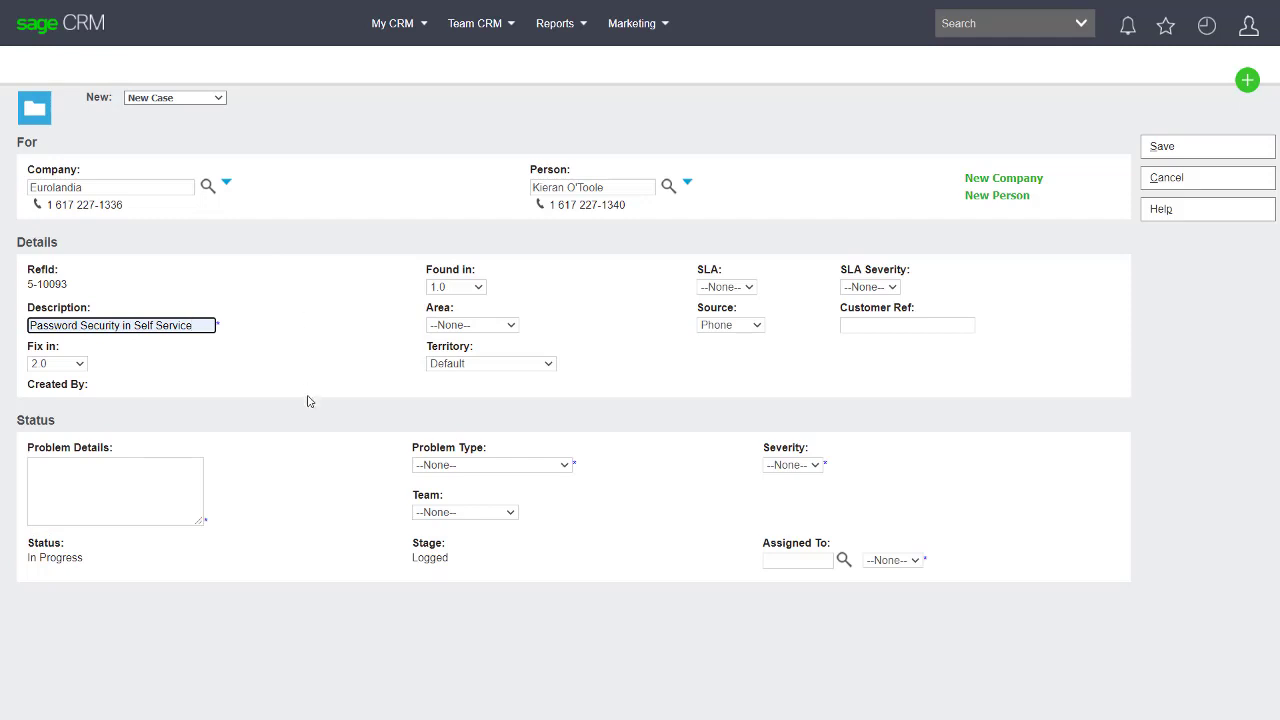
pyautogui.click(115, 490)
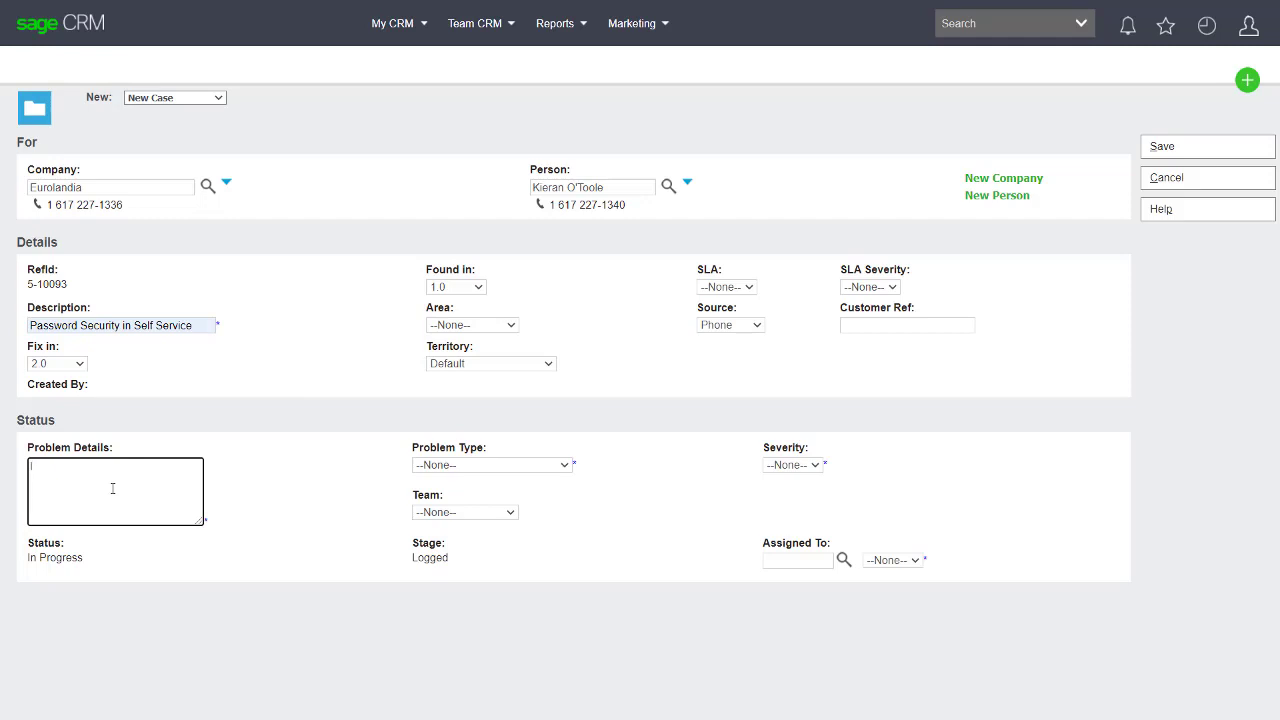
pyautogui.write("I can't set the passowr")
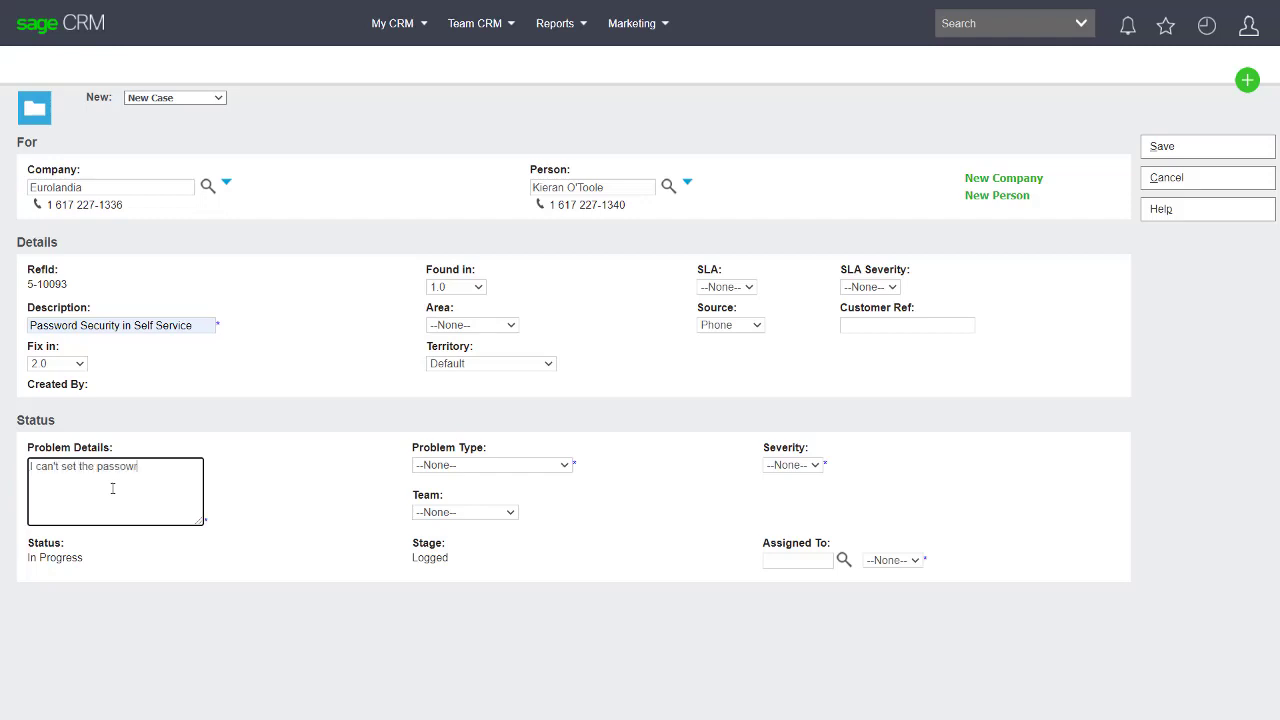
pyautogui.press('Backspace')
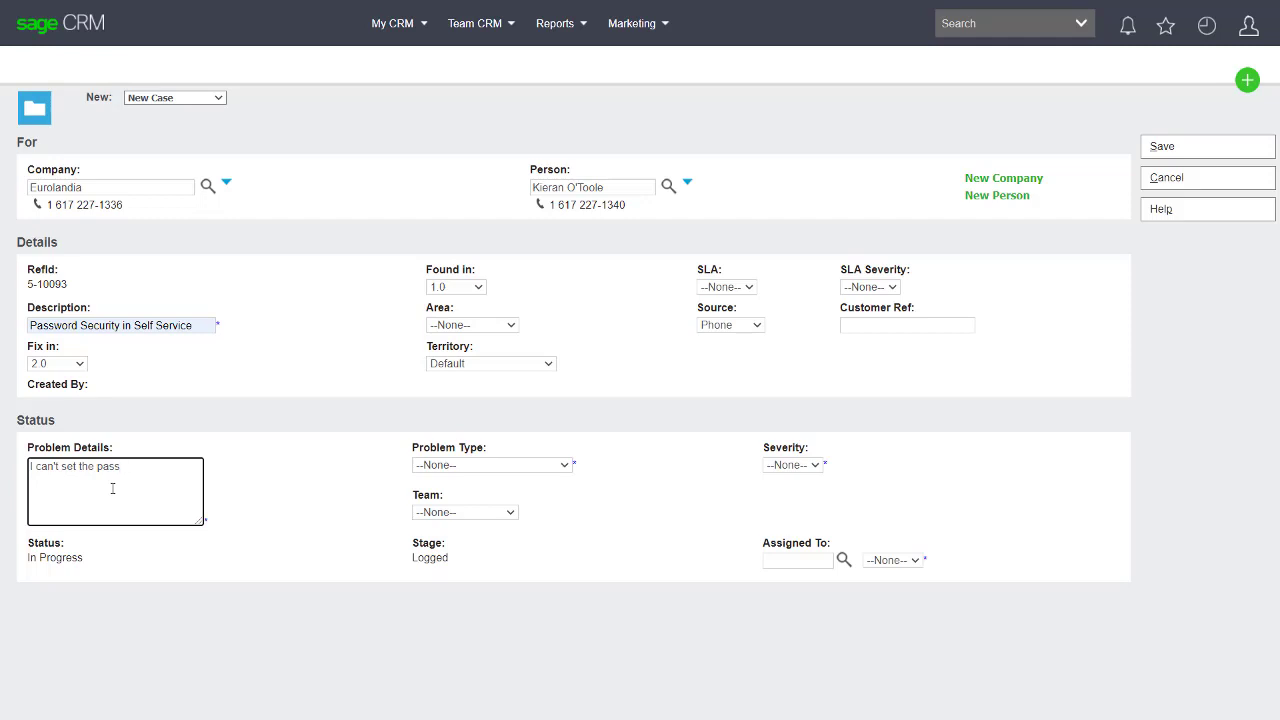
pyautogui.write('word...')
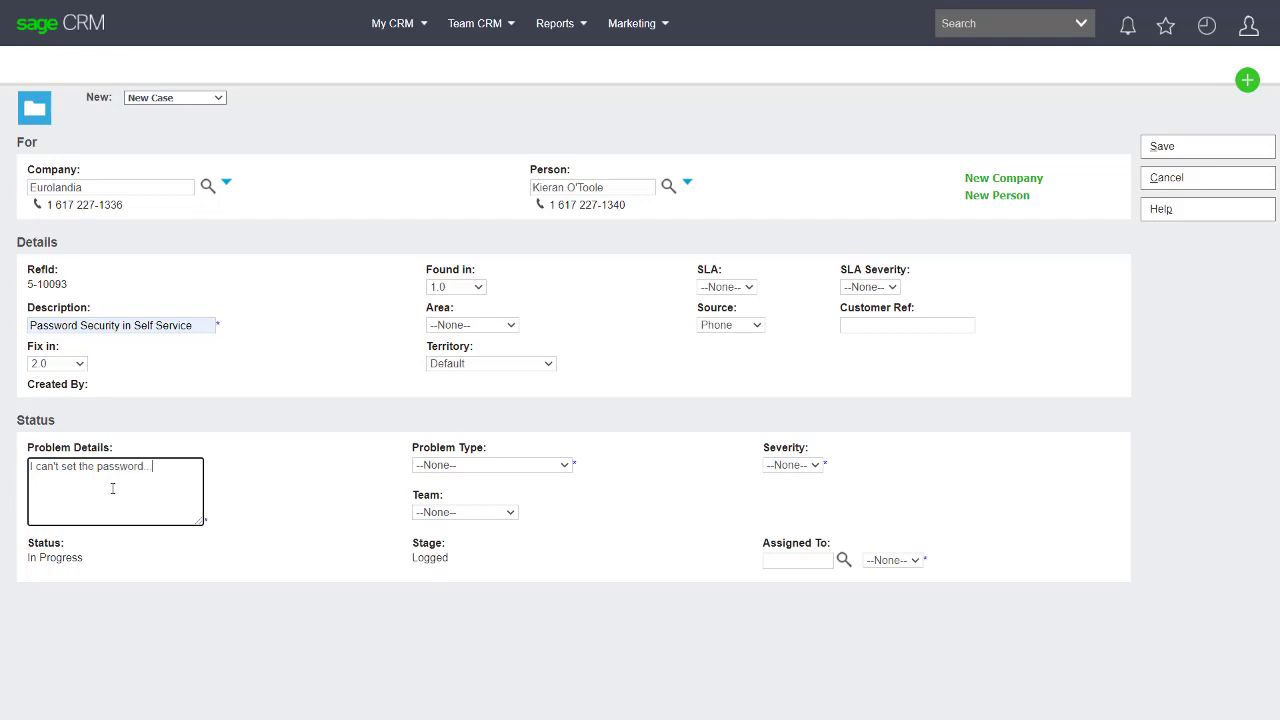
pyautogui.click(492, 464)
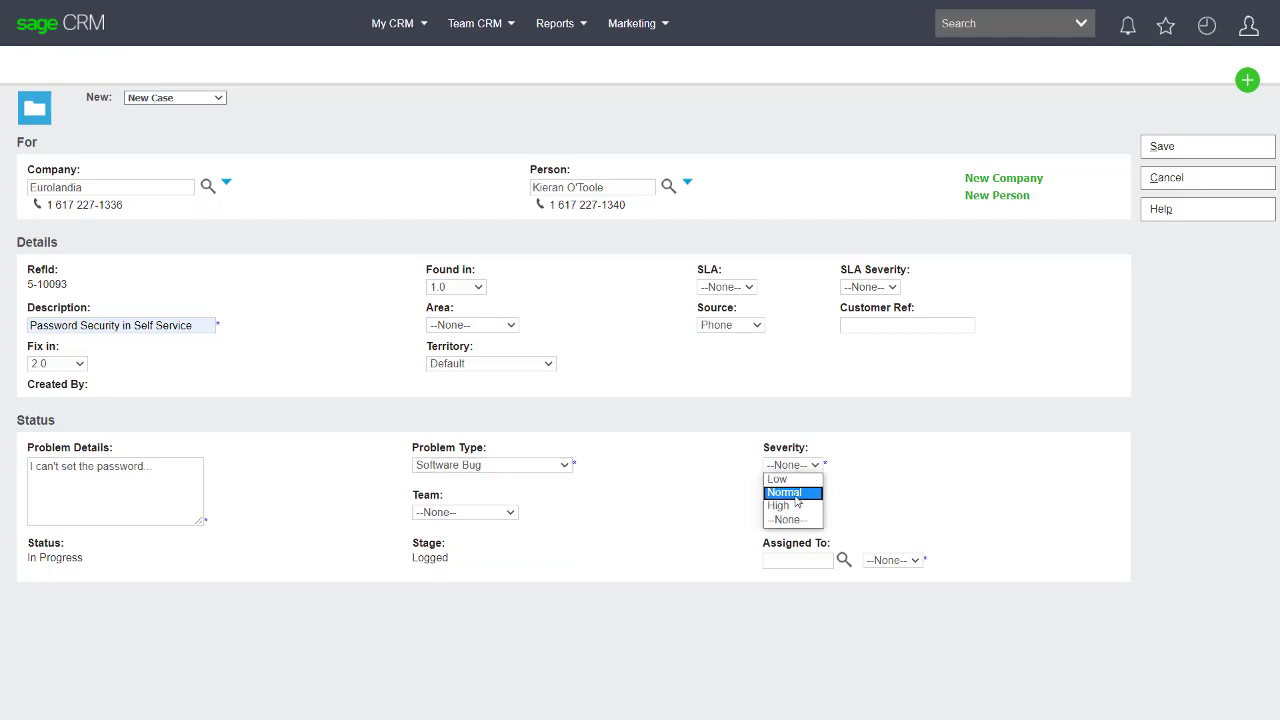
pyautogui.click(778, 505)
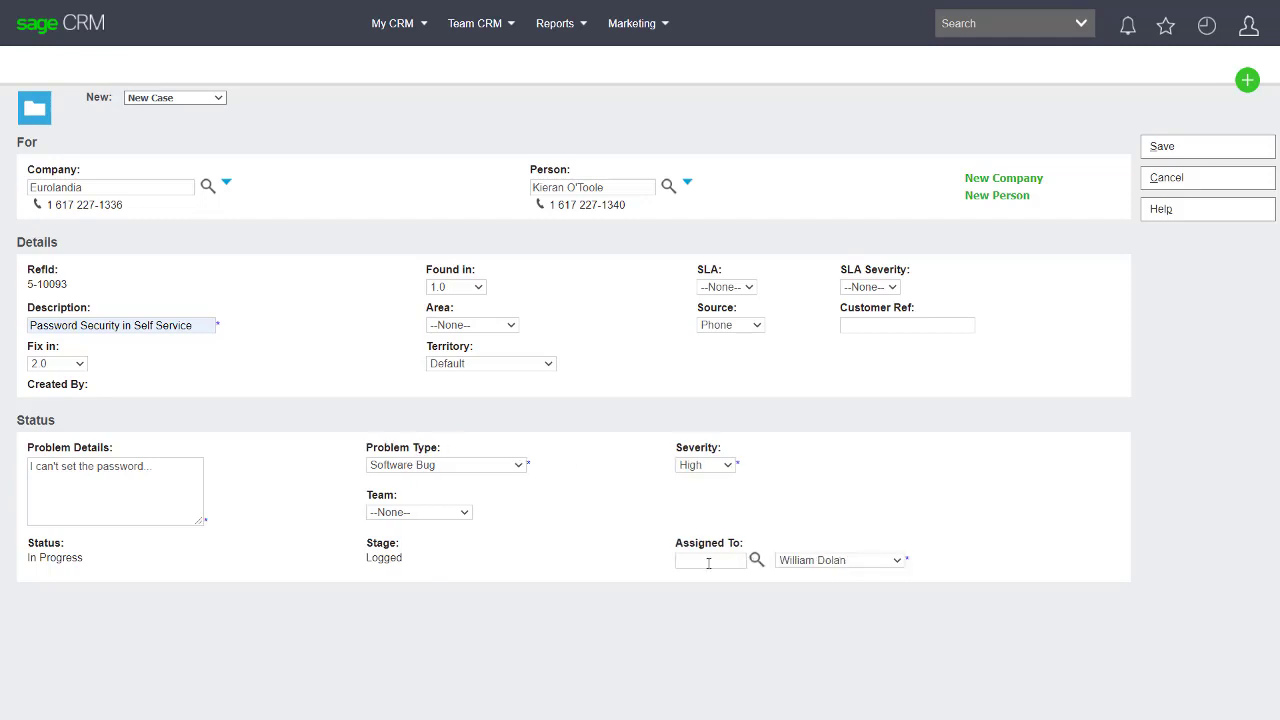
pyautogui.write('ward')
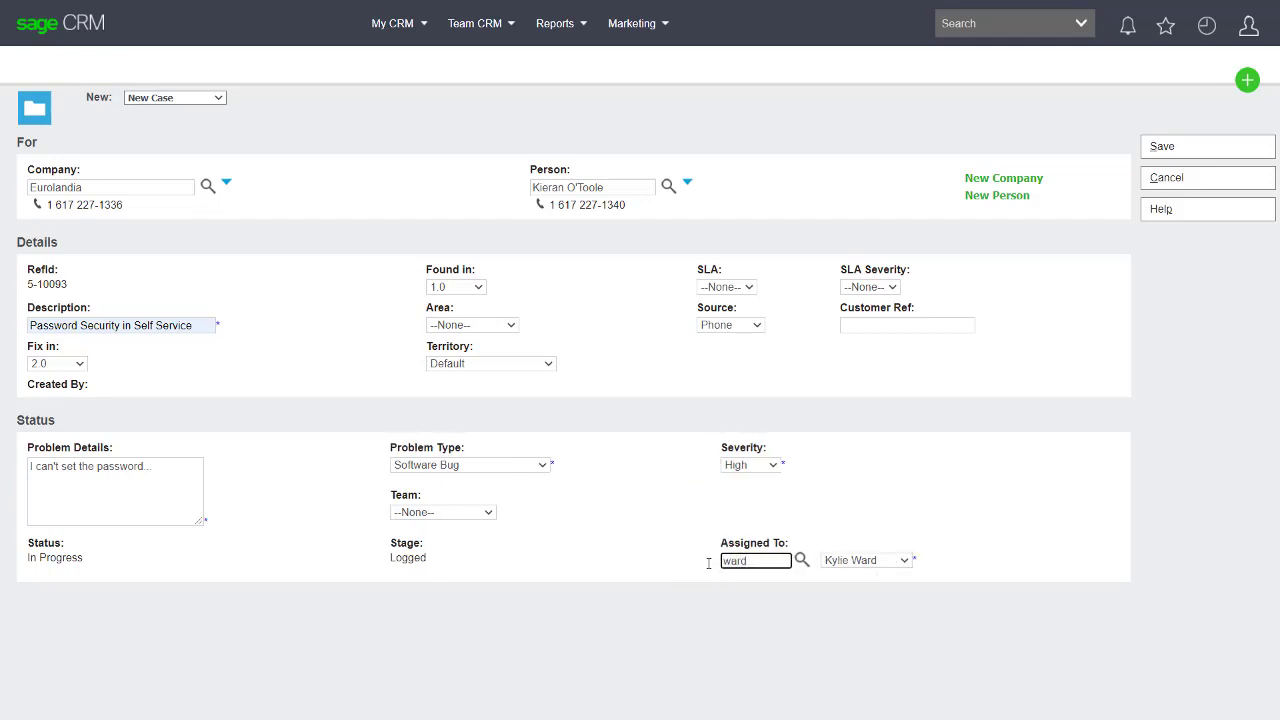
pyautogui.moveTo(914, 499)
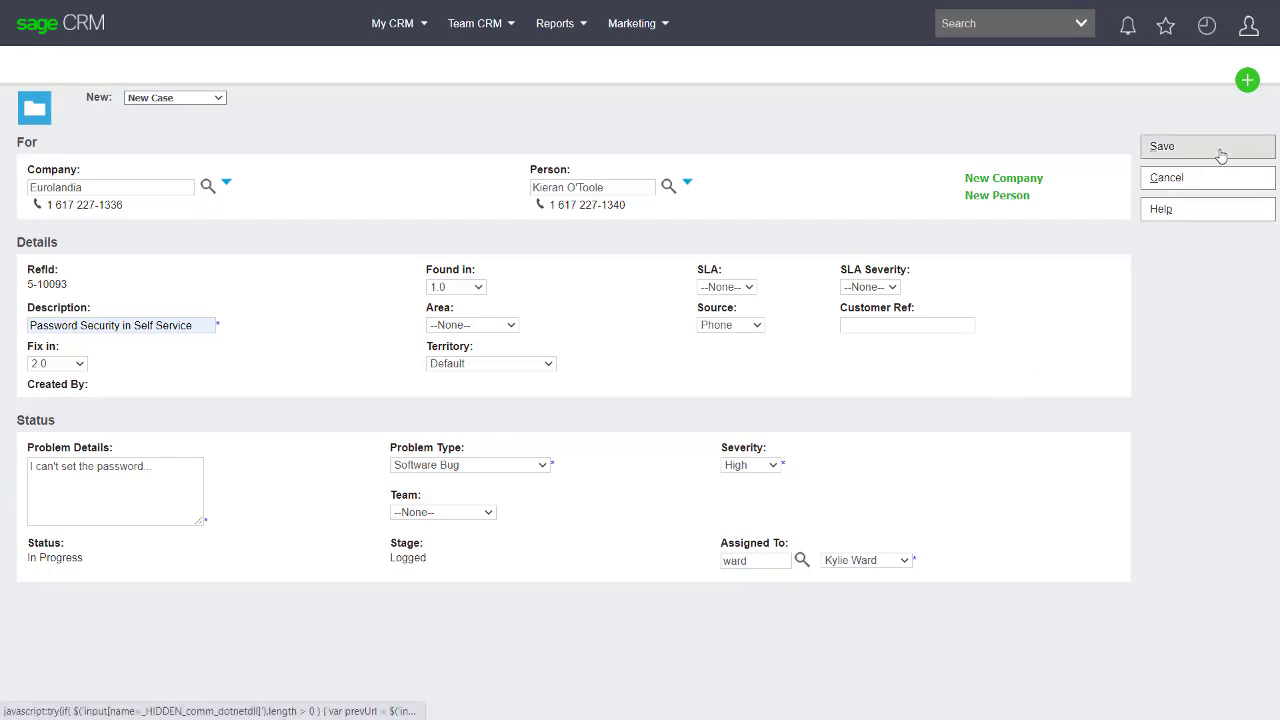
pyautogui.click(1207, 146)
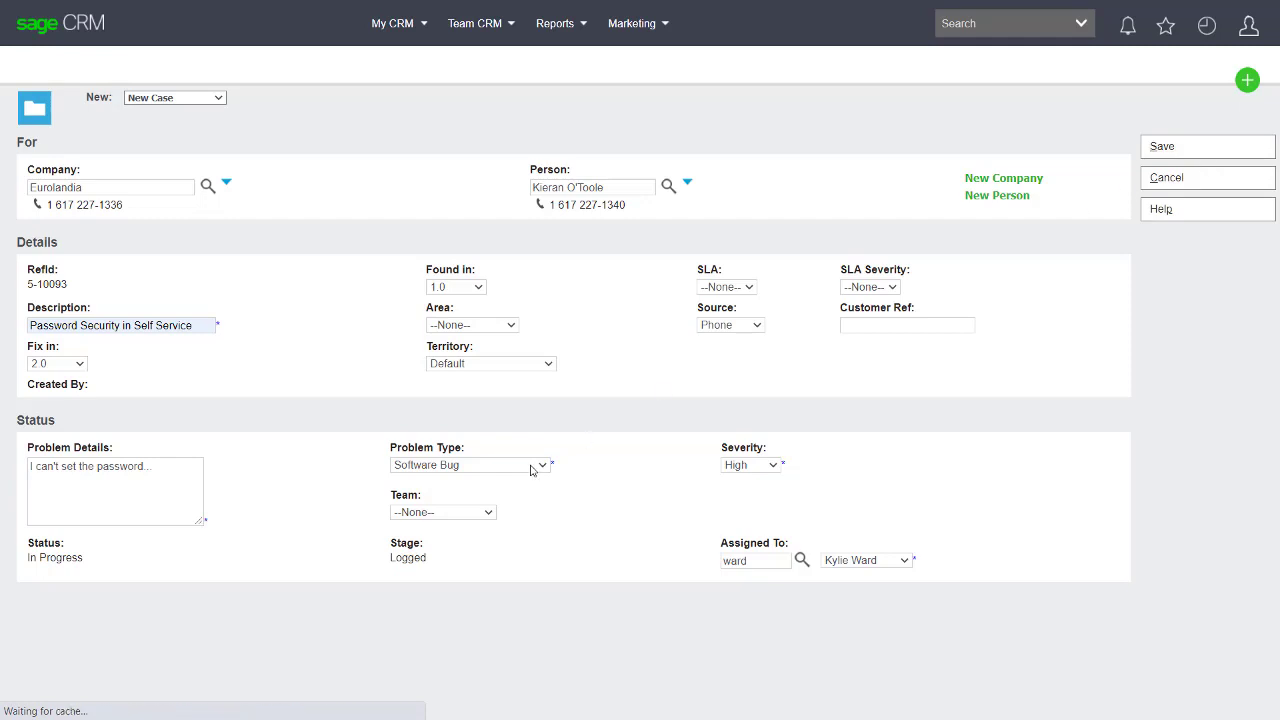
pyautogui.click(1161, 146)
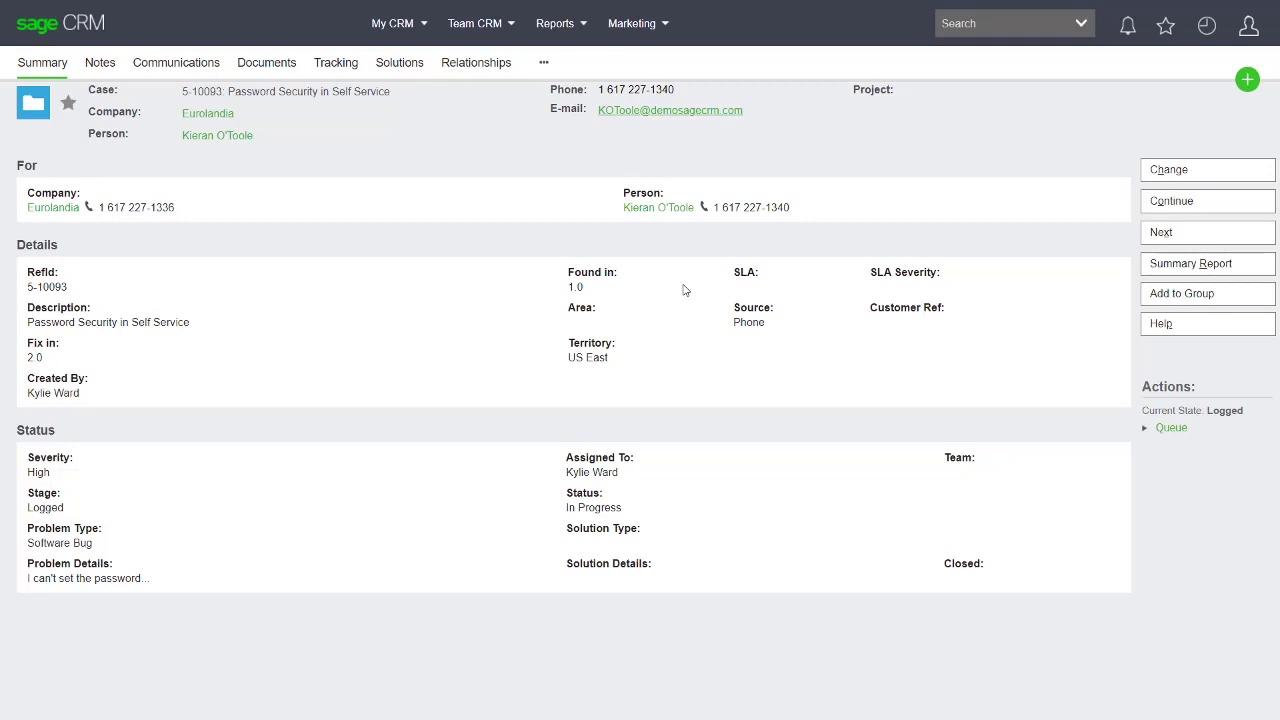
# Edit case 5-10093 and set its SLA to Bronze, triggering an SLA Severity error
pyautogui.click(1205, 169)
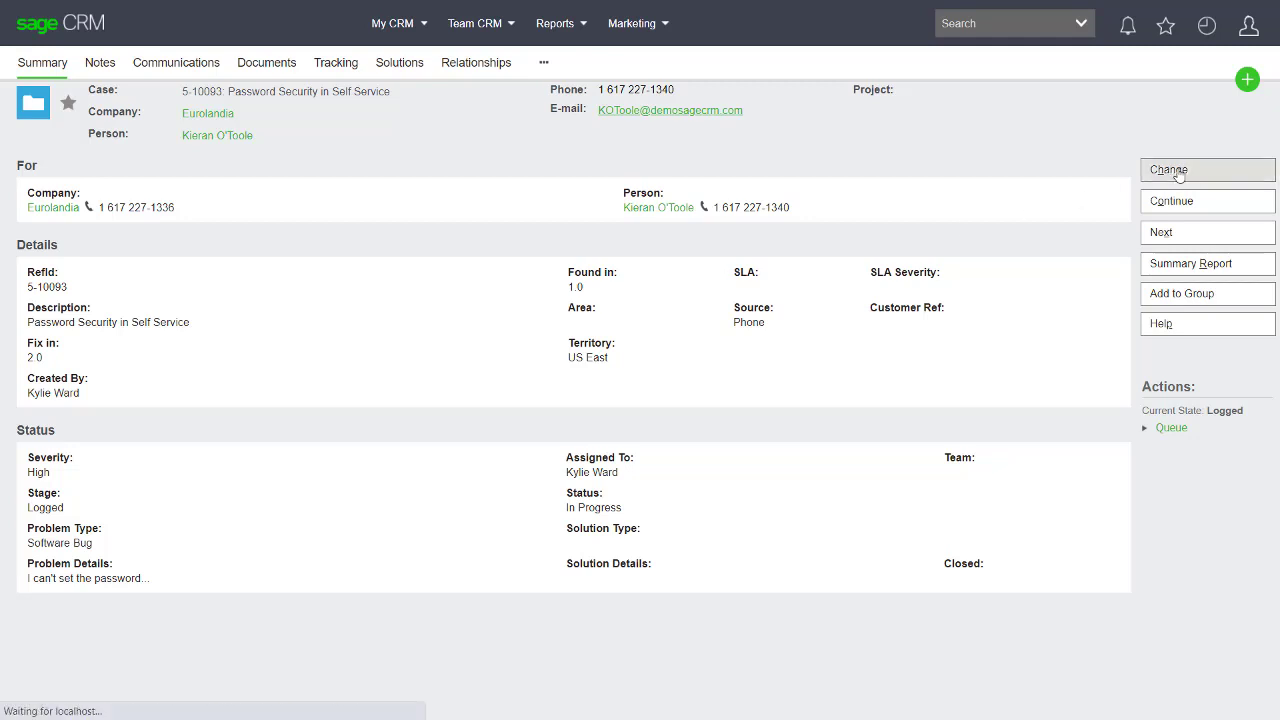
pyautogui.click(1168, 169)
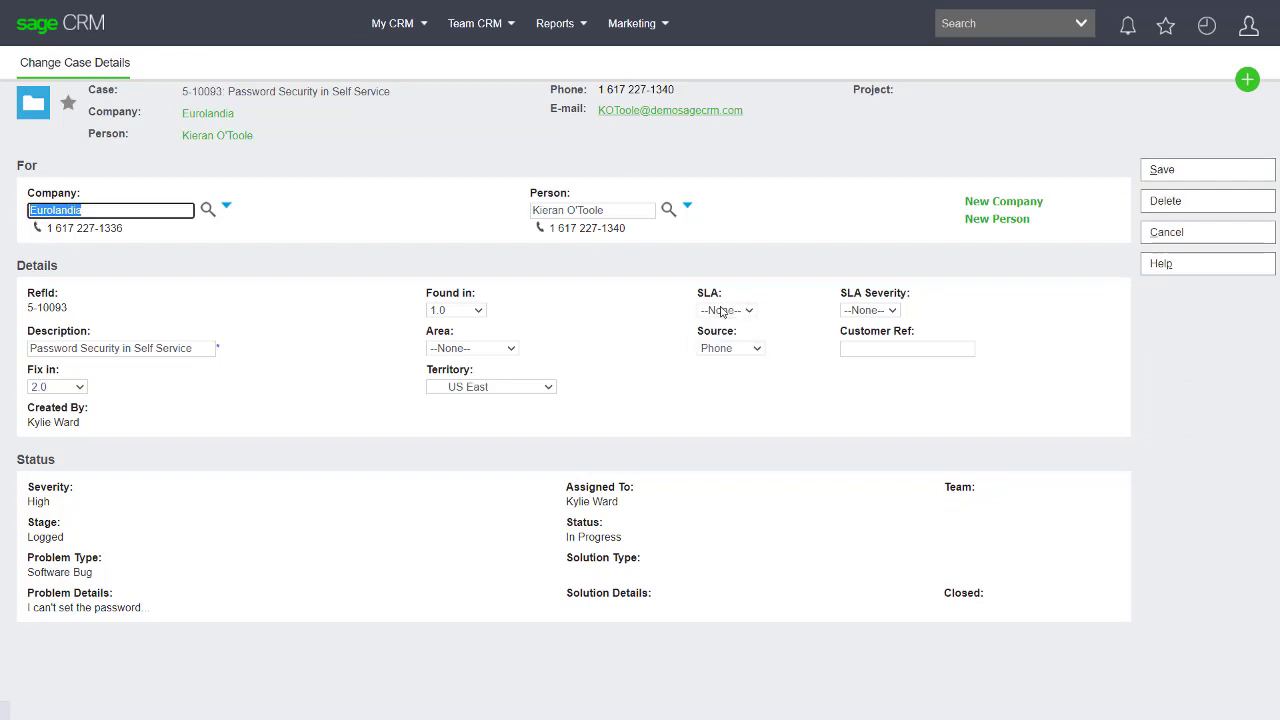
pyautogui.click(725, 309)
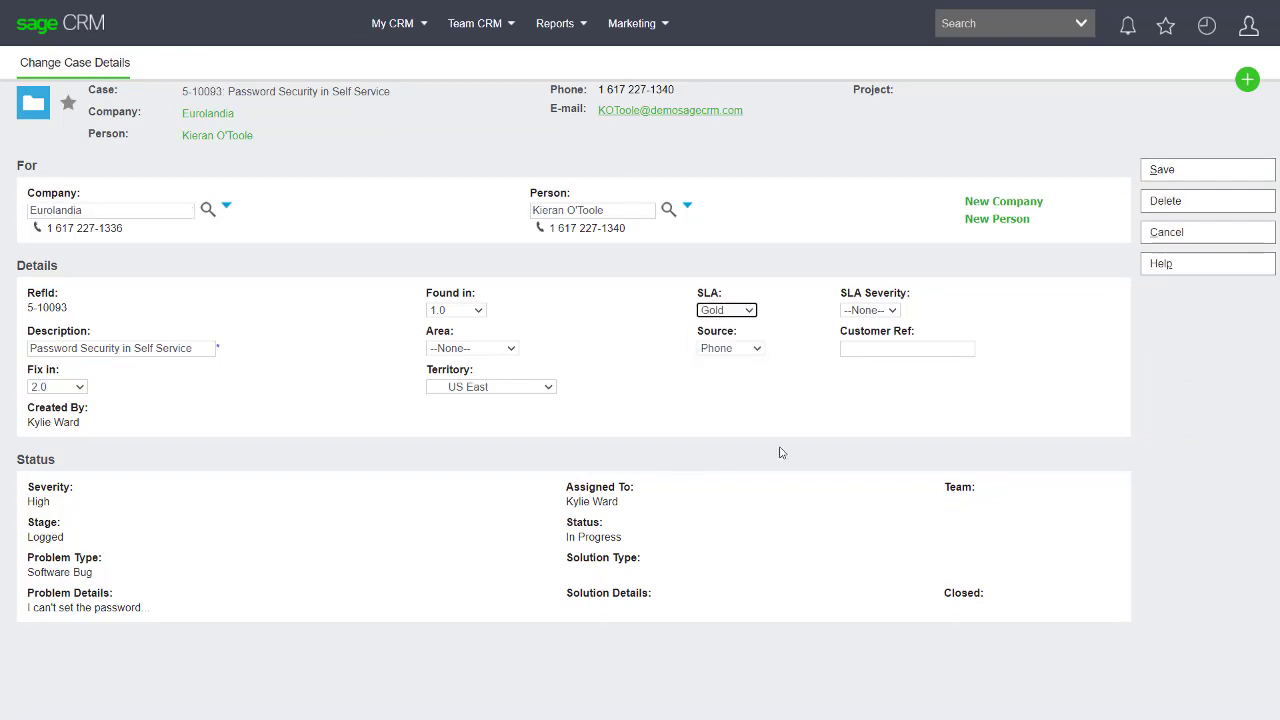
pyautogui.click(726, 309)
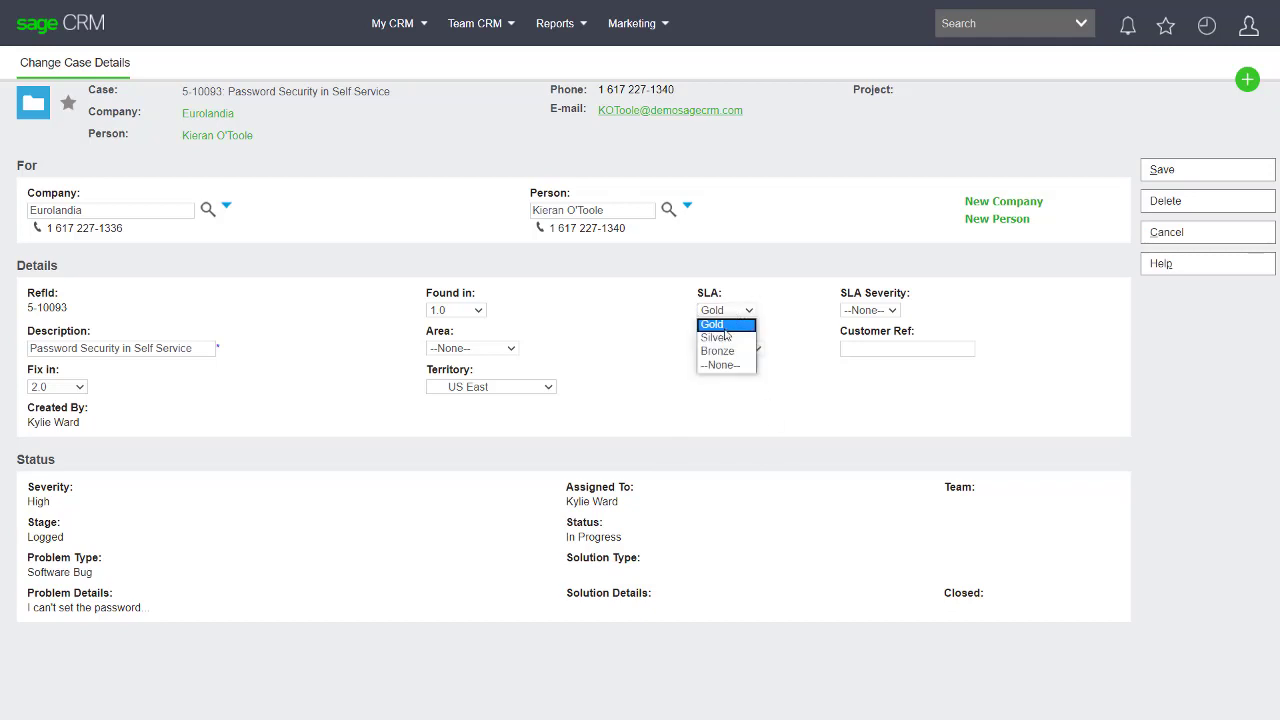
pyautogui.click(714, 337)
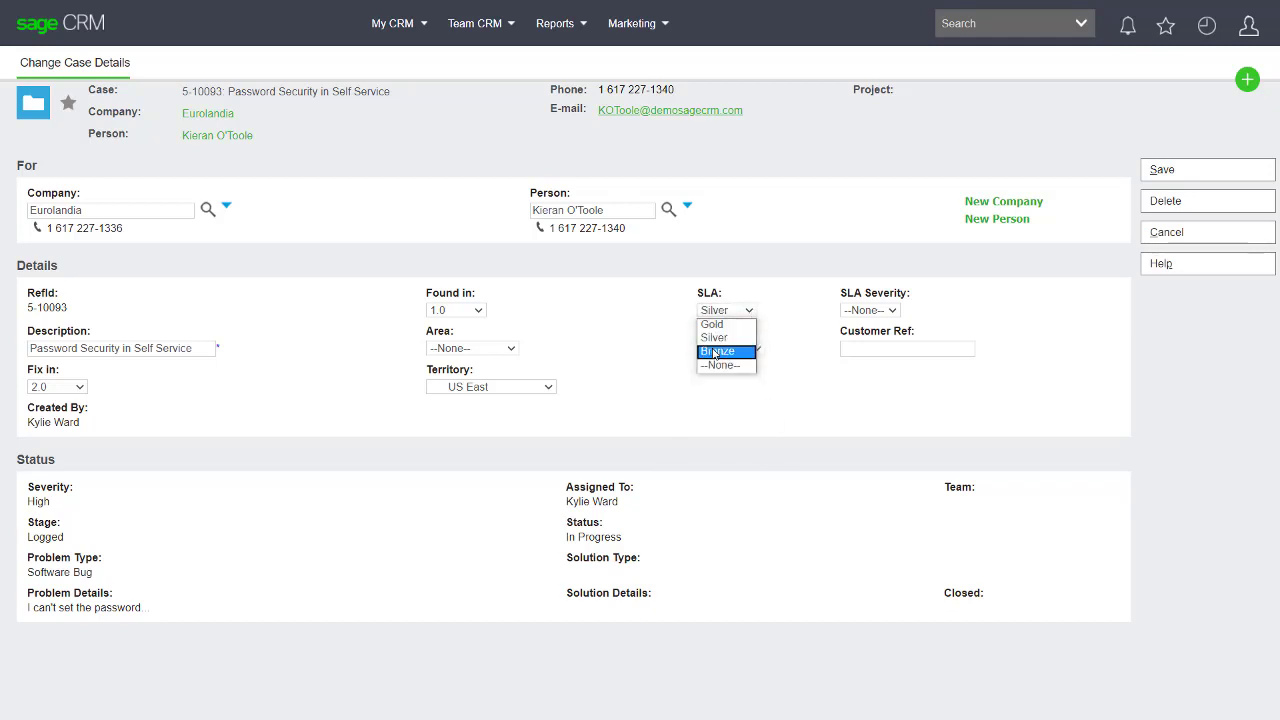
pyautogui.click(718, 351)
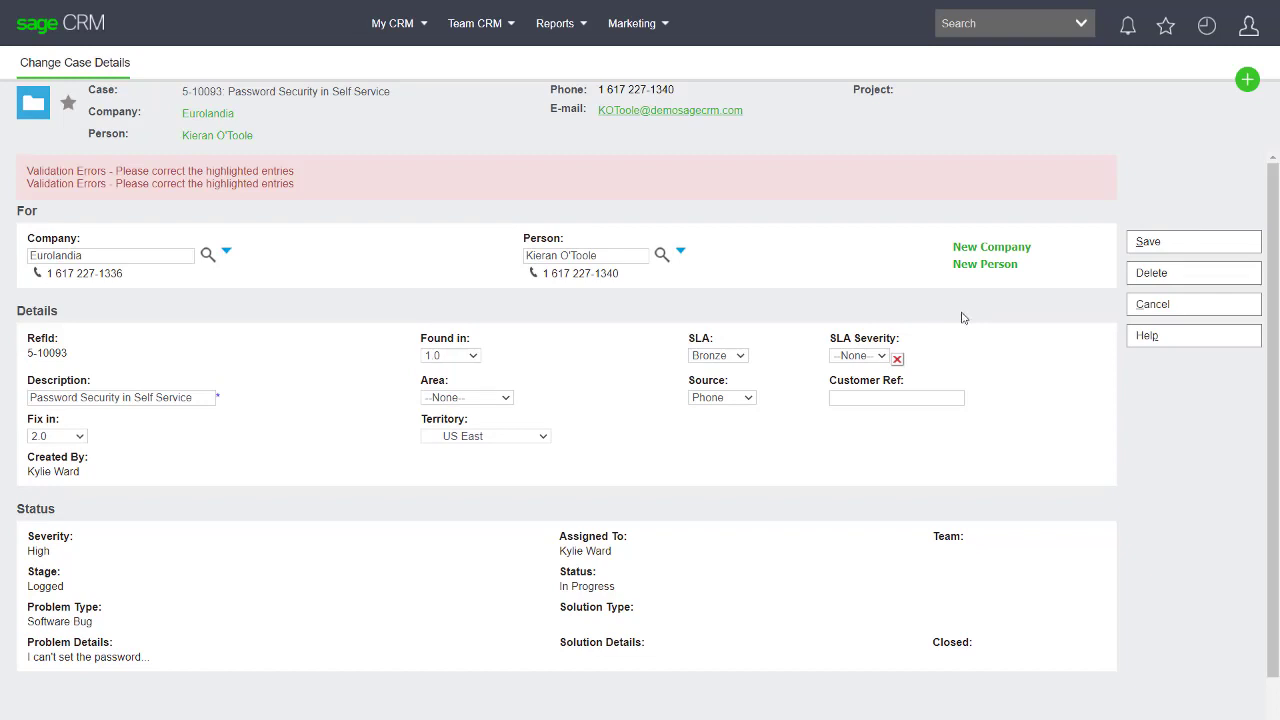
# Choose Medium SLA severity and save the case with the Bronze SLA
pyautogui.click(858, 355)
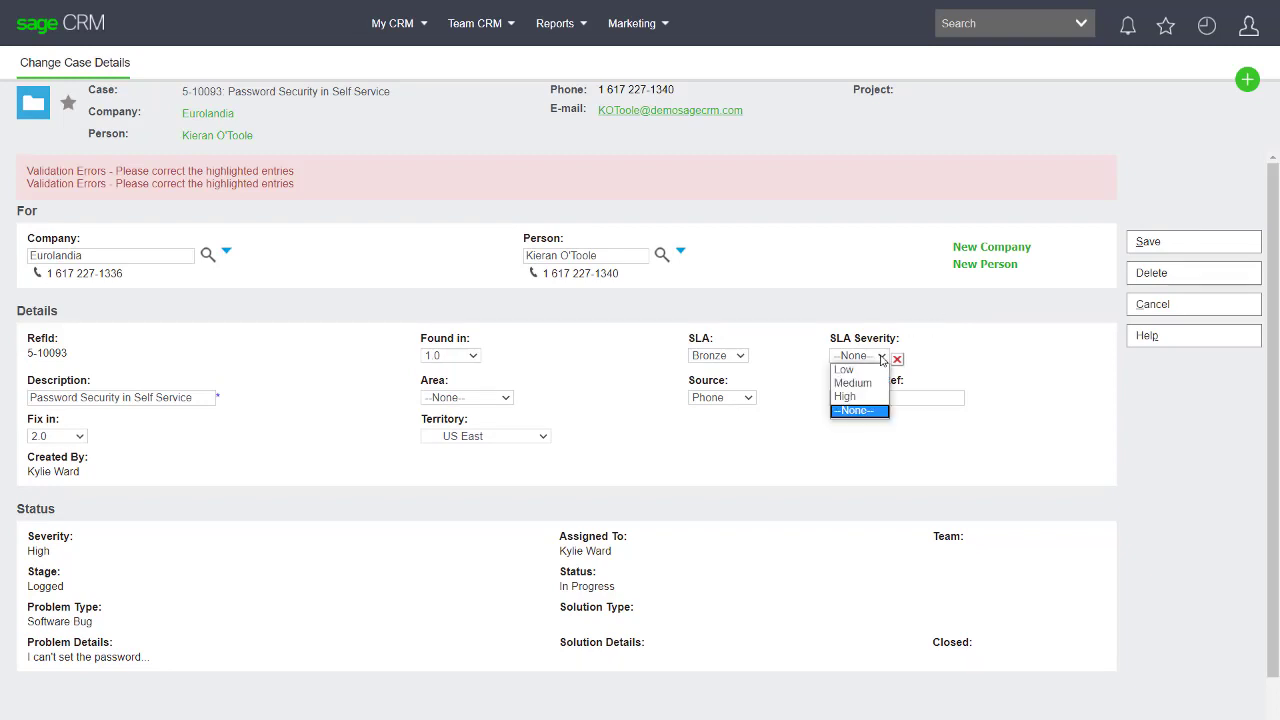
pyautogui.click(853, 382)
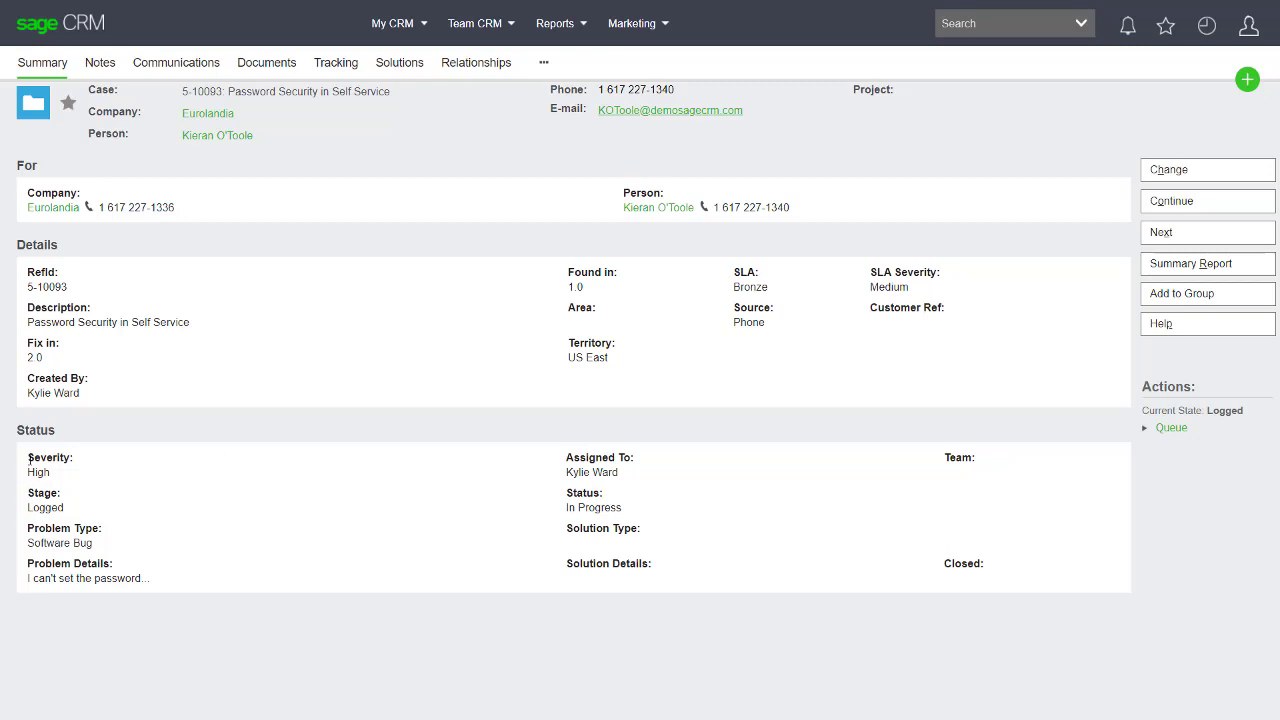
pyautogui.moveTo(72, 474)
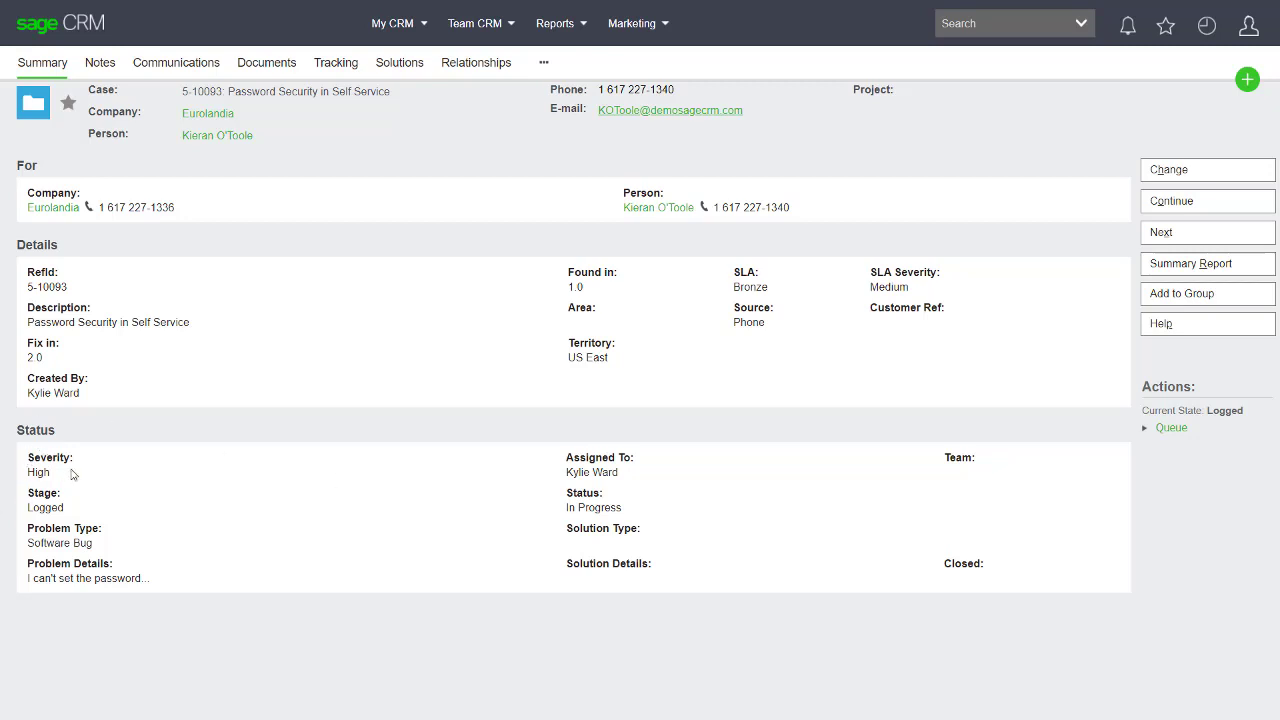
pyautogui.doubleClick(39, 472)
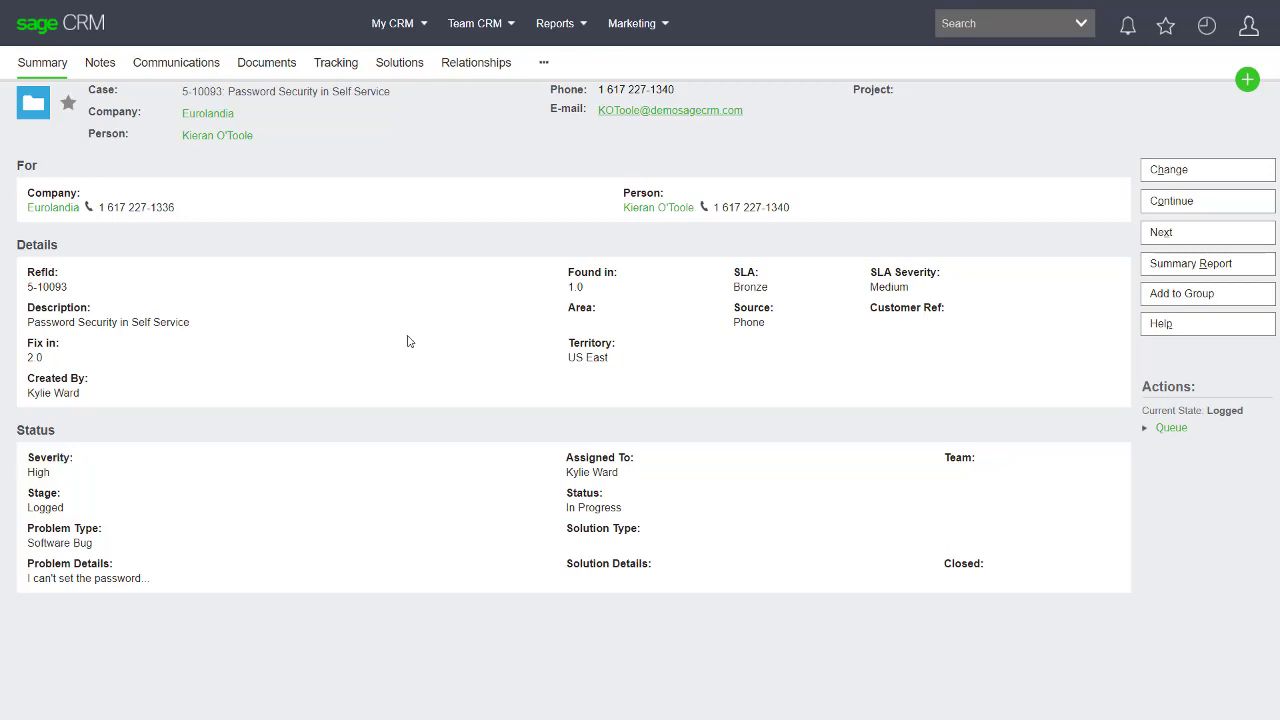
pyautogui.moveTo(724, 280)
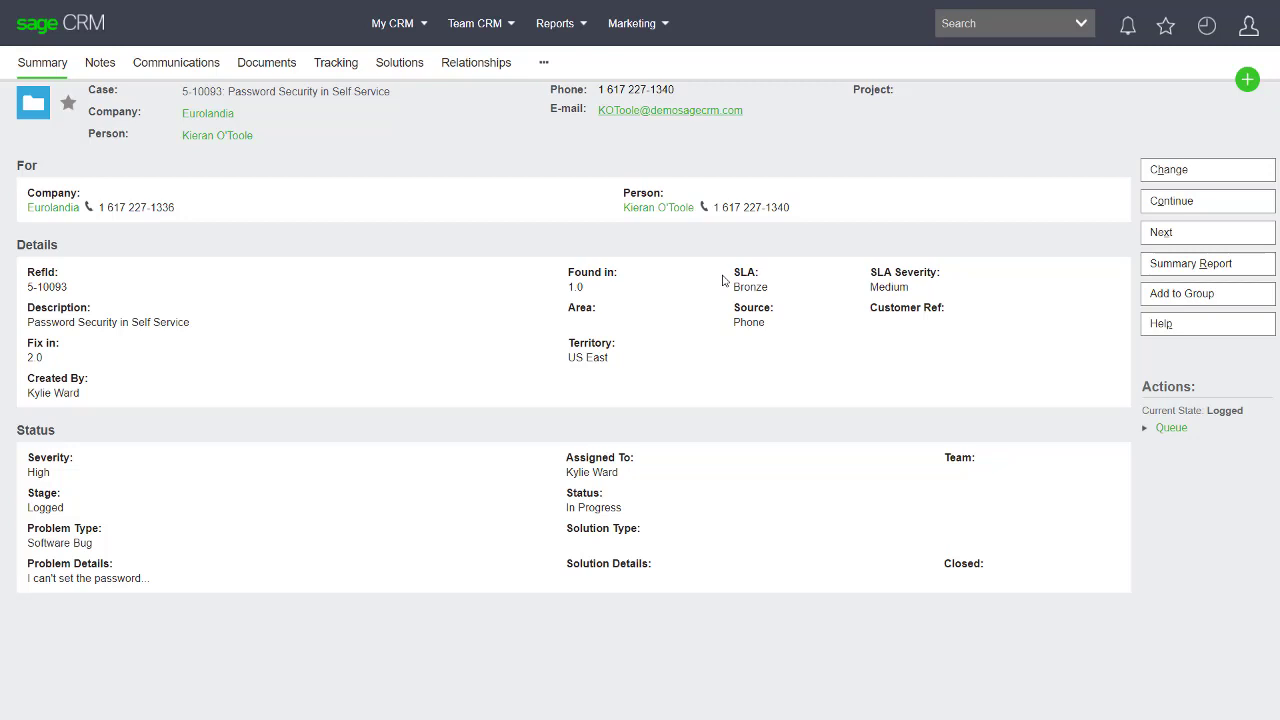
pyautogui.moveTo(1171, 427)
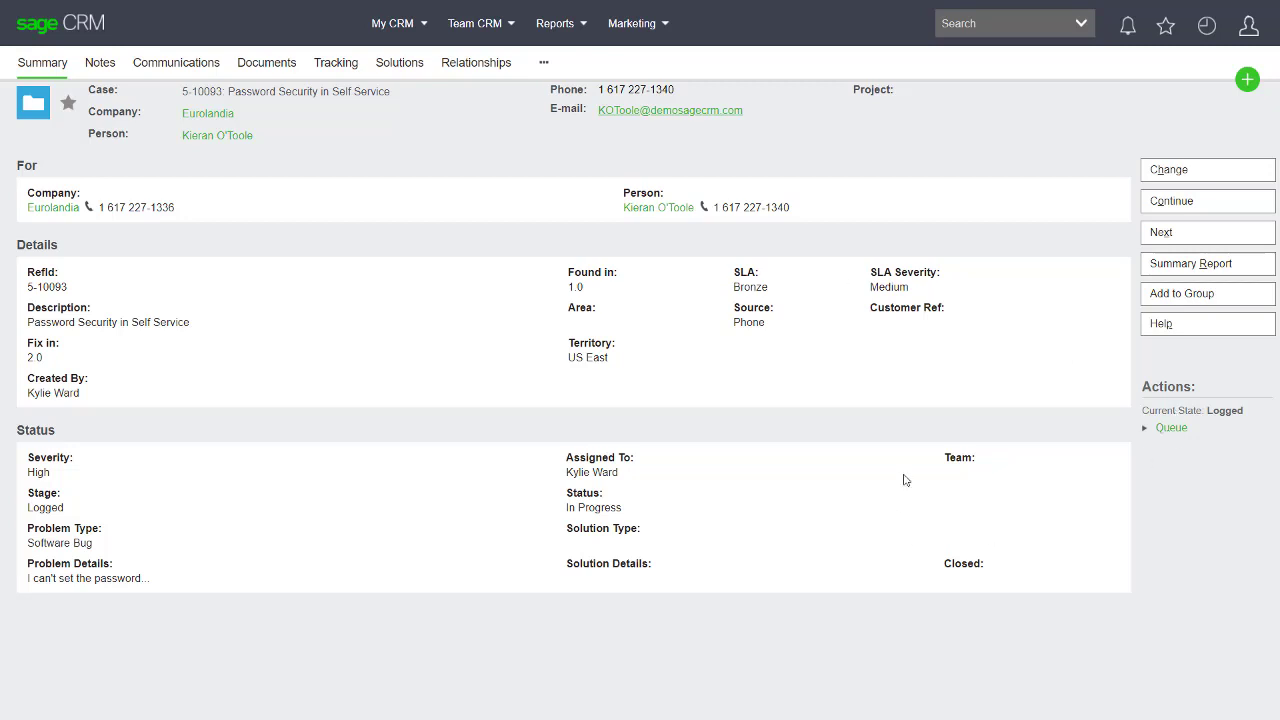
pyautogui.moveTo(677, 268)
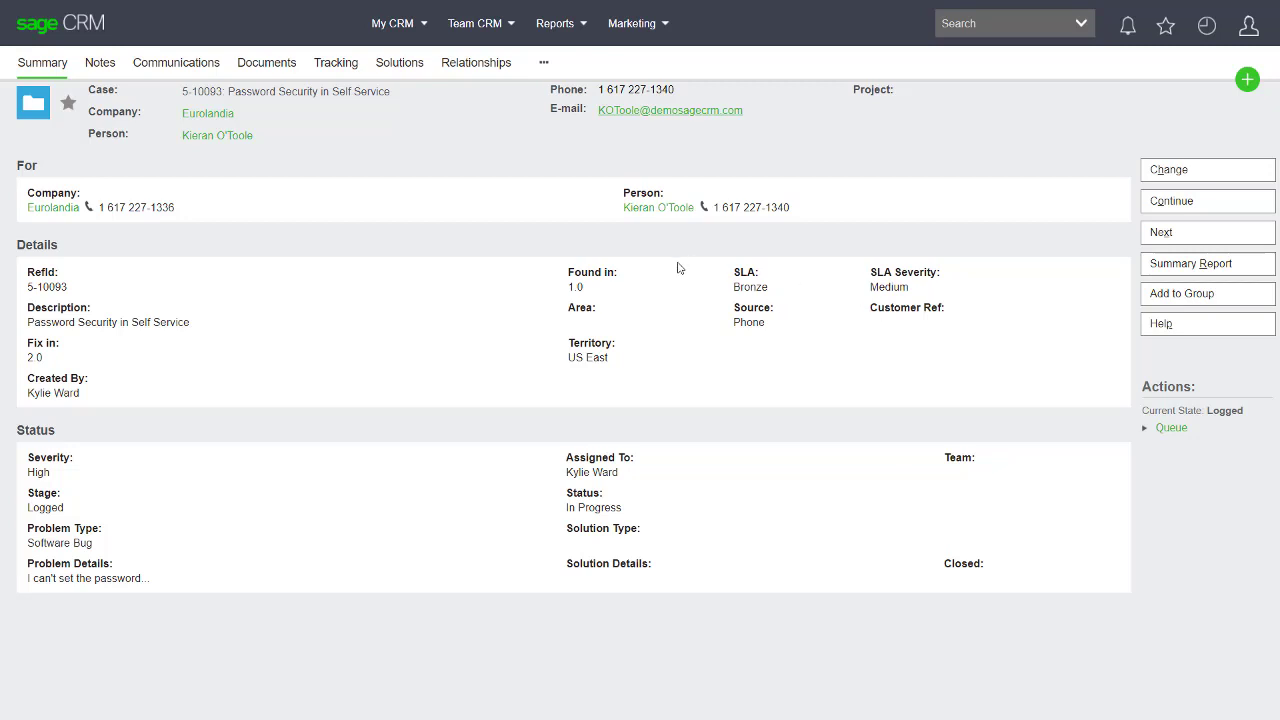
pyautogui.moveTo(551, 565)
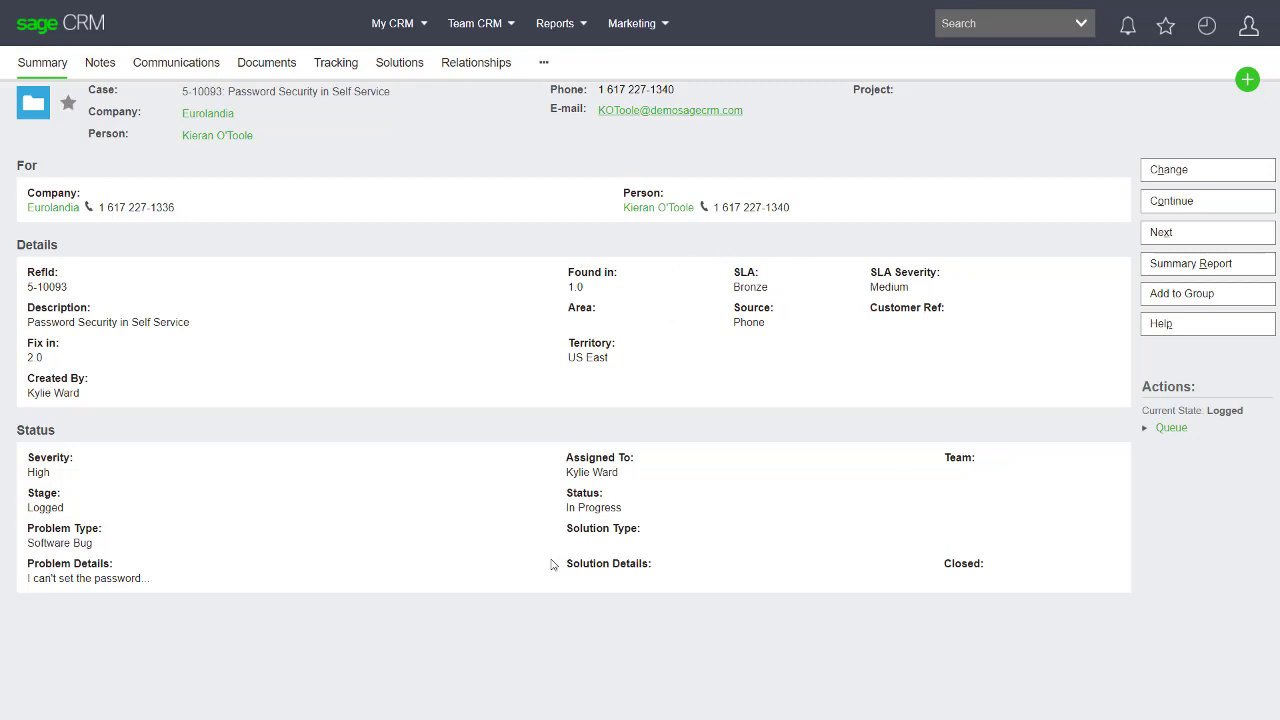
pyautogui.moveTo(933, 502)
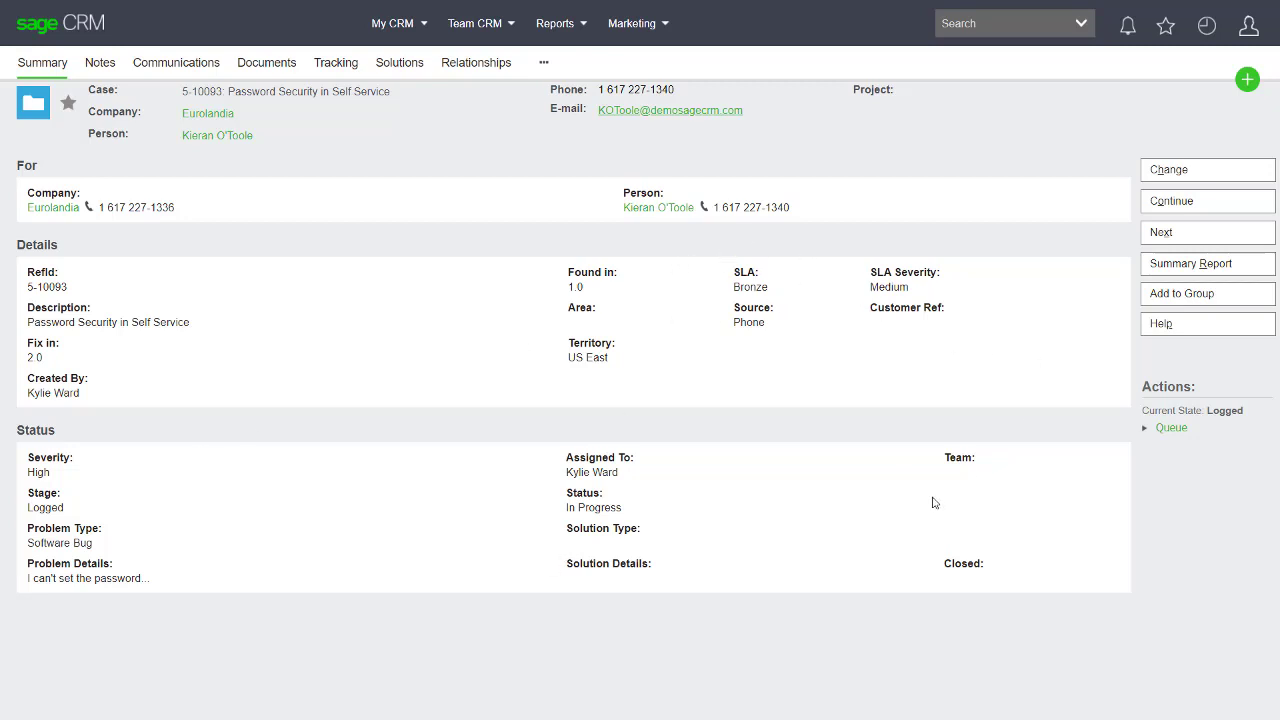
pyautogui.moveTo(1197, 438)
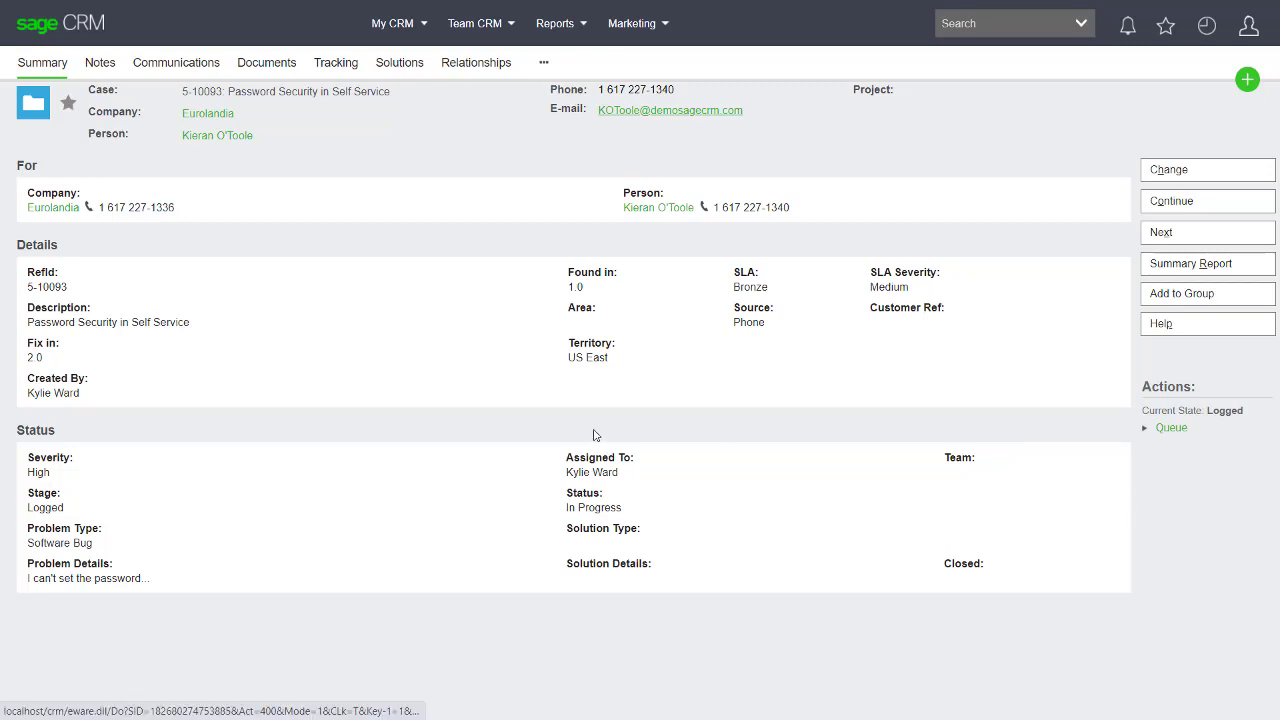
# Progress the case to Queued with tracking note 'this is queued for investigation'
pyautogui.click(1170, 427)
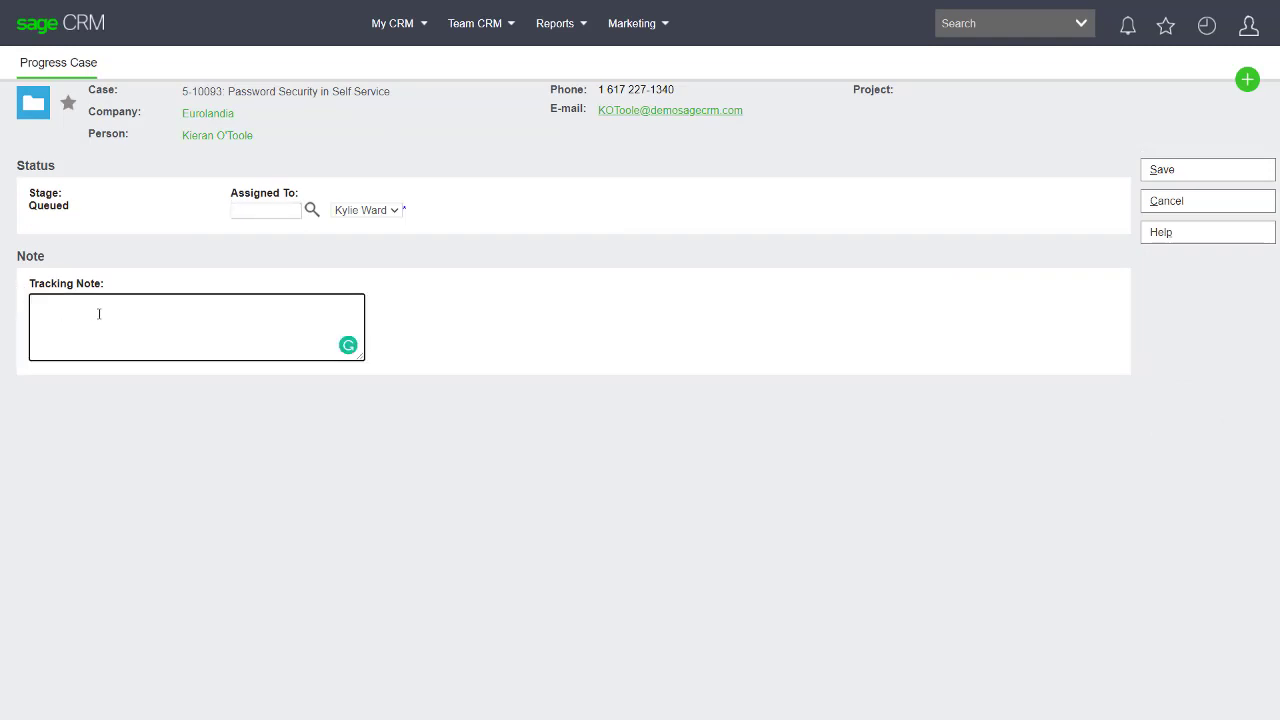
pyautogui.write('this is')
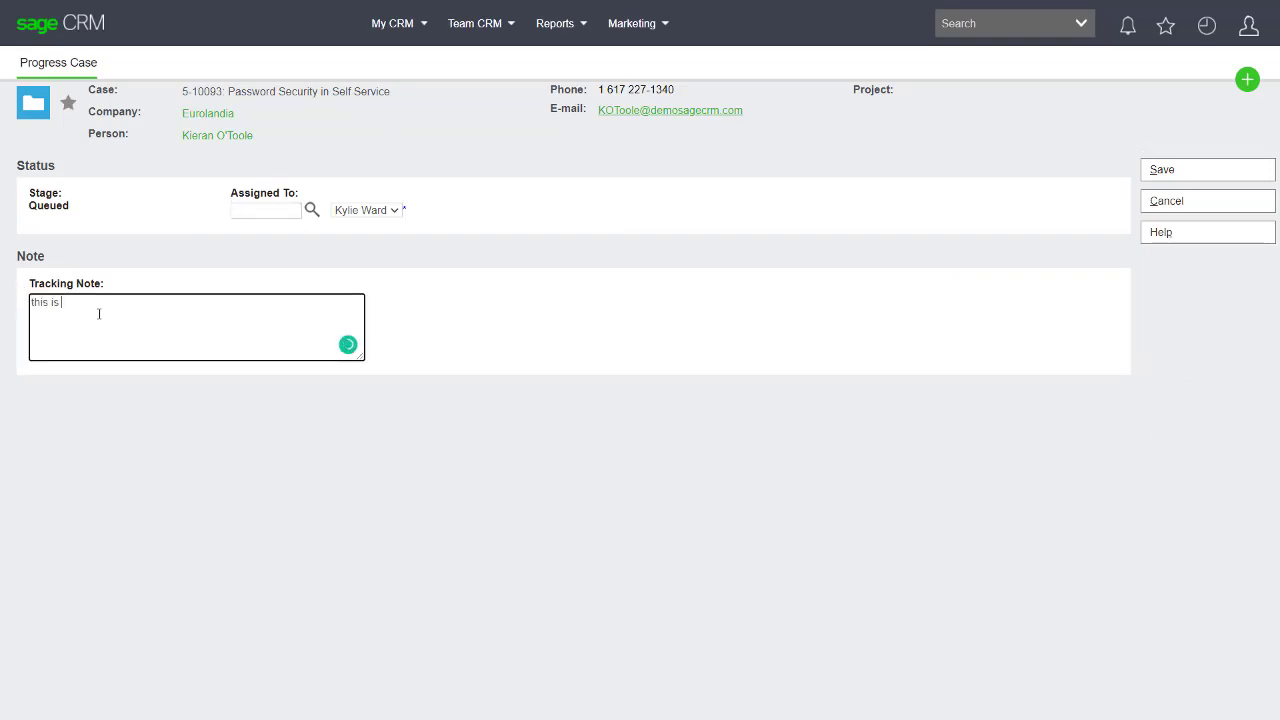
pyautogui.write('queue')
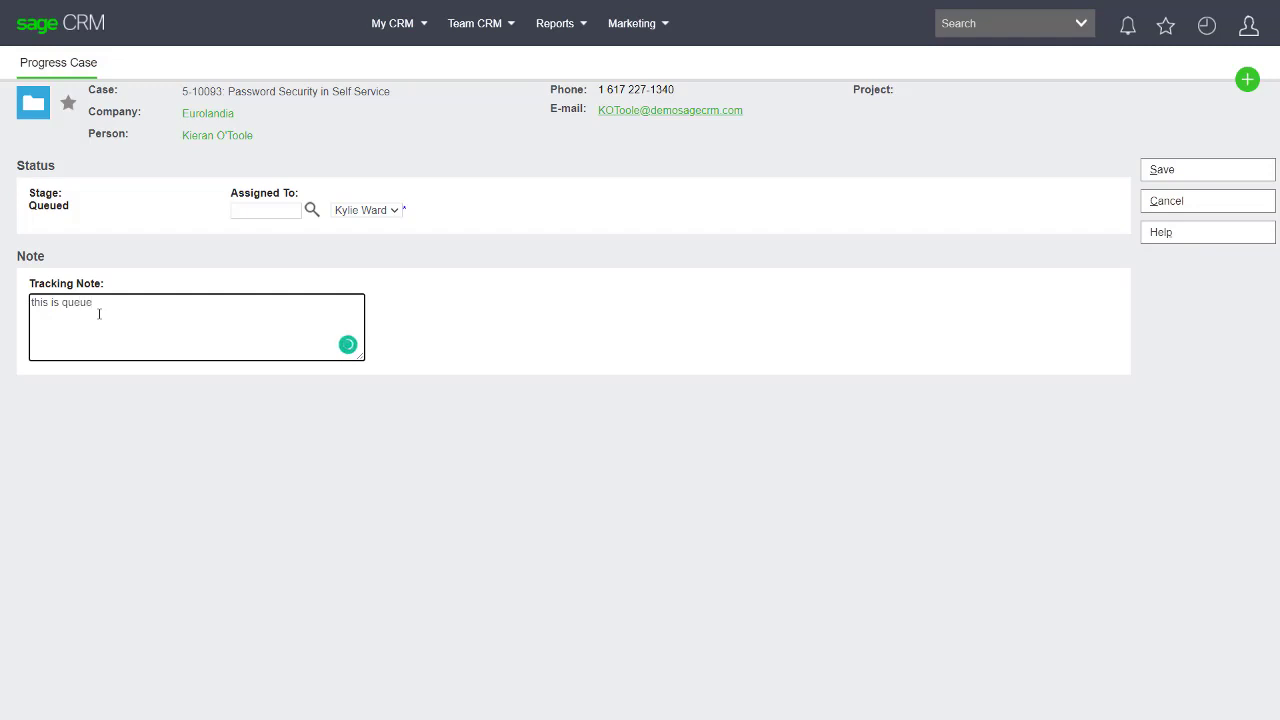
pyautogui.write('d for in')
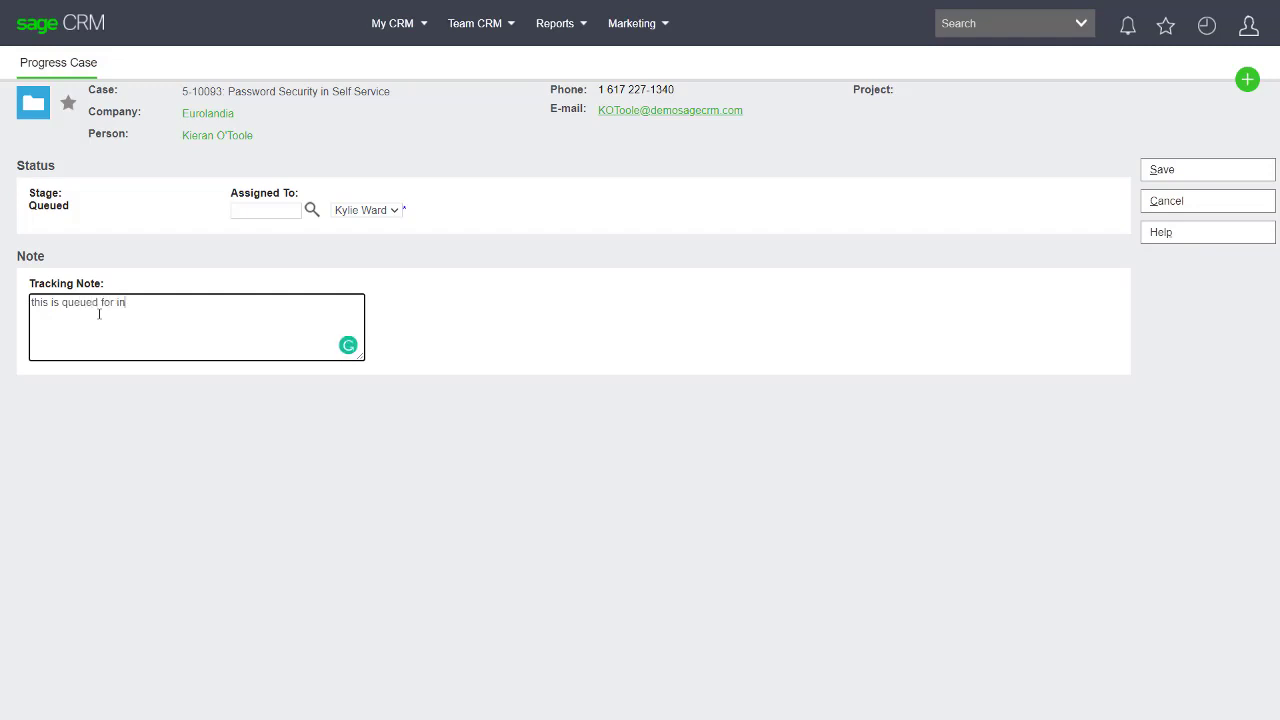
pyautogui.write('vestigation')
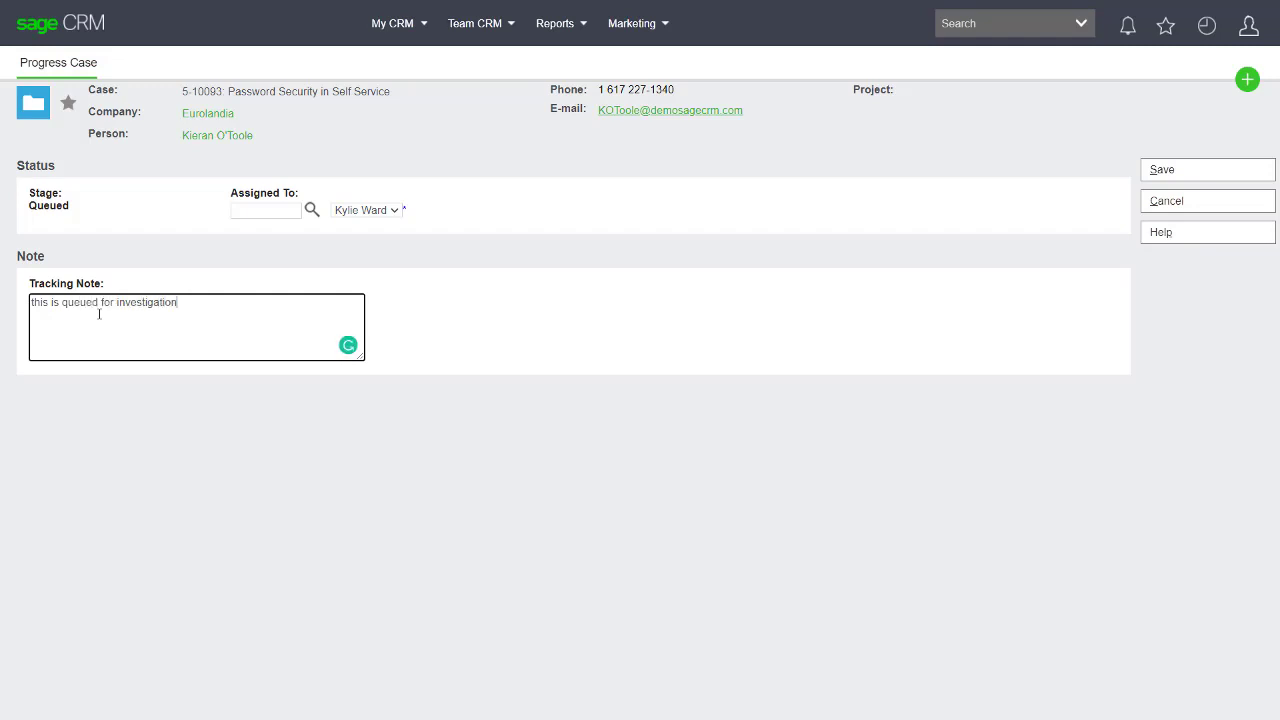
pyautogui.moveTo(995, 250)
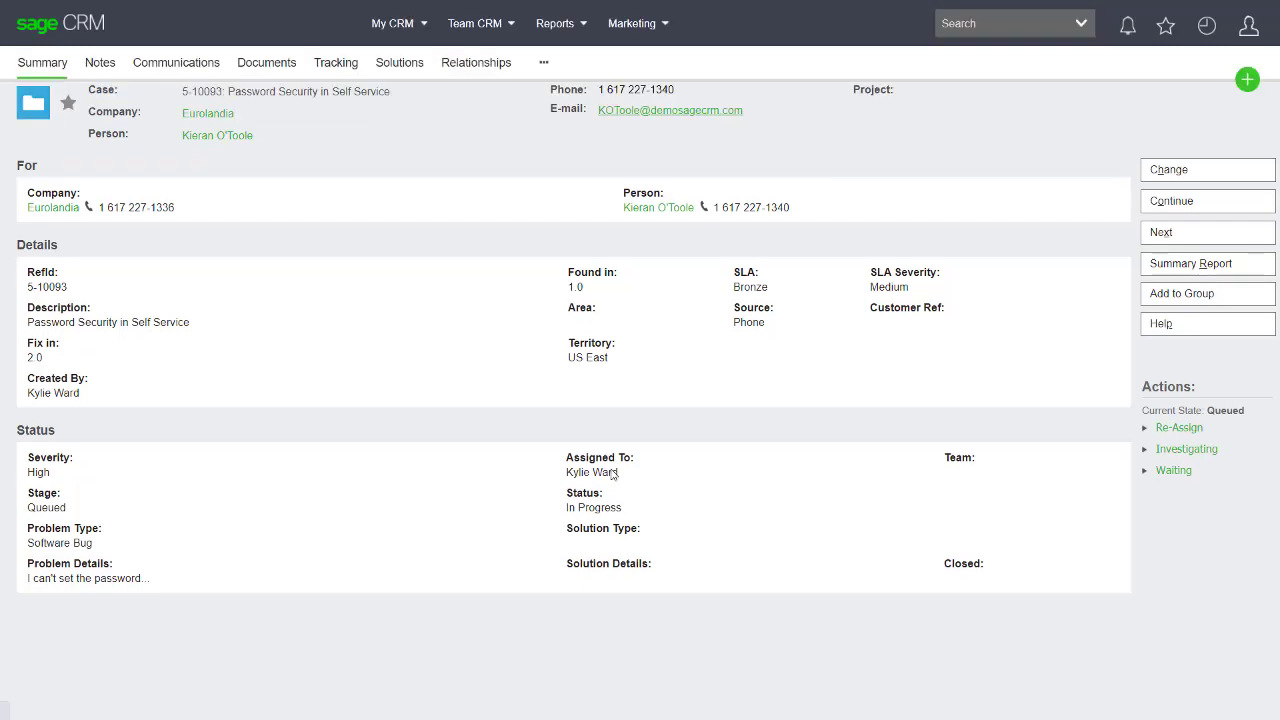
pyautogui.moveTo(335, 62)
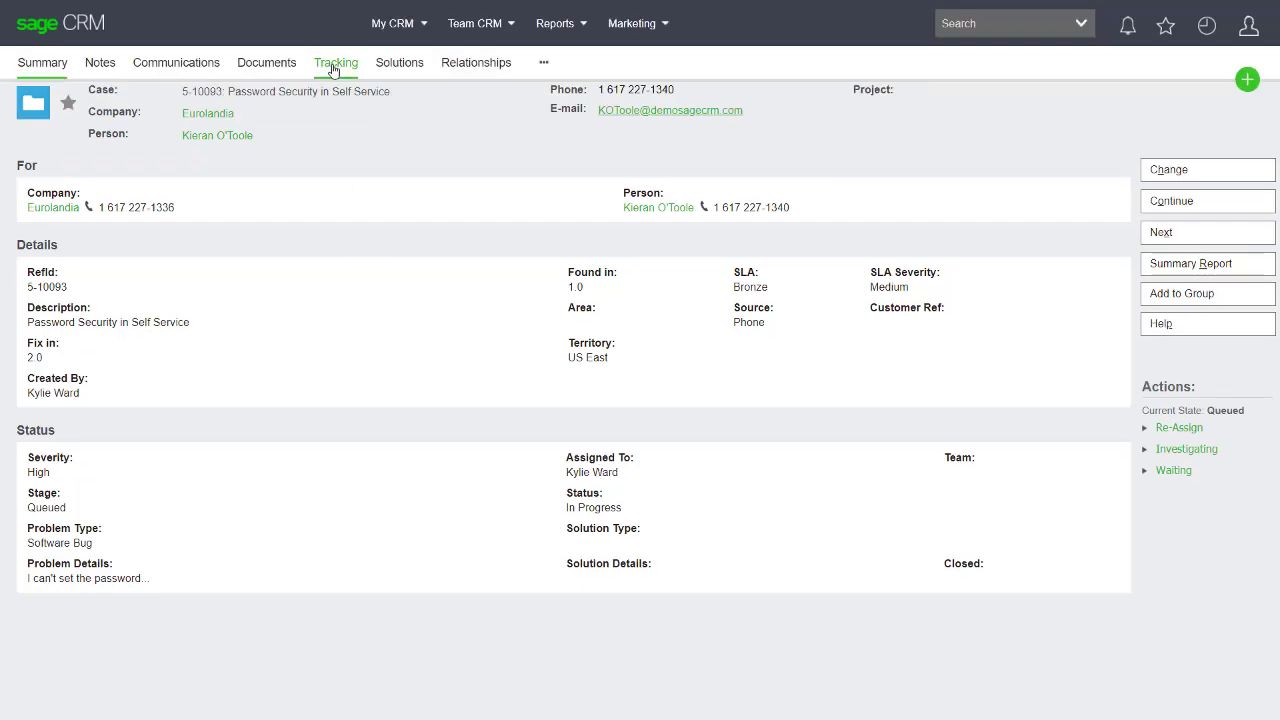
pyautogui.click(335, 62)
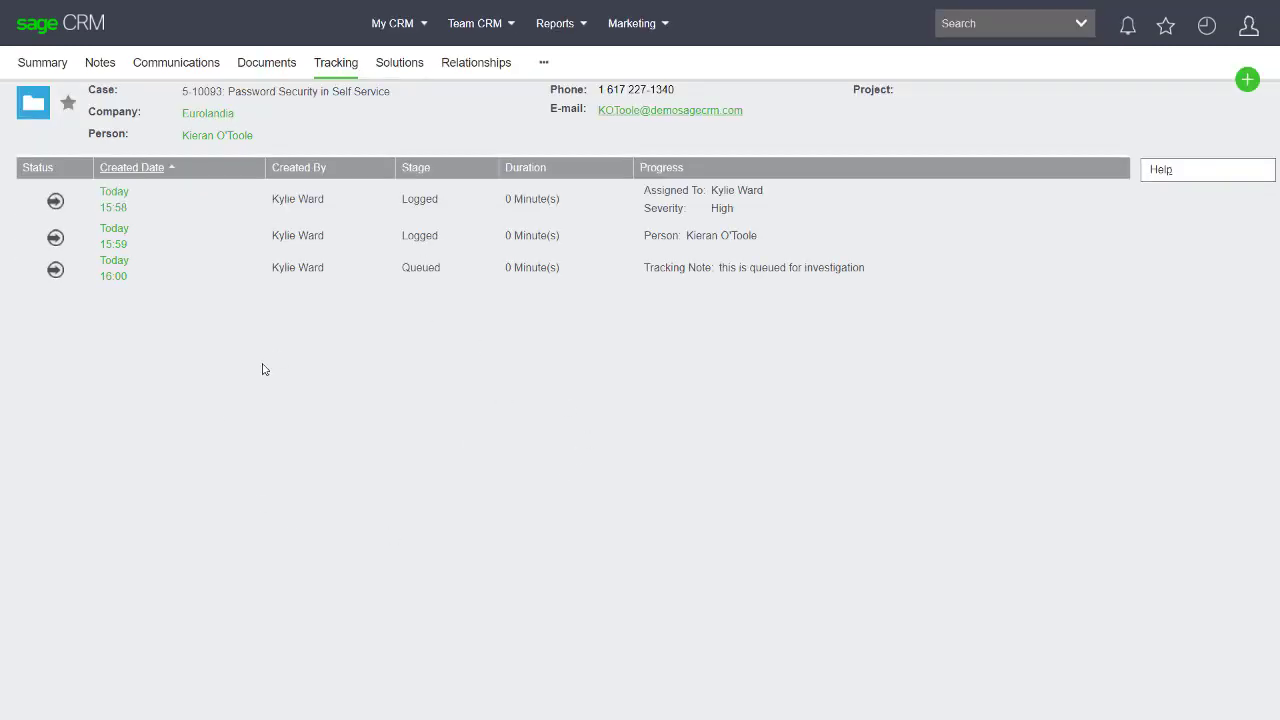
pyautogui.moveTo(251, 366)
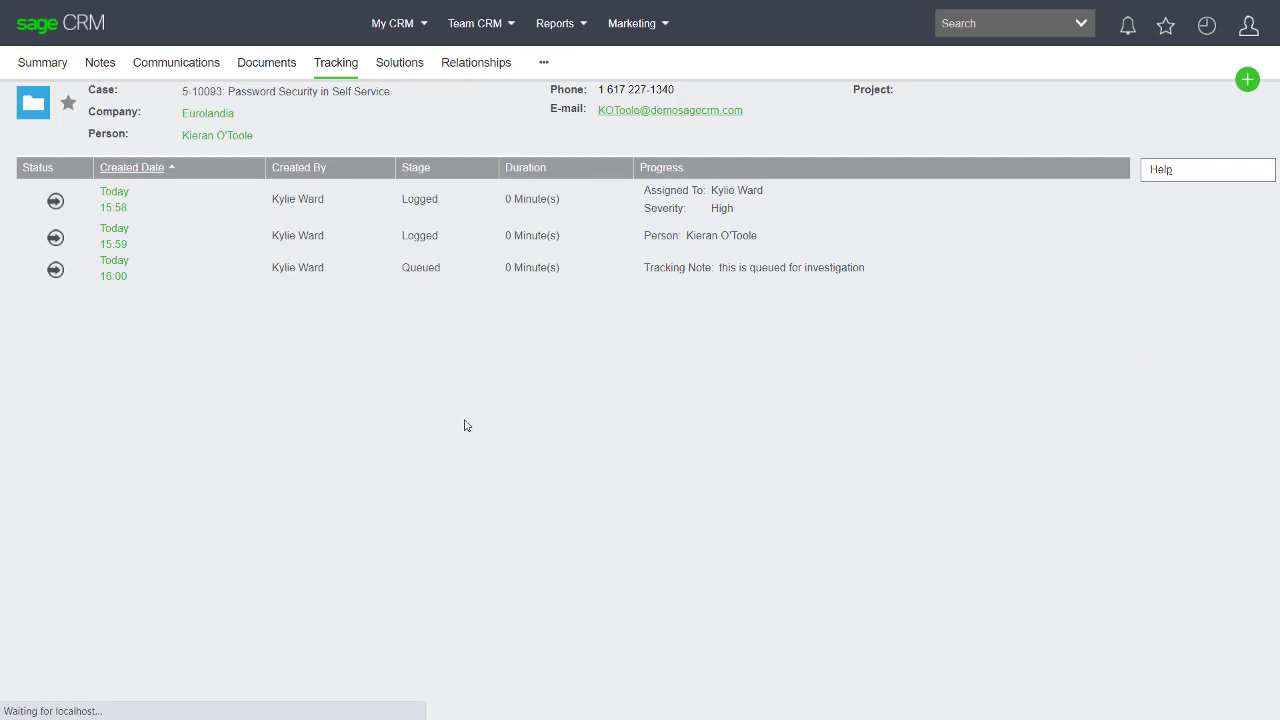
pyautogui.click(42, 62)
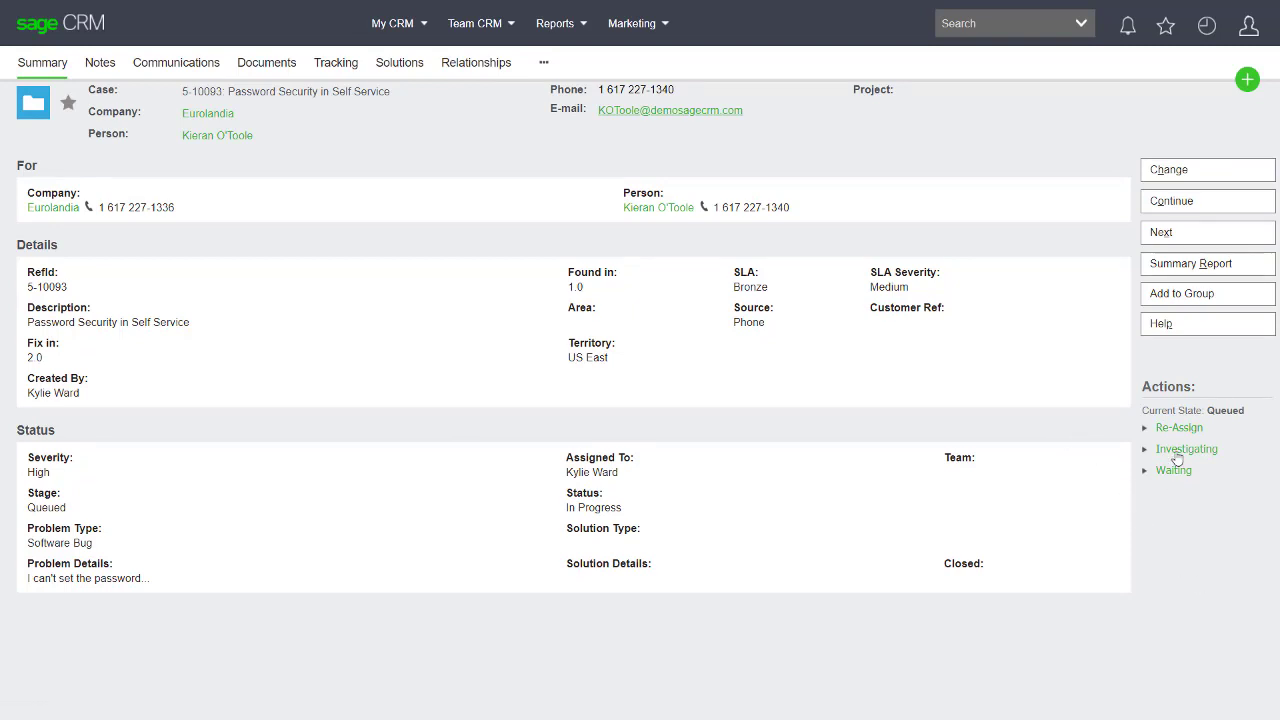
# Progress the case to Investigating, starting a tracking note with 'Additio'
pyautogui.click(1187, 448)
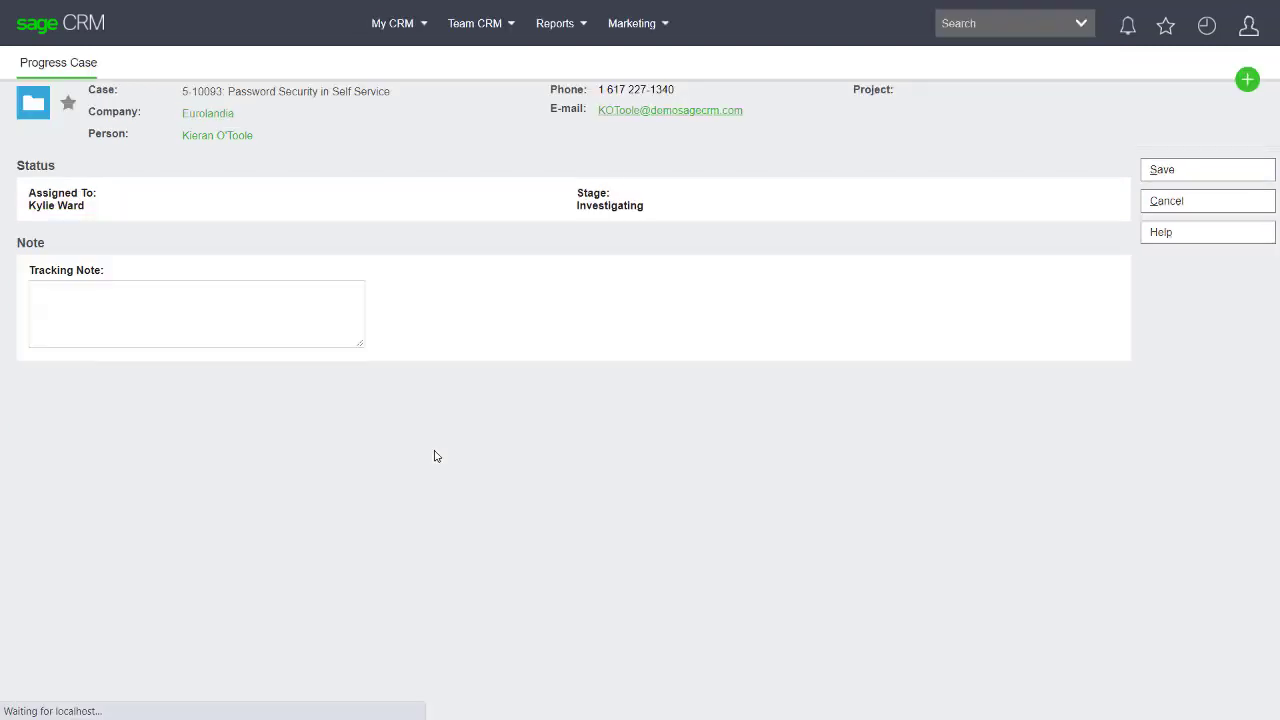
pyautogui.click(197, 312)
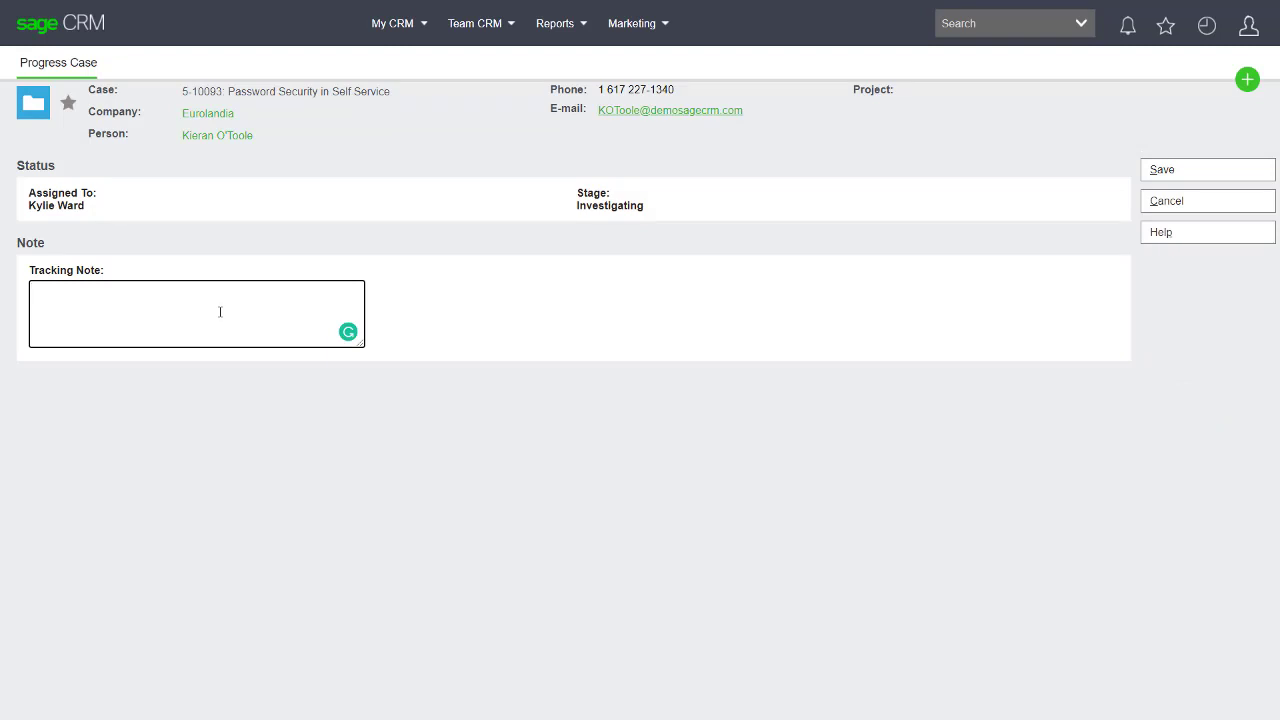
pyautogui.write('Additio')
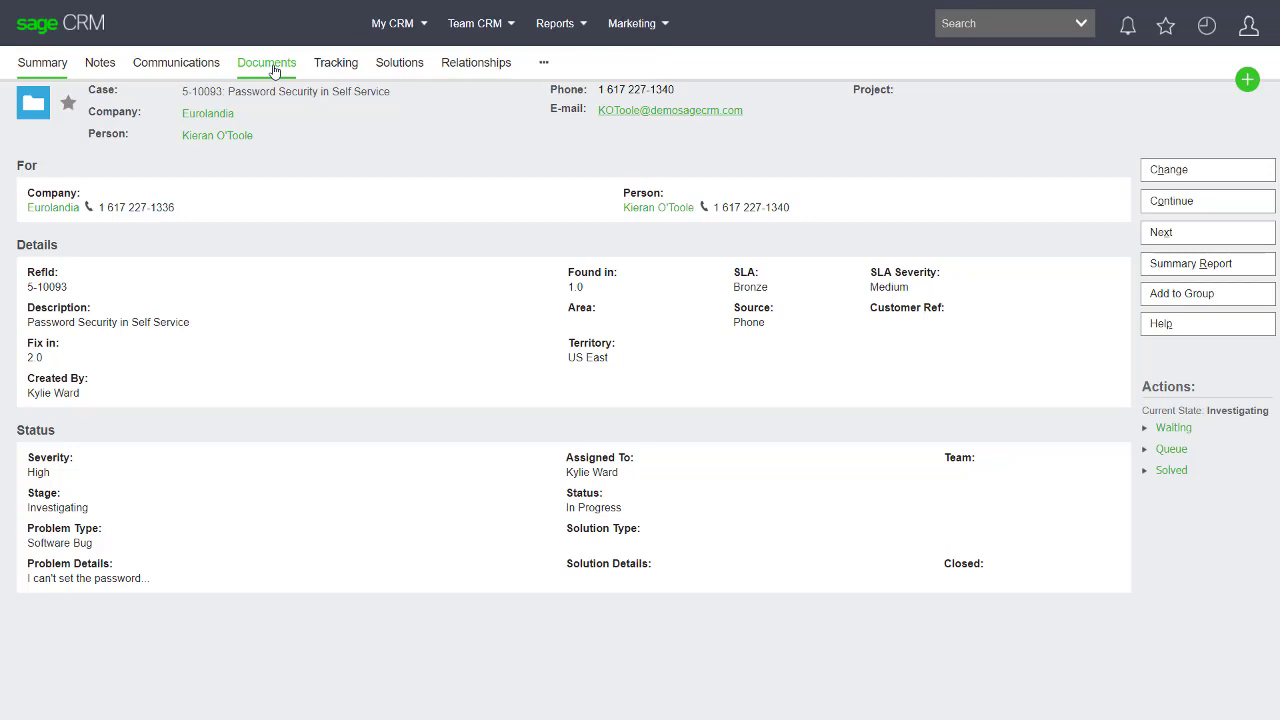
# Create a new To Do task on the case with subject 'test email message'
pyautogui.click(266, 62)
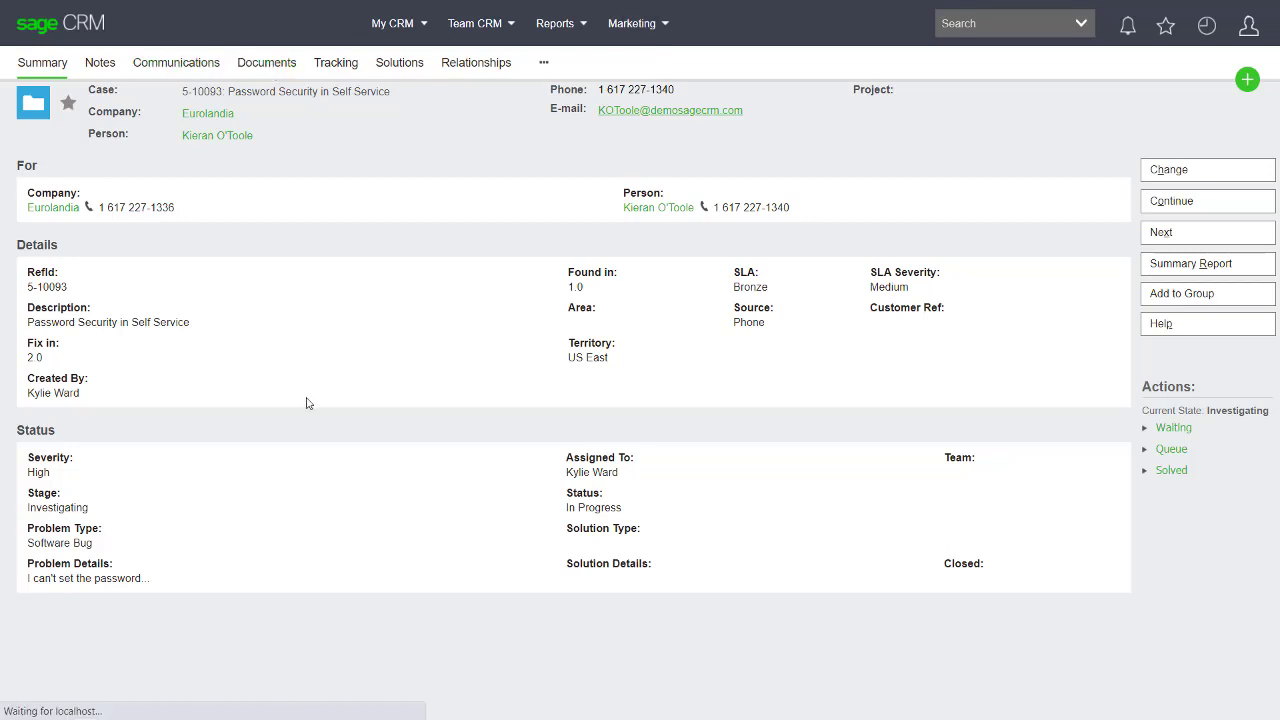
pyautogui.click(176, 62)
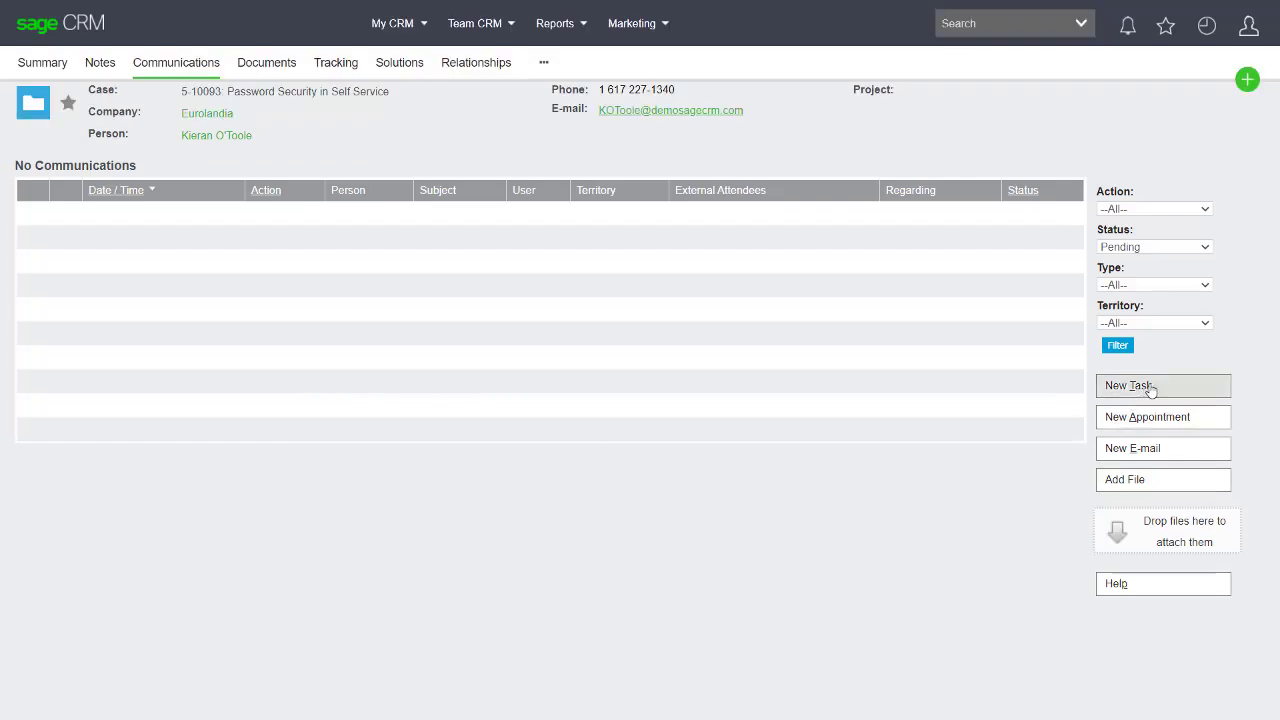
pyautogui.click(1128, 385)
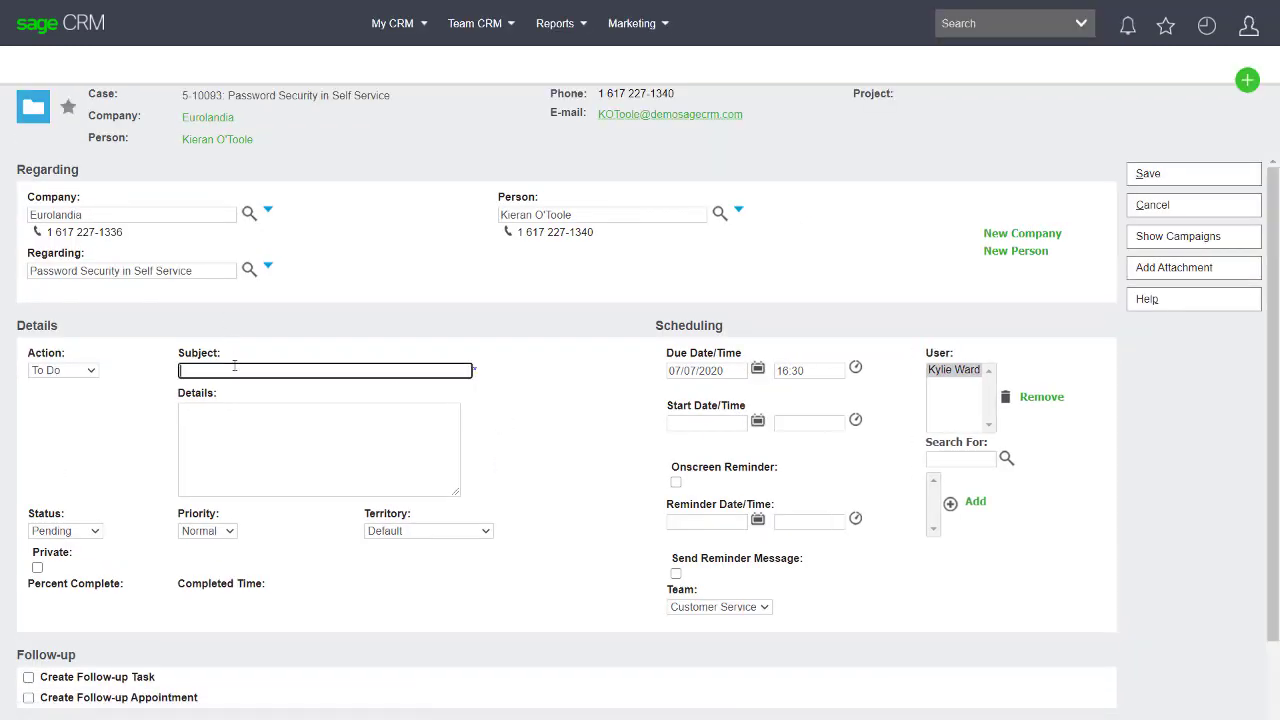
pyautogui.click(325, 370)
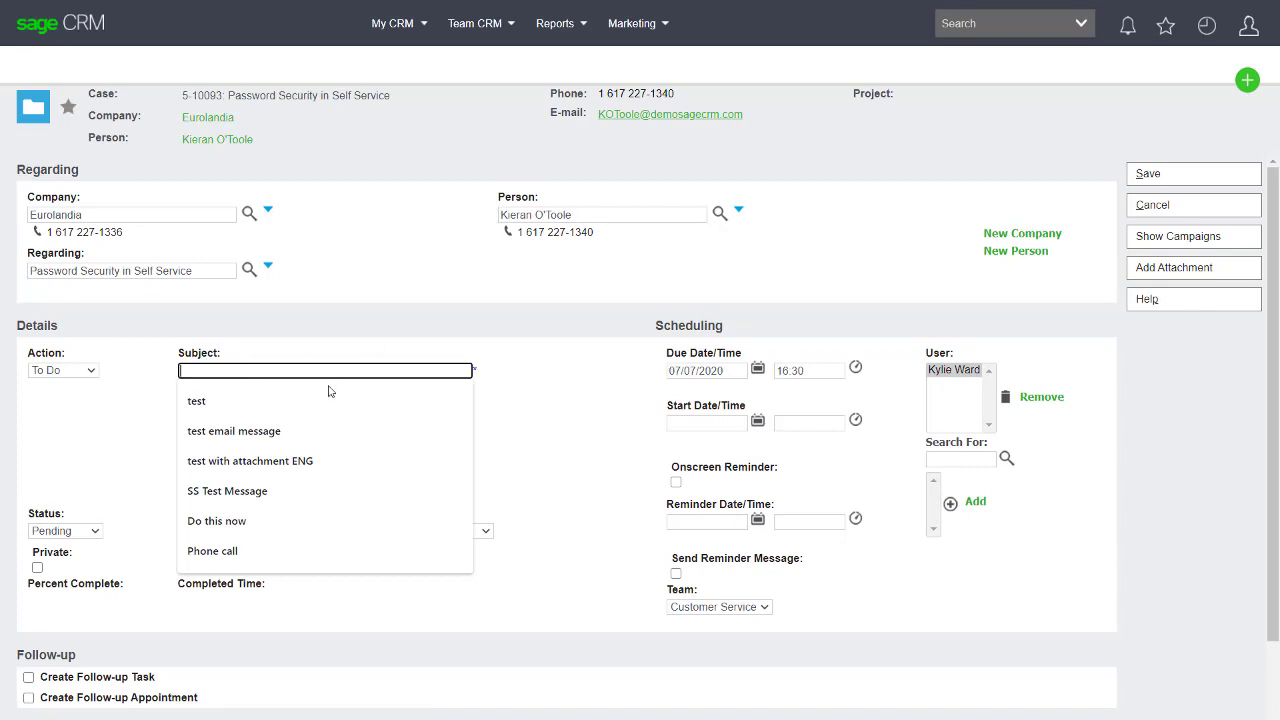
pyautogui.click(234, 431)
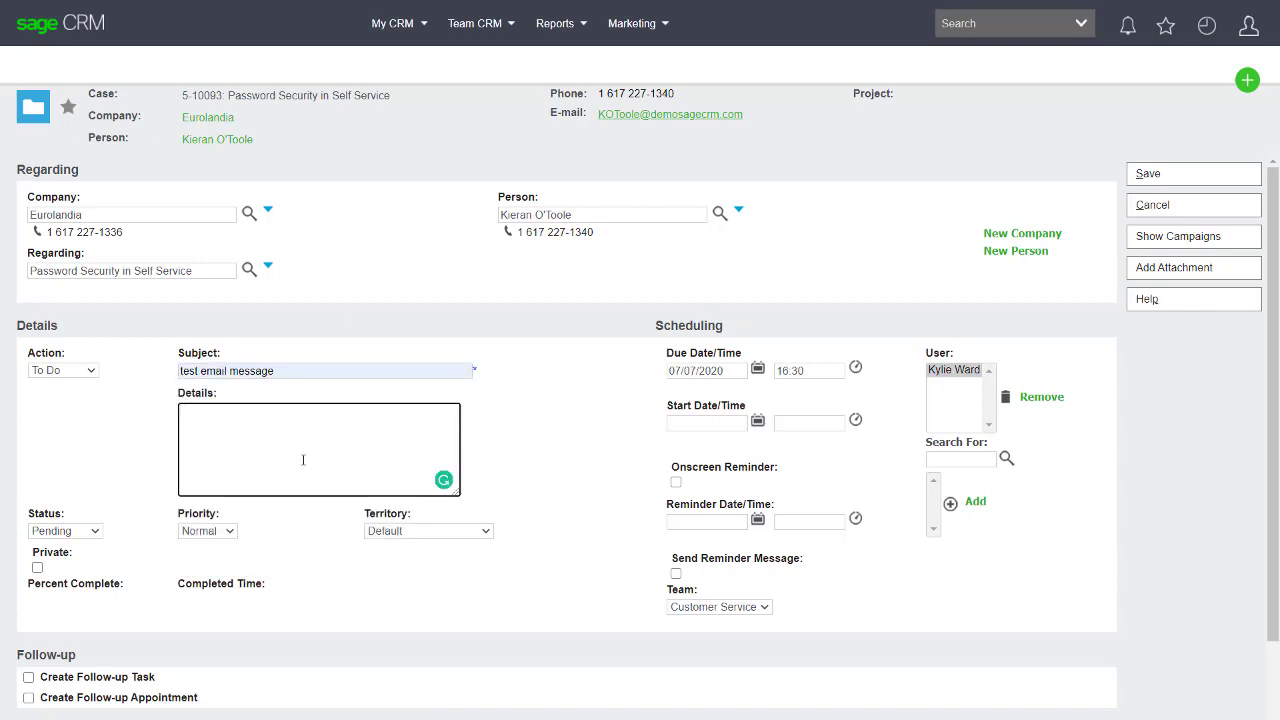
# Enter task details 'with attachement and description of case' and save the To Do
pyautogui.write('with attache')
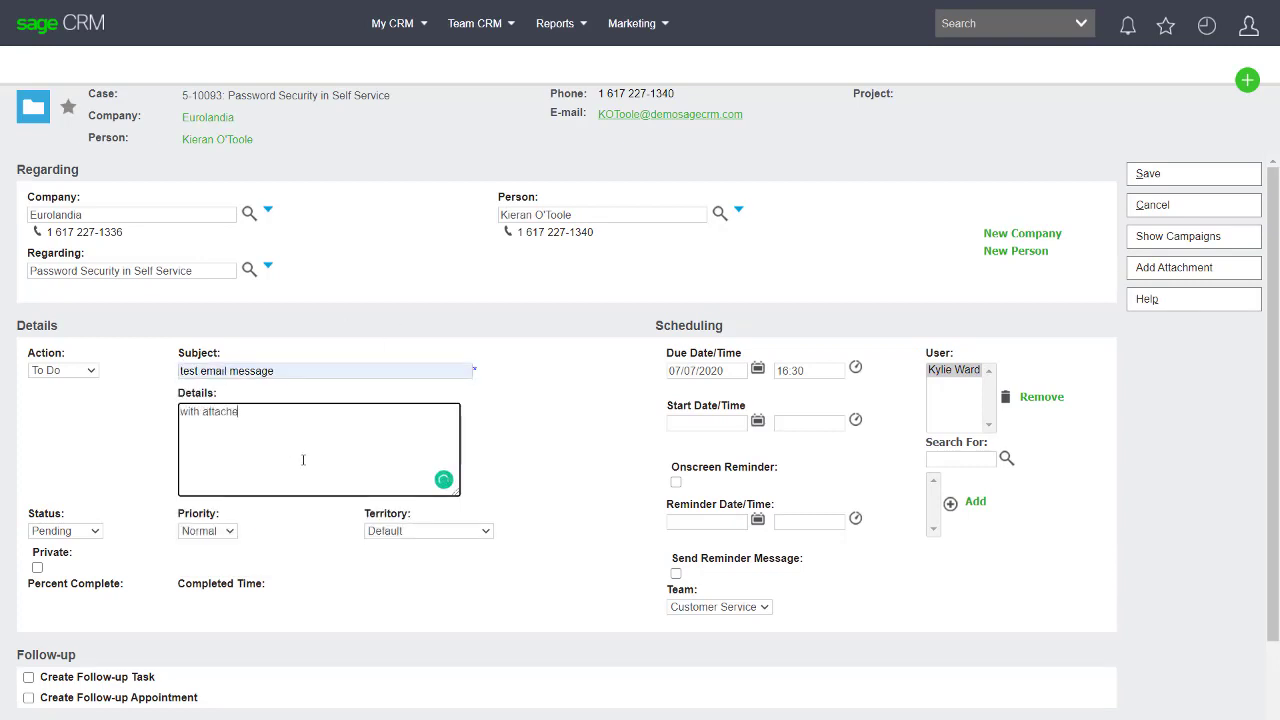
pyautogui.write('ment')
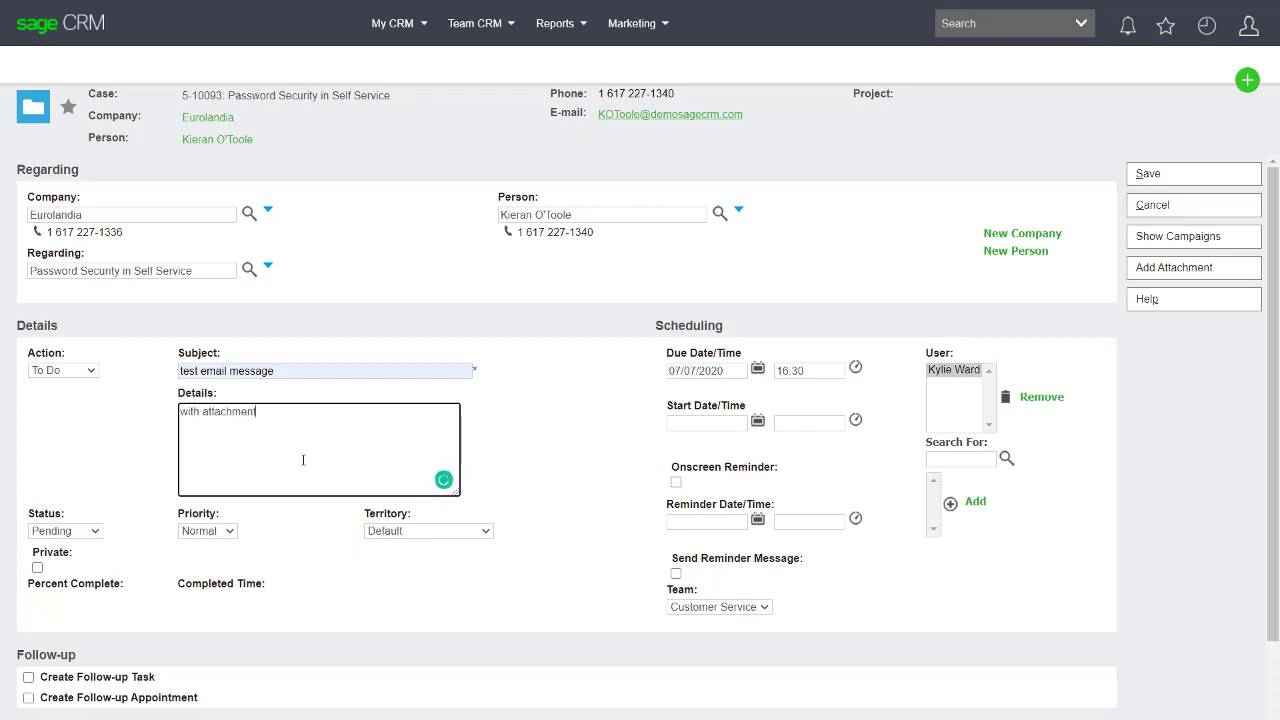
pyautogui.write('and d')
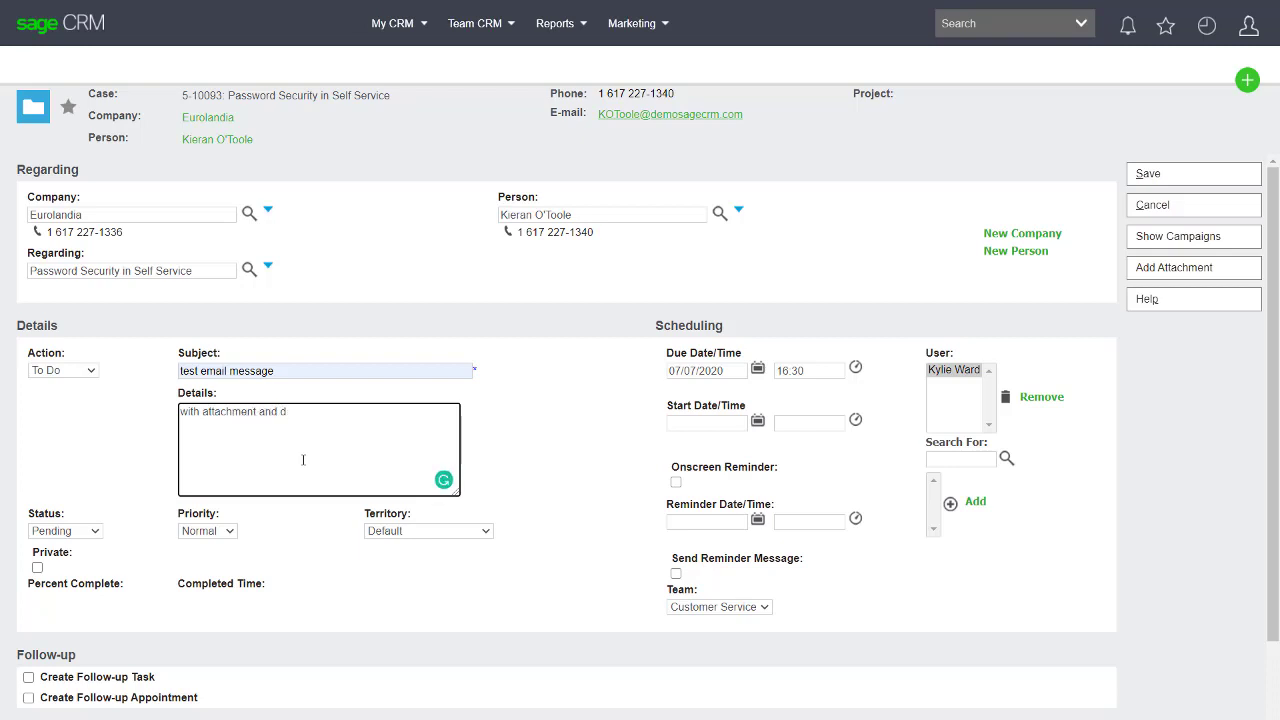
pyautogui.write('esc')
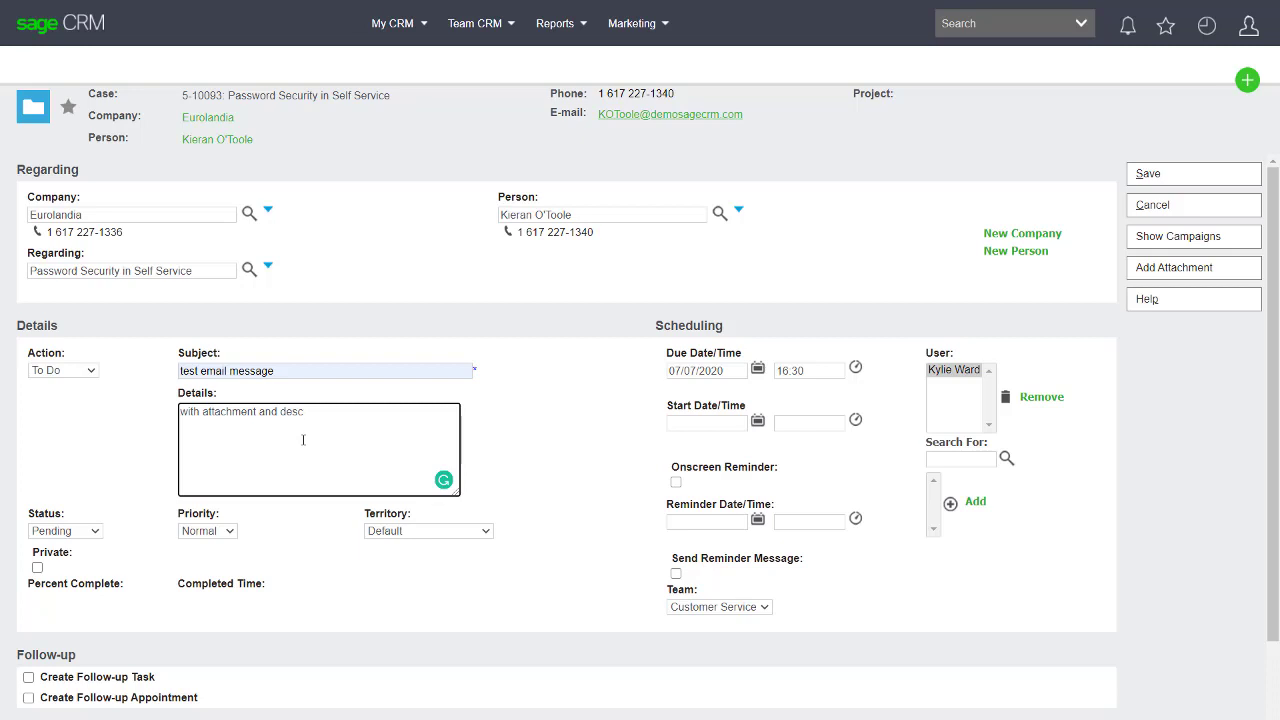
pyautogui.write('ri')
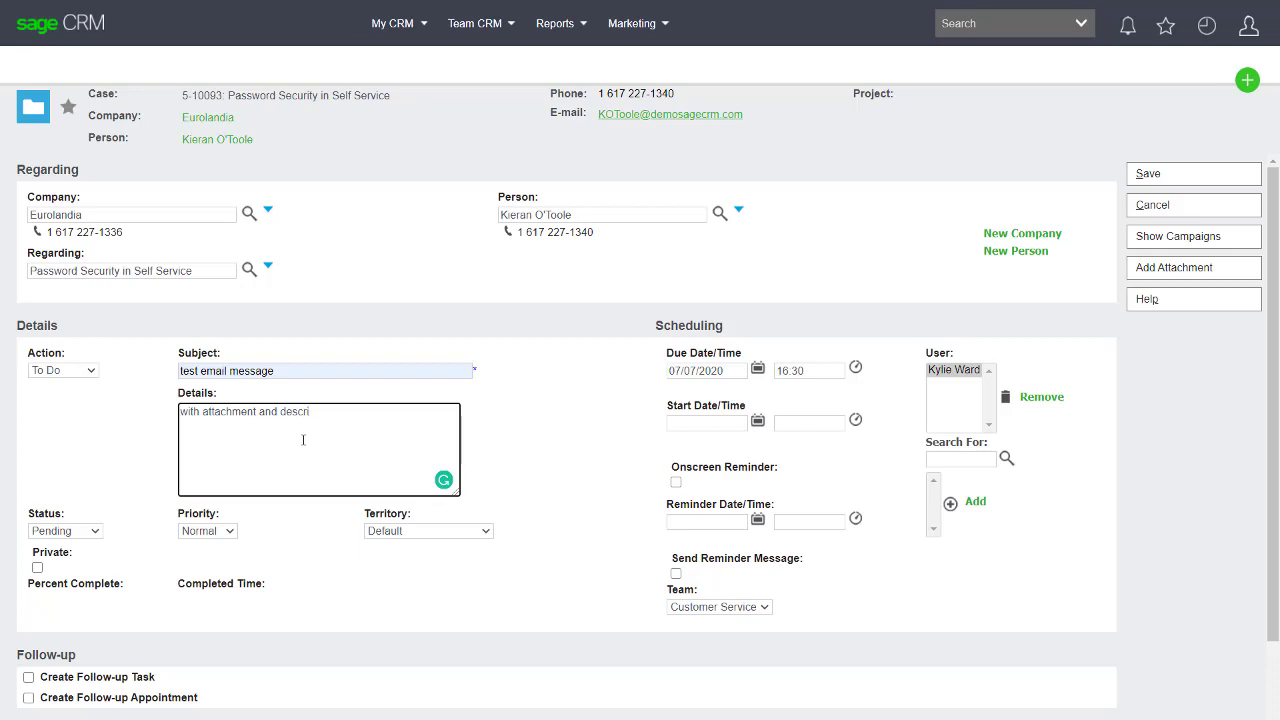
pyautogui.write('ption of')
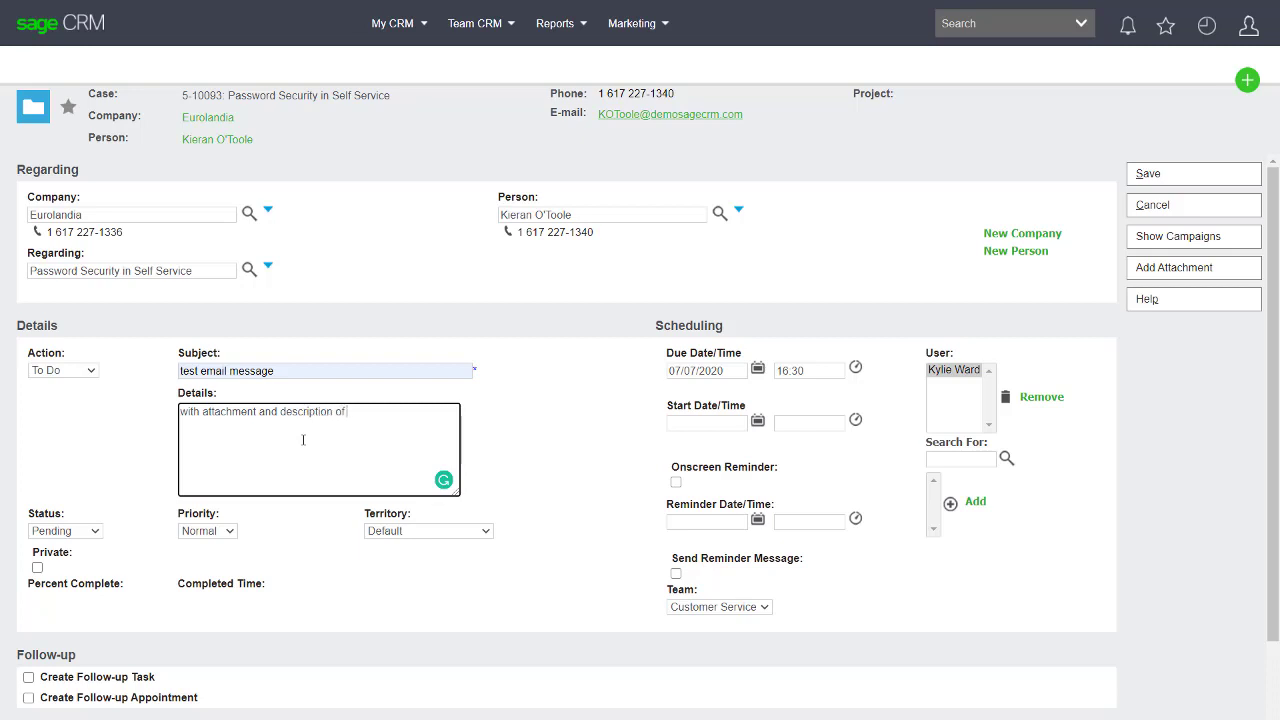
pyautogui.write('cas')
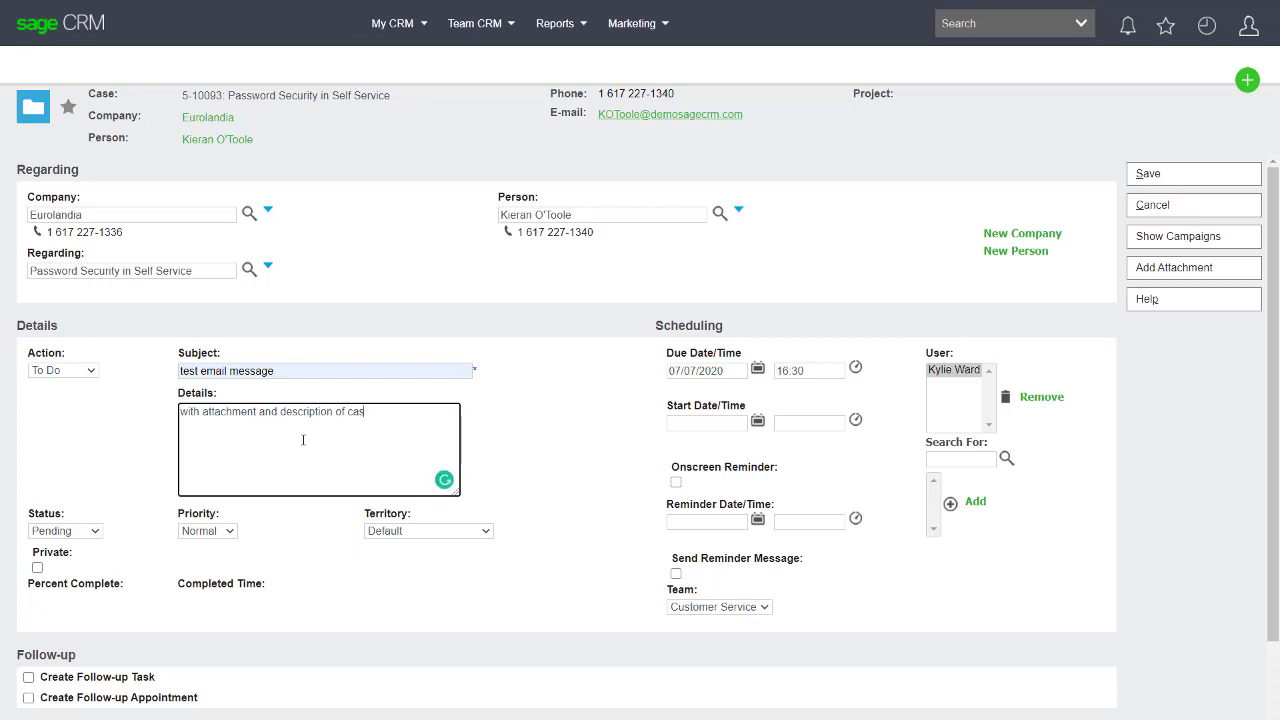
pyautogui.write('e')
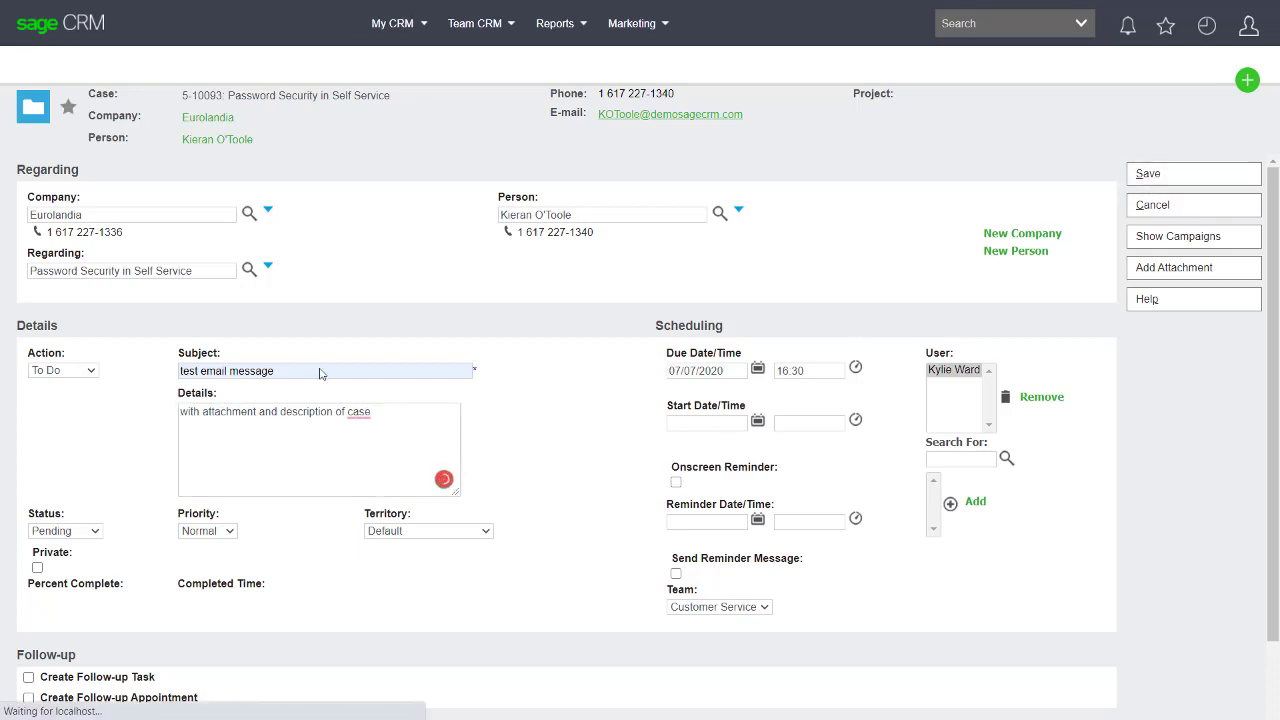
pyautogui.click(1148, 173)
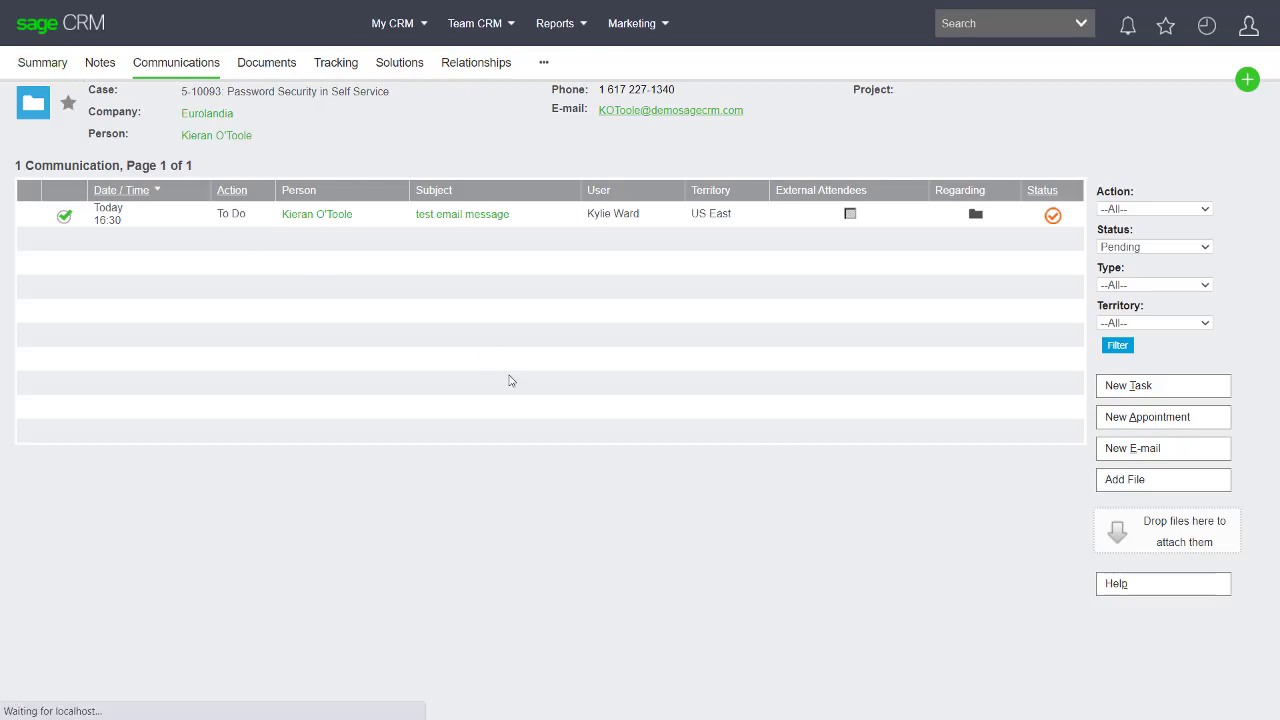
# Return to the case summary and move case 5-10093 to Waiting
pyautogui.click(42, 62)
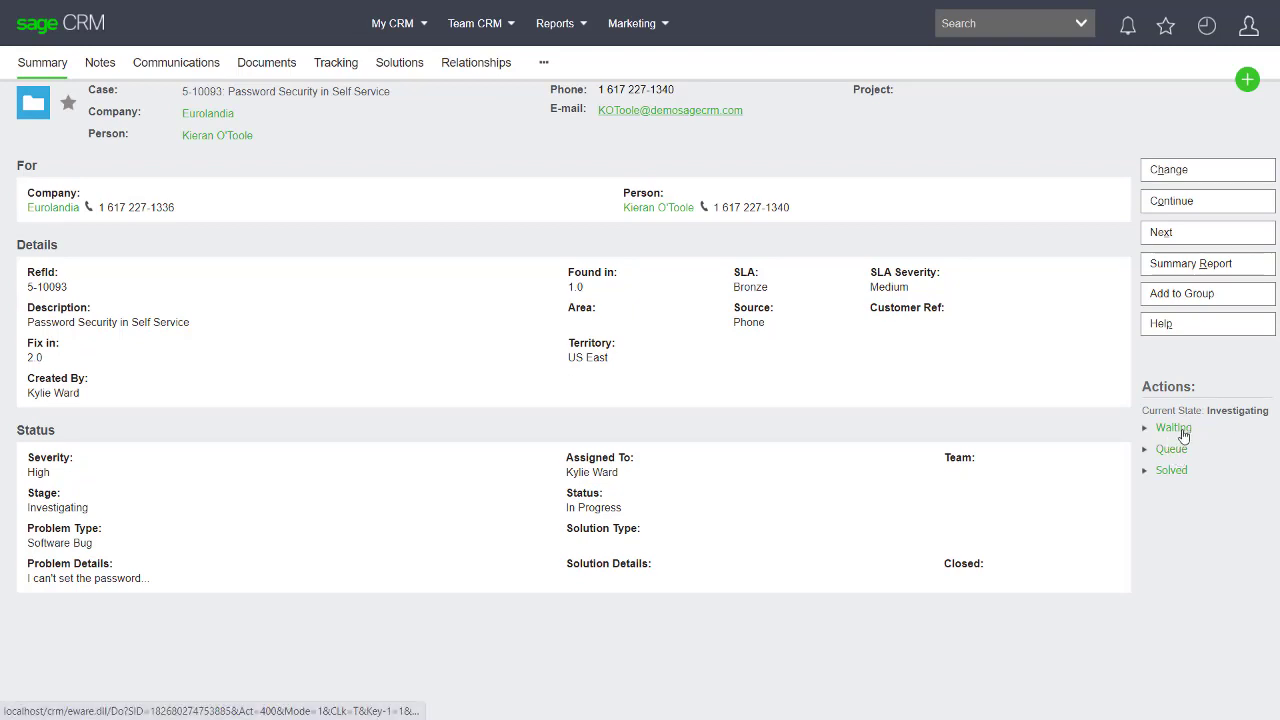
pyautogui.click(1173, 427)
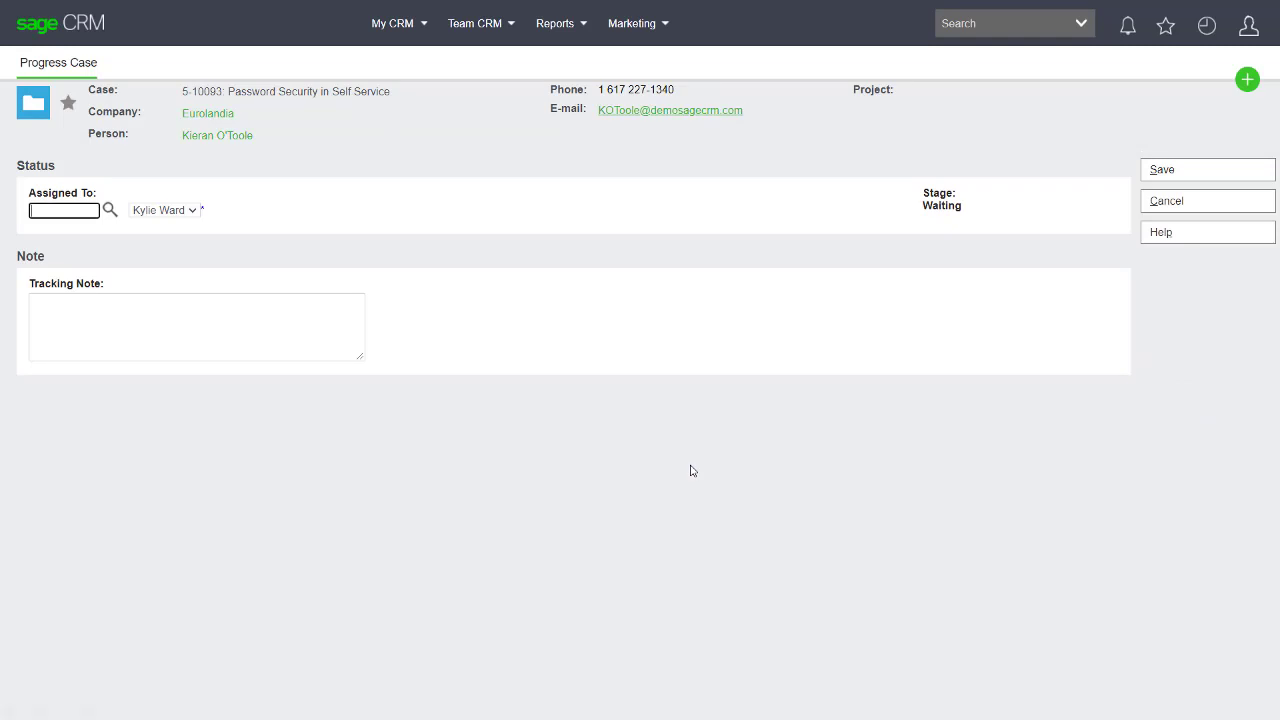
pyautogui.click(197, 326)
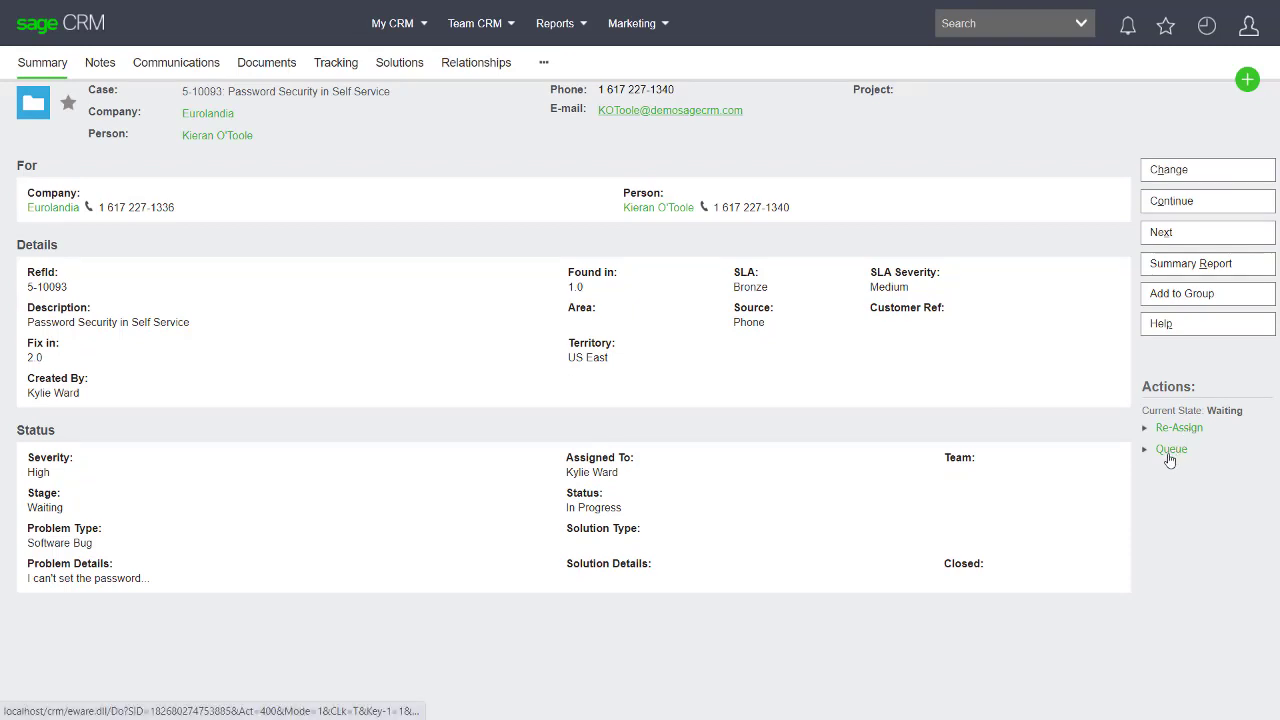
# Move the case to Queued, back to Investigating, then open the Solved form
pyautogui.click(1171, 448)
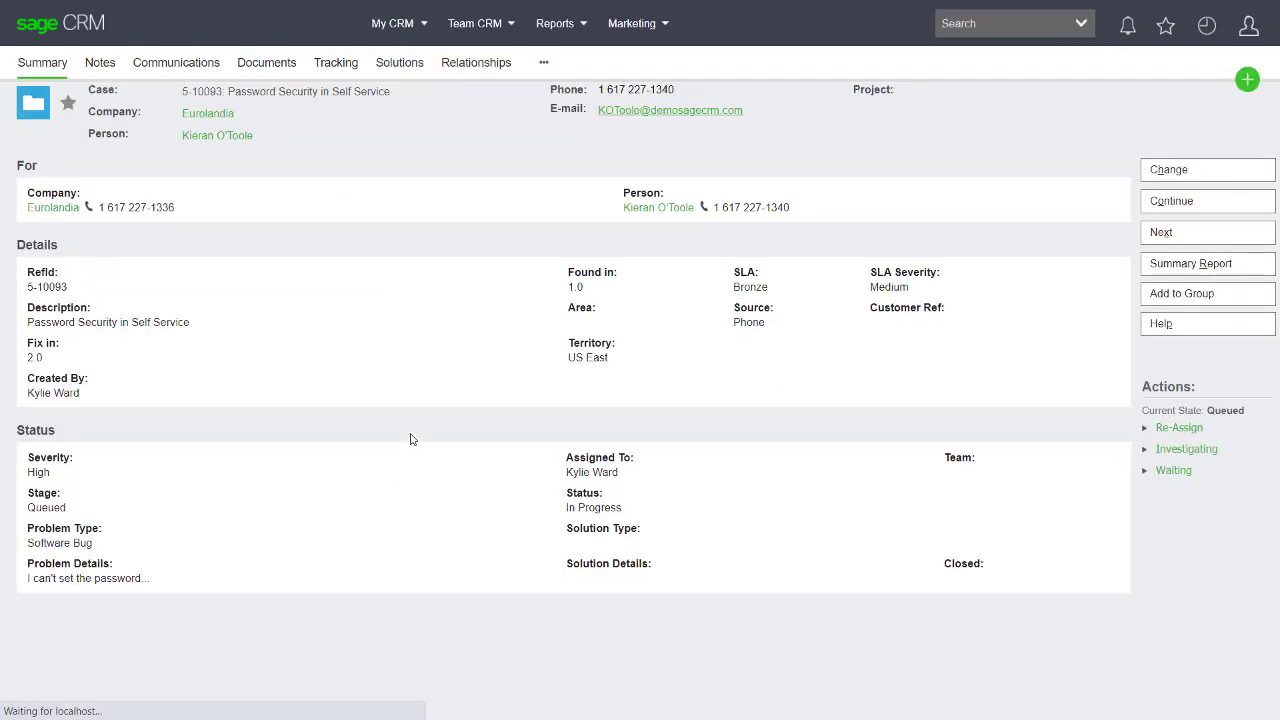
pyautogui.moveTo(1160, 596)
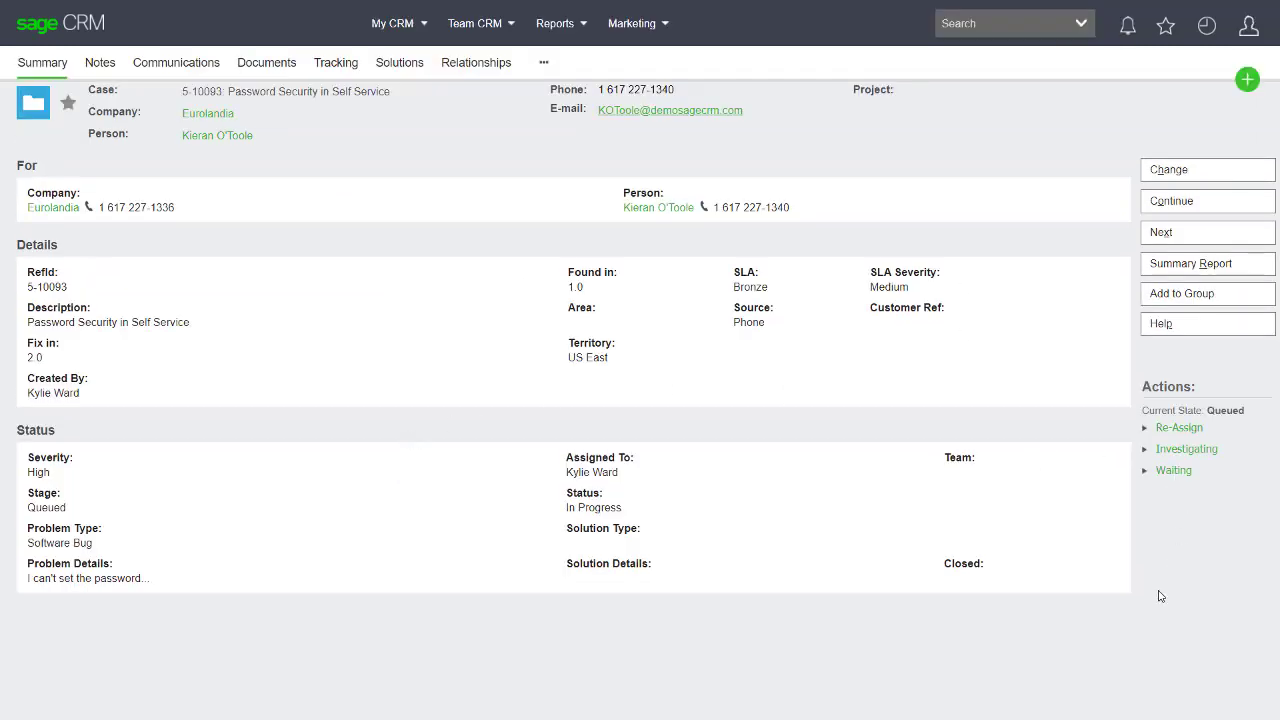
pyautogui.moveTo(1187, 448)
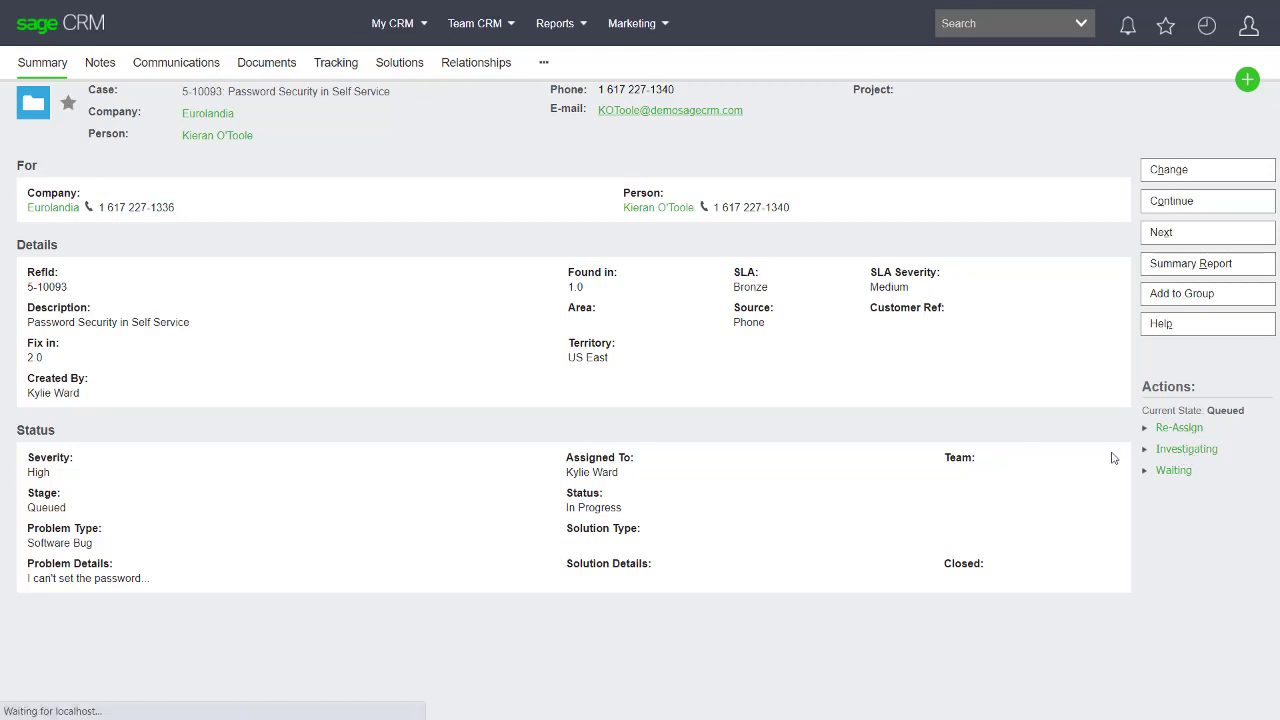
pyautogui.click(1186, 448)
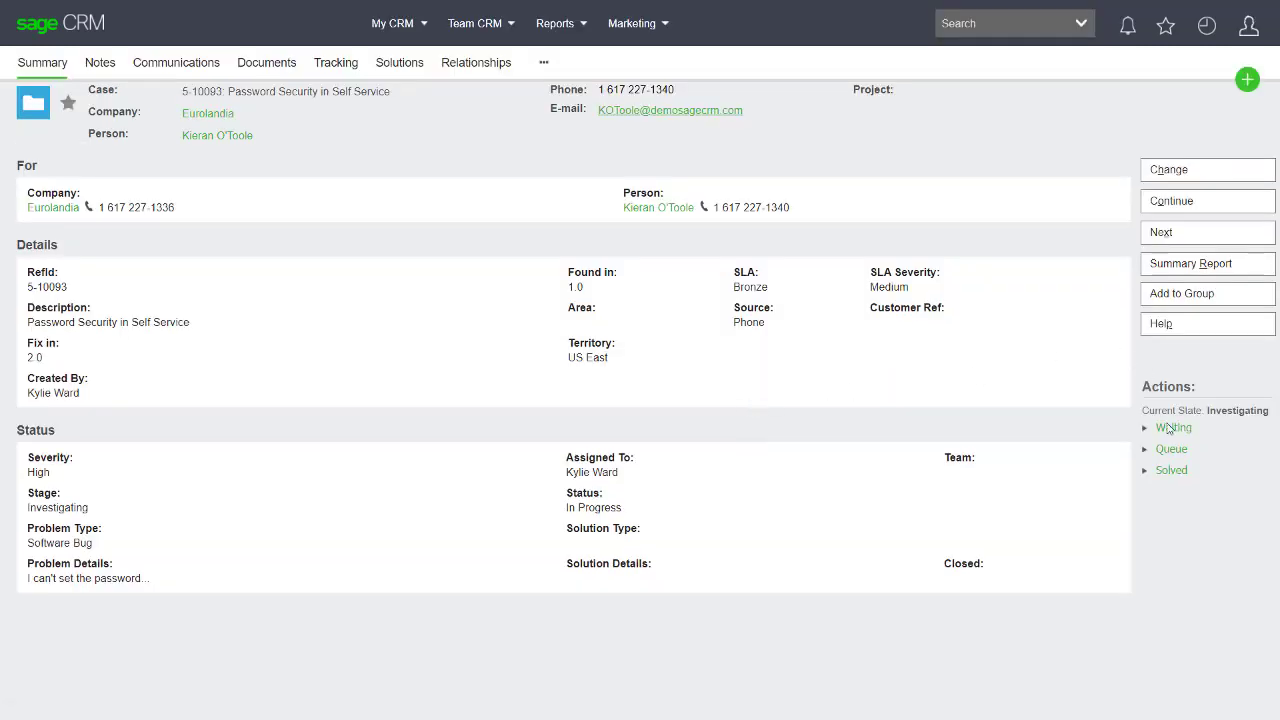
pyautogui.click(1171, 470)
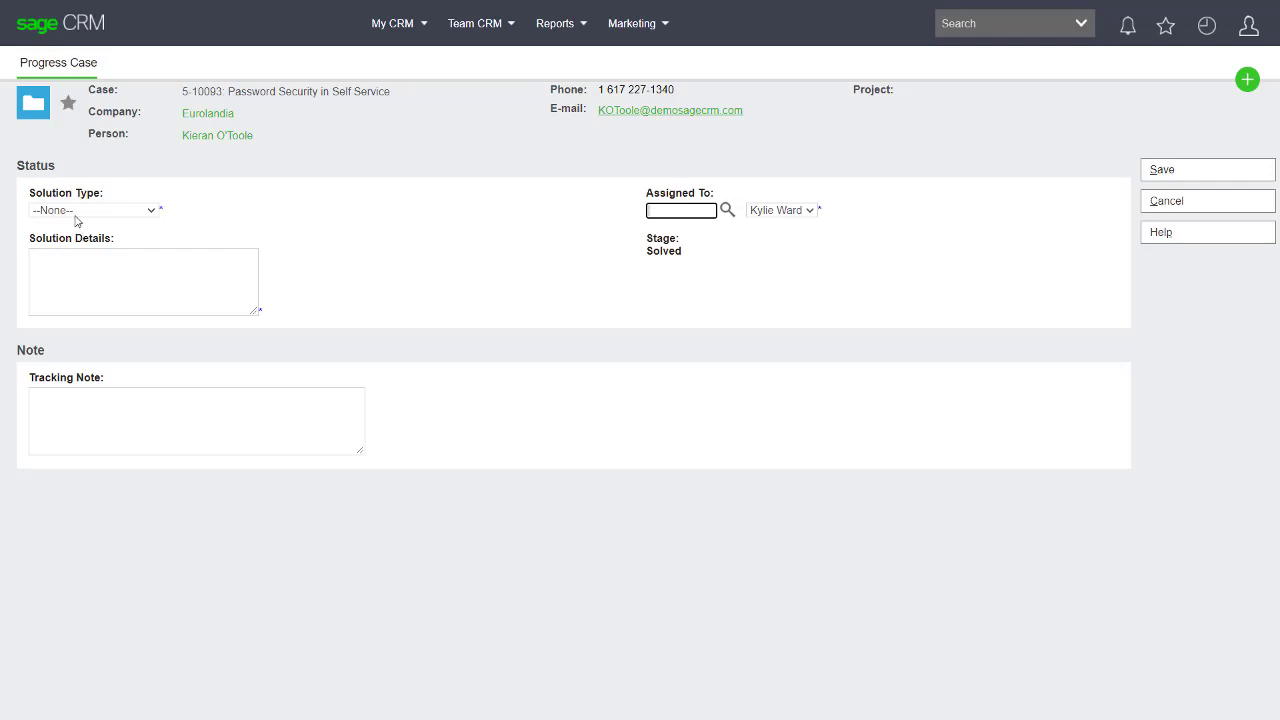
# Set solution type Replace component with details 'this needs to be done' and save
pyautogui.click(90, 210)
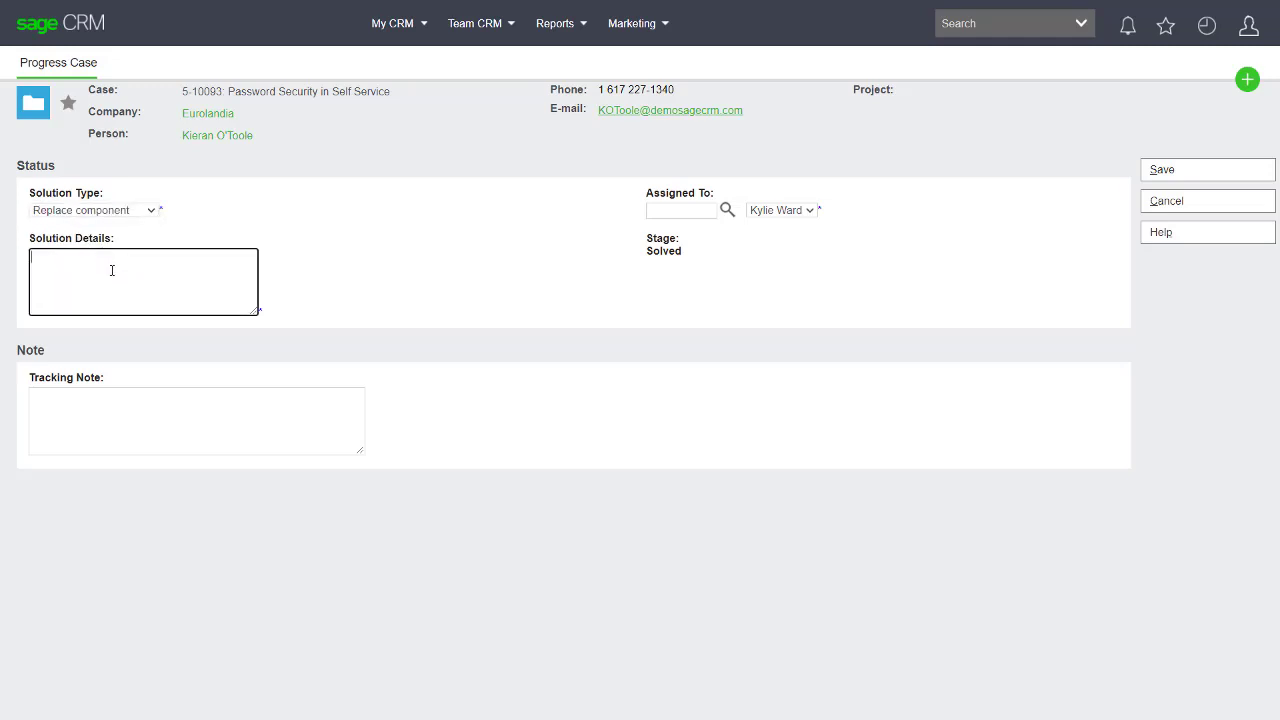
pyautogui.write('hjhjkhjk')
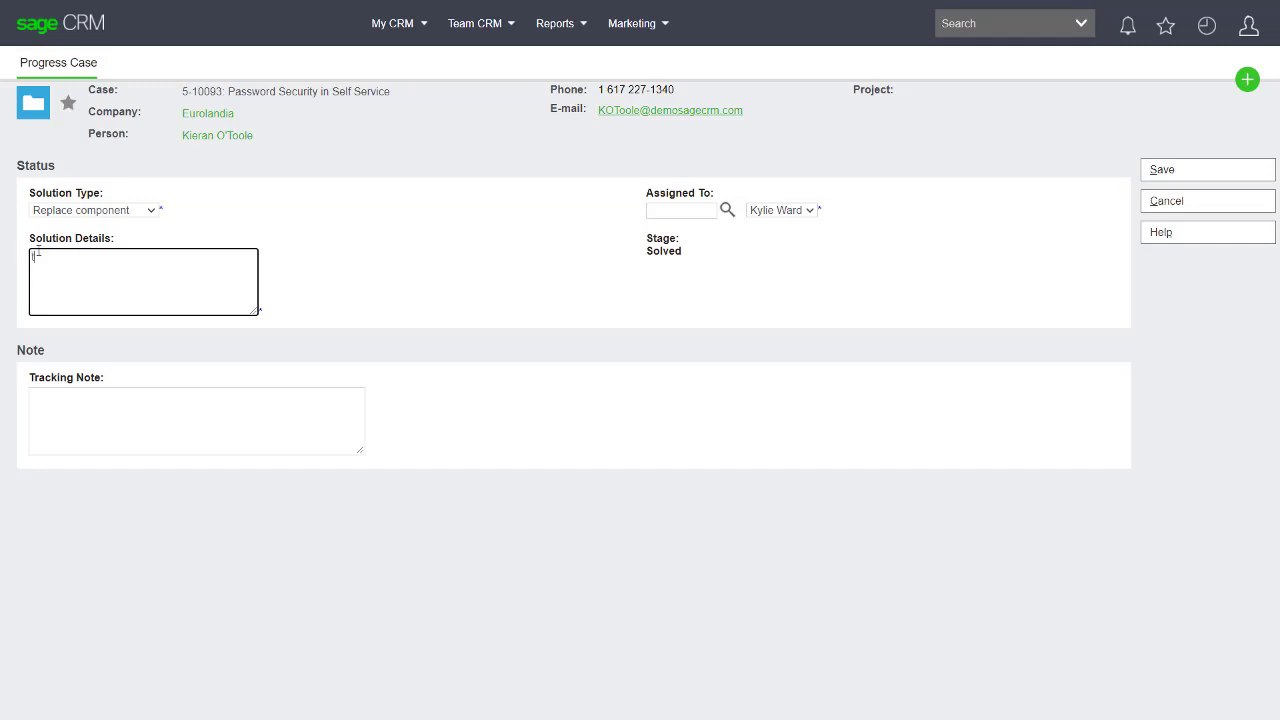
pyautogui.write('this needs to b')
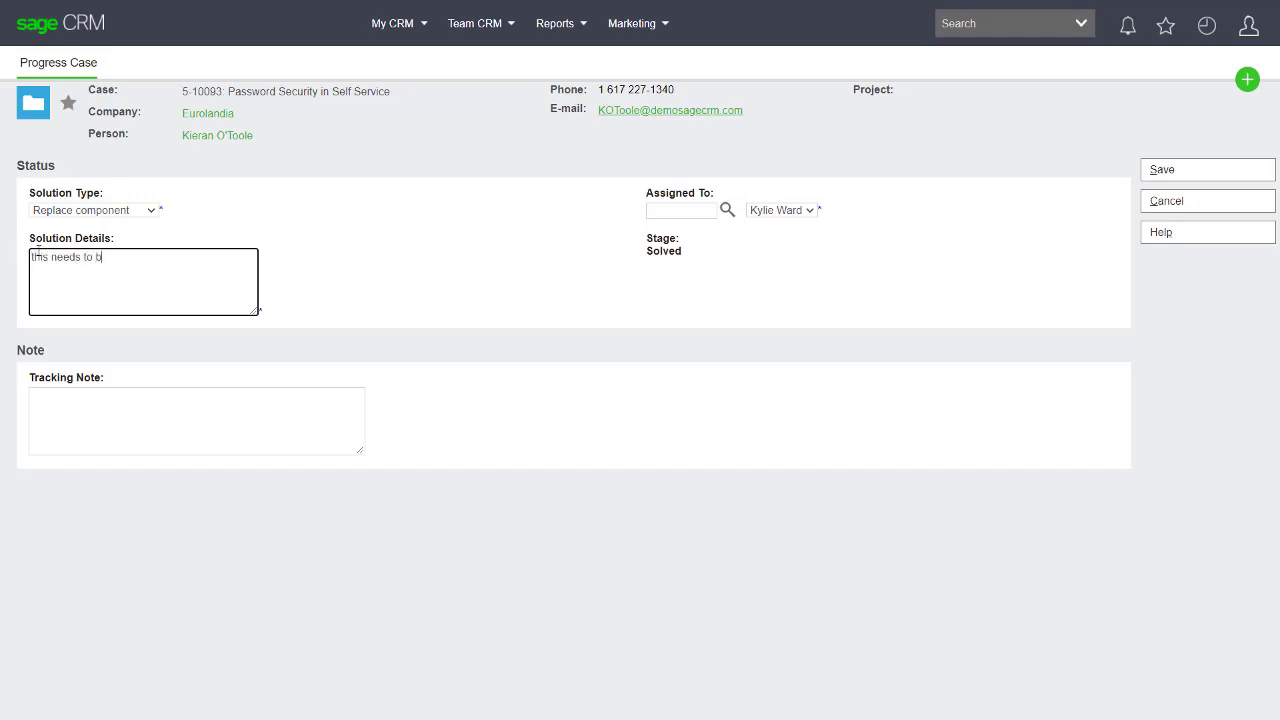
pyautogui.write('e done')
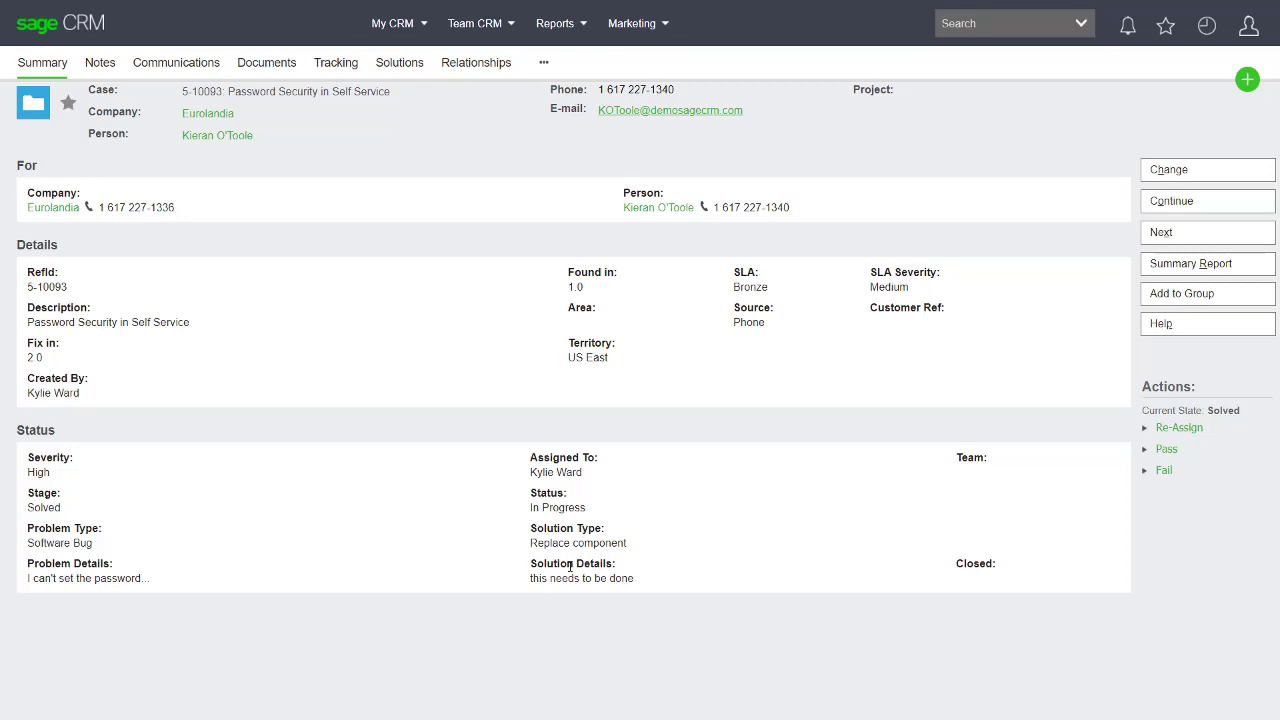
pyautogui.moveTo(354, 405)
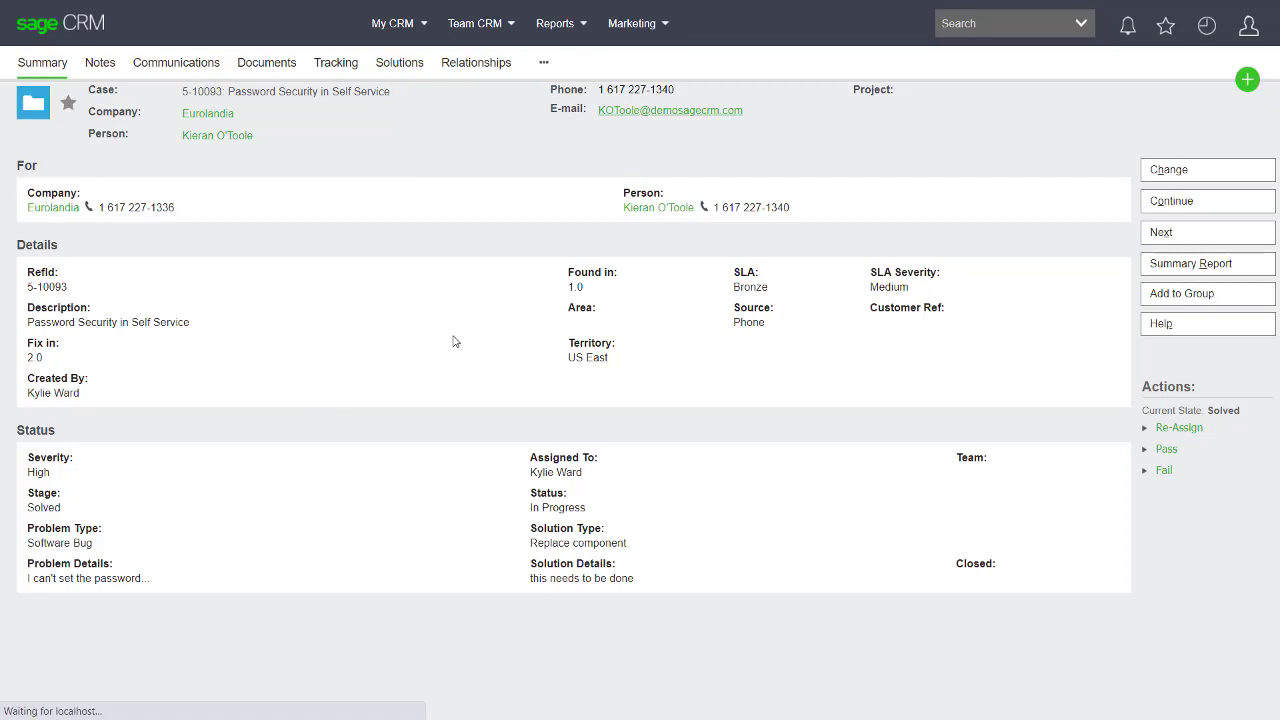
# Start a new solution from the case's Solutions tab, with its area set to Install
pyautogui.click(398, 62)
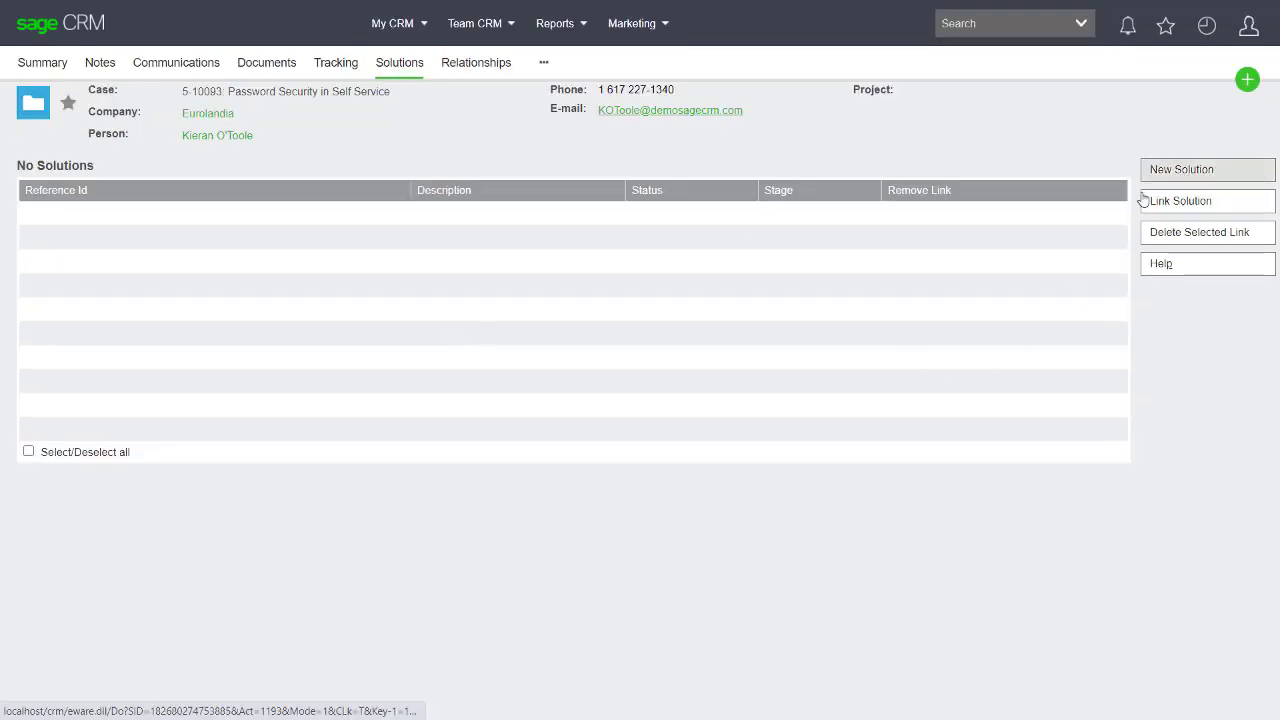
pyautogui.click(1181, 169)
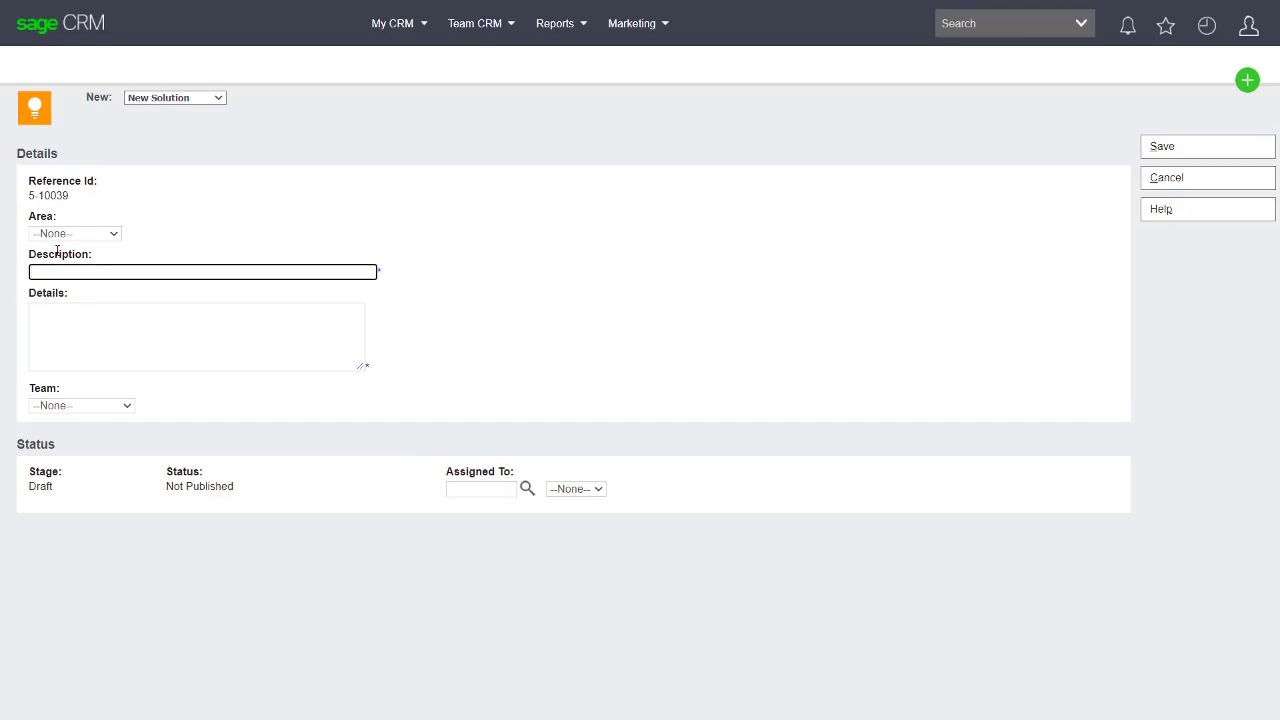
pyautogui.click(74, 233)
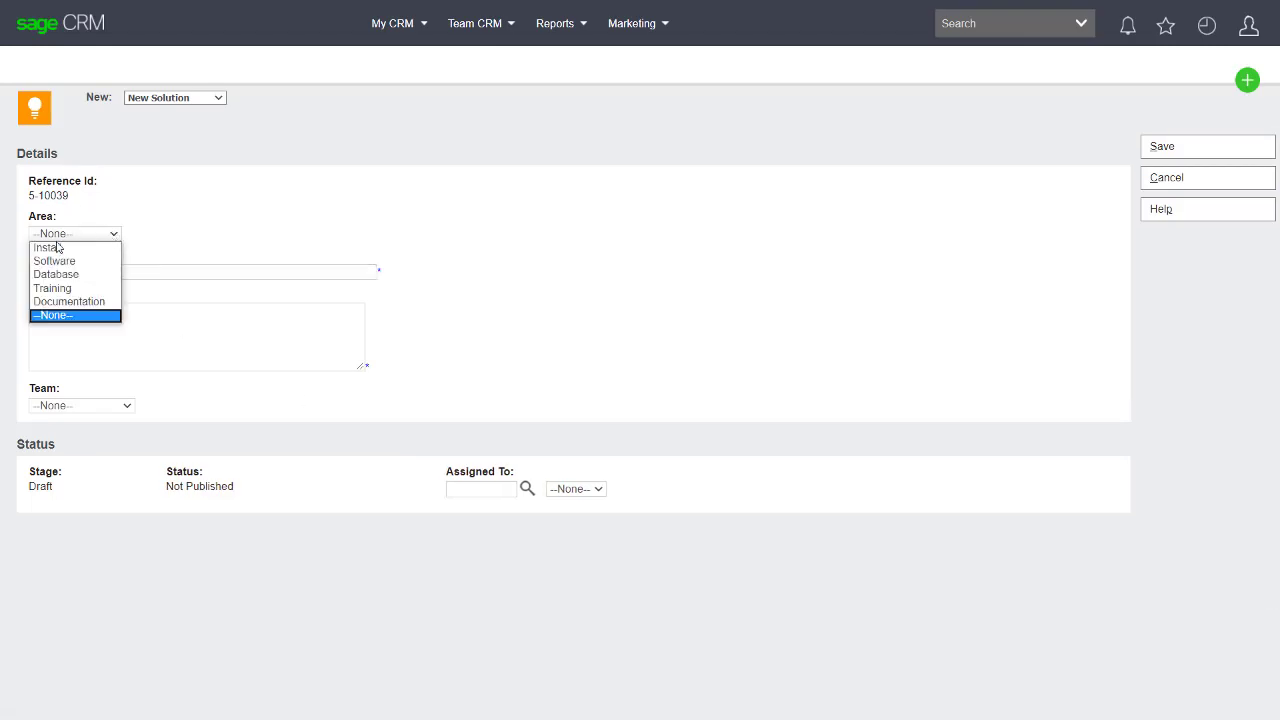
pyautogui.click(47, 247)
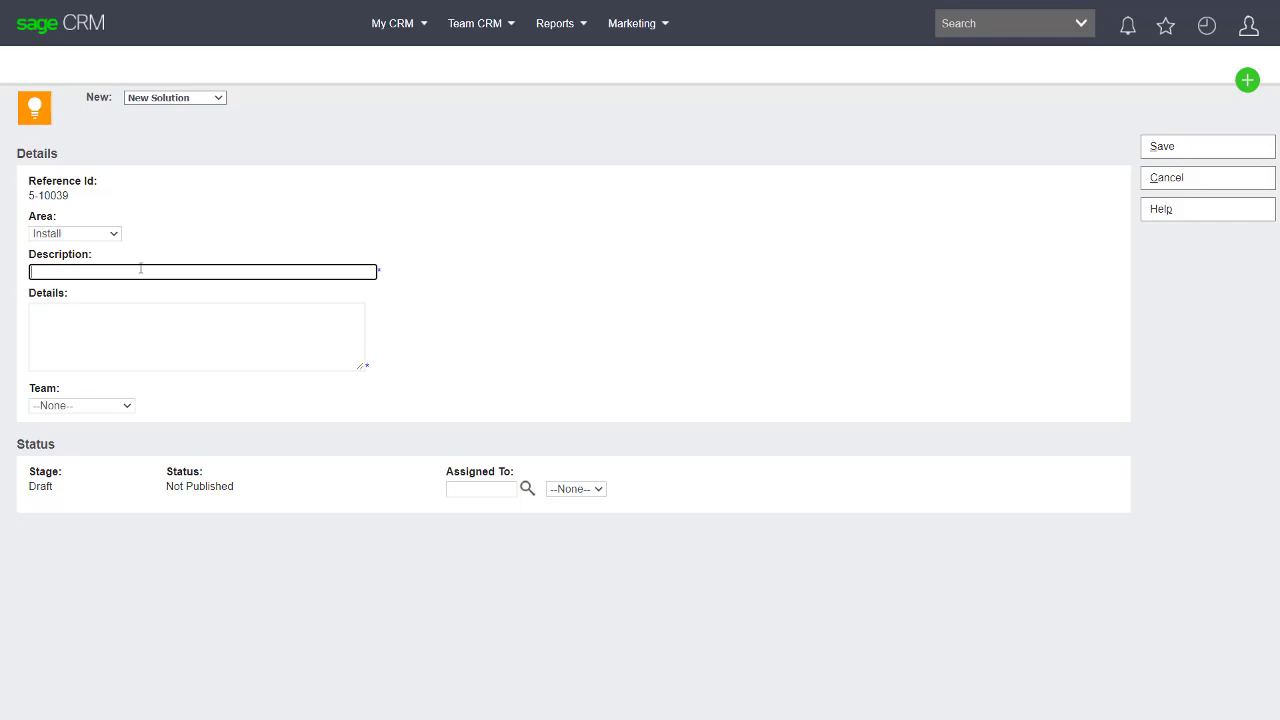
# Enter description 'Test solution' and details 'So enter details', then save the solution
pyautogui.write('Test')
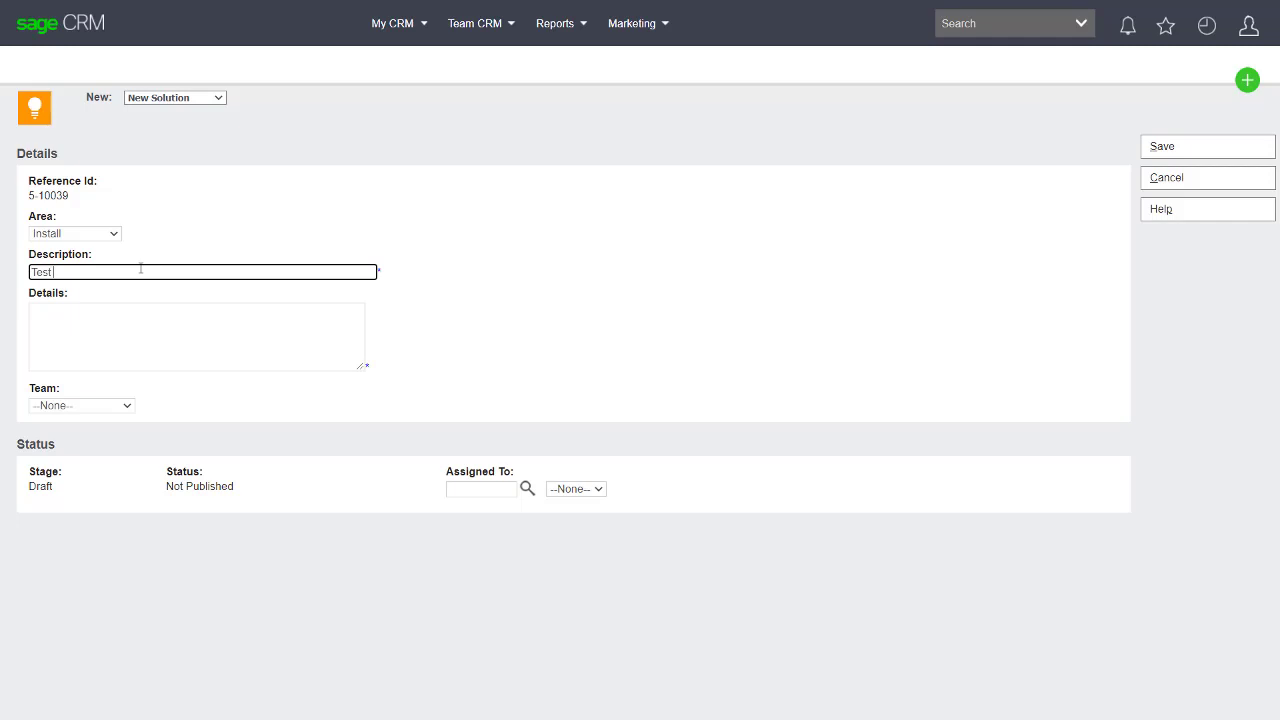
pyautogui.write('solution')
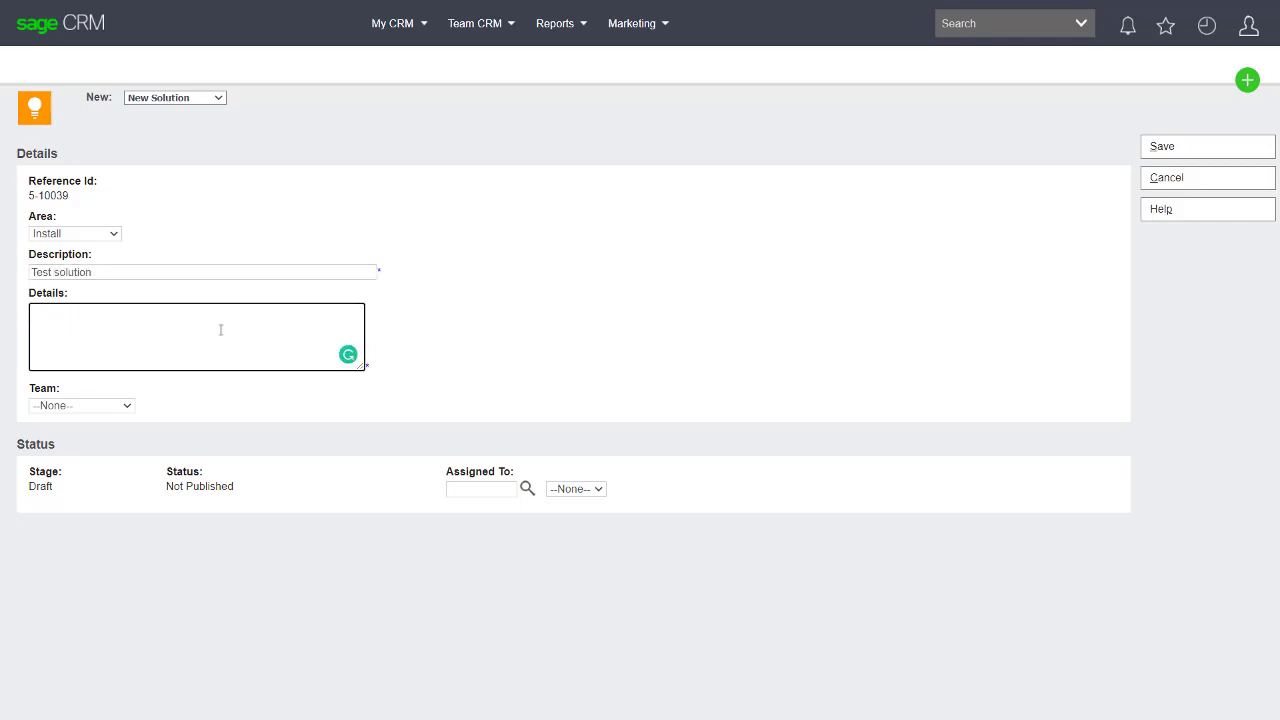
pyautogui.write('So en')
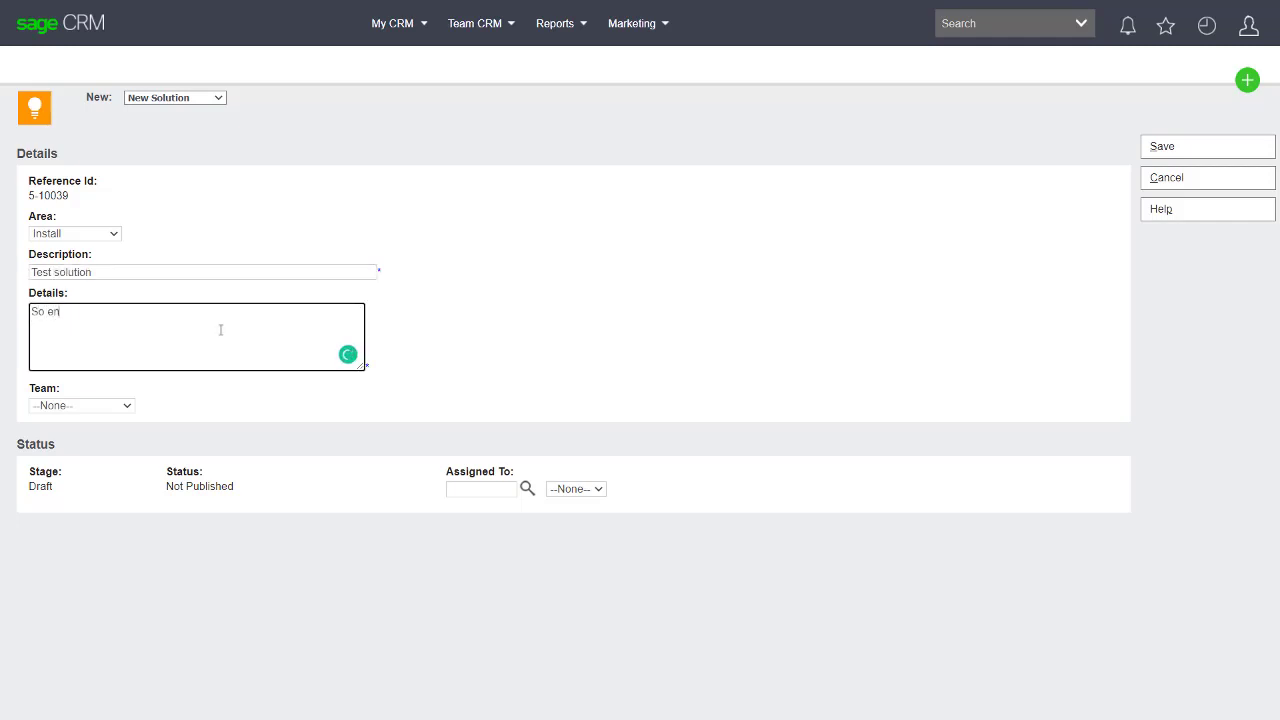
pyautogui.write('ter details')
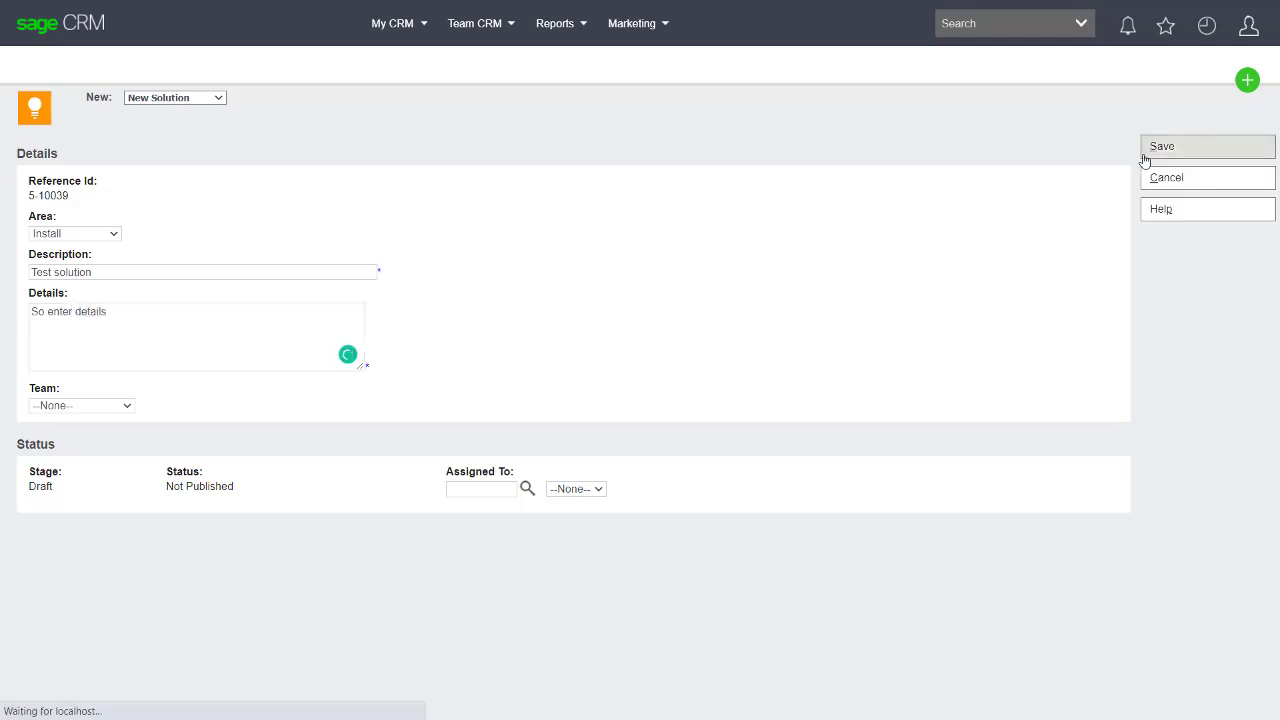
pyautogui.click(1161, 145)
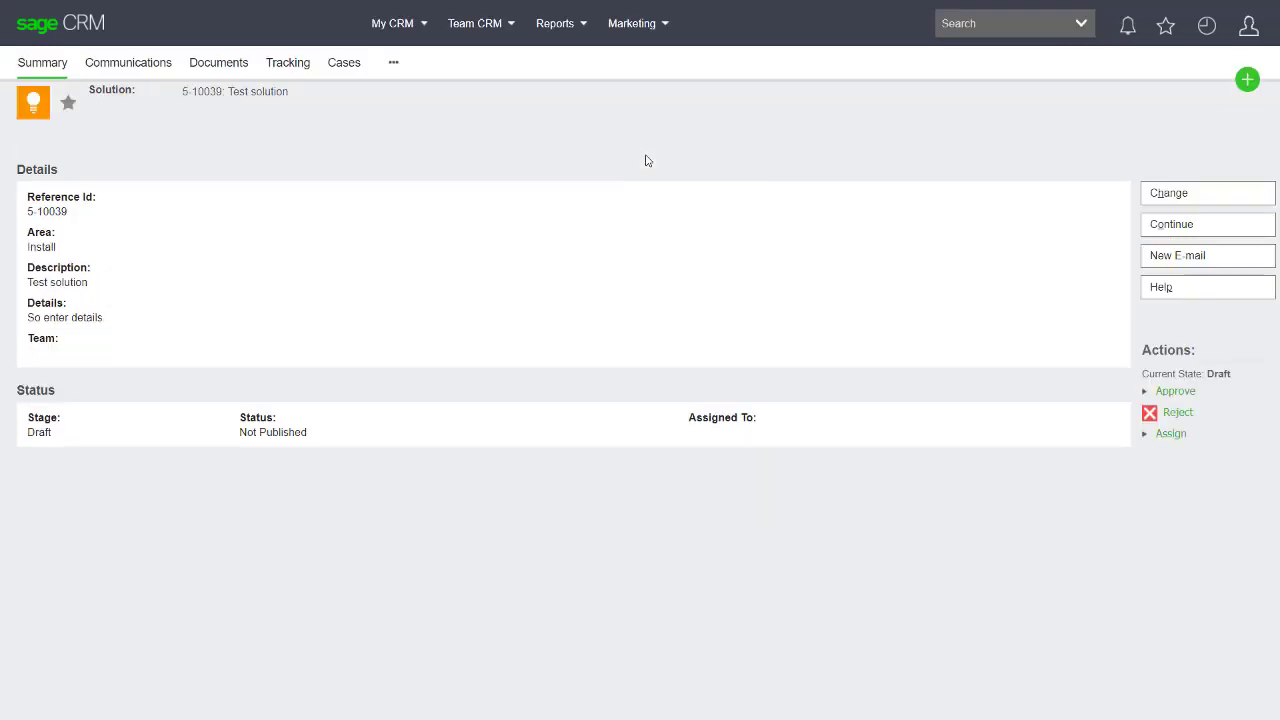
pyautogui.moveTo(276, 137)
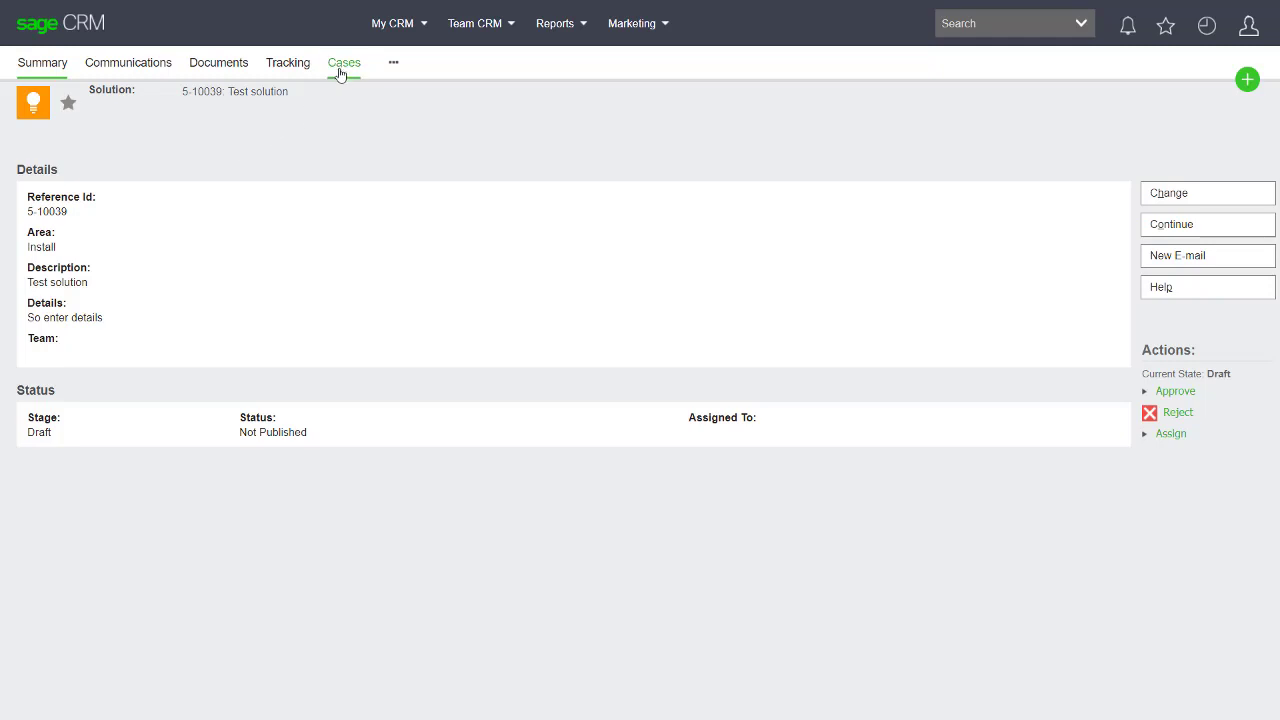
# Confirm case 5-10093 is listed under the solution's linked cases and open it
pyautogui.click(343, 62)
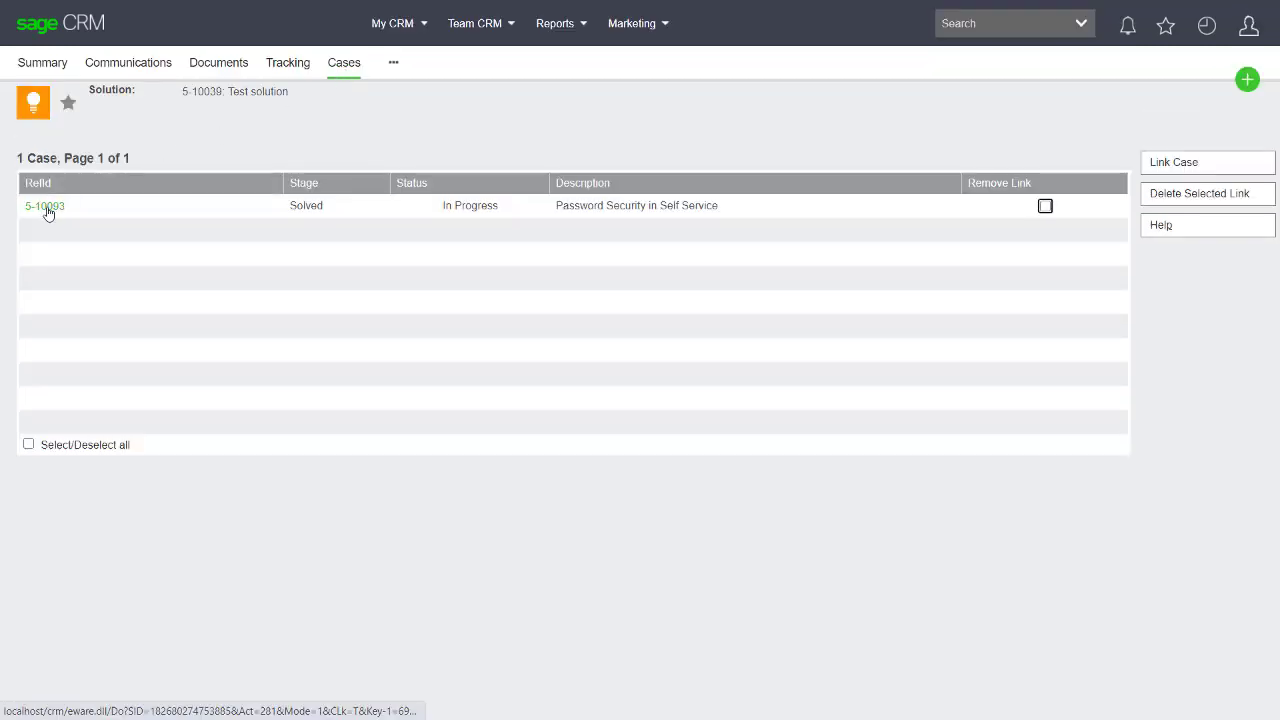
pyautogui.click(44, 206)
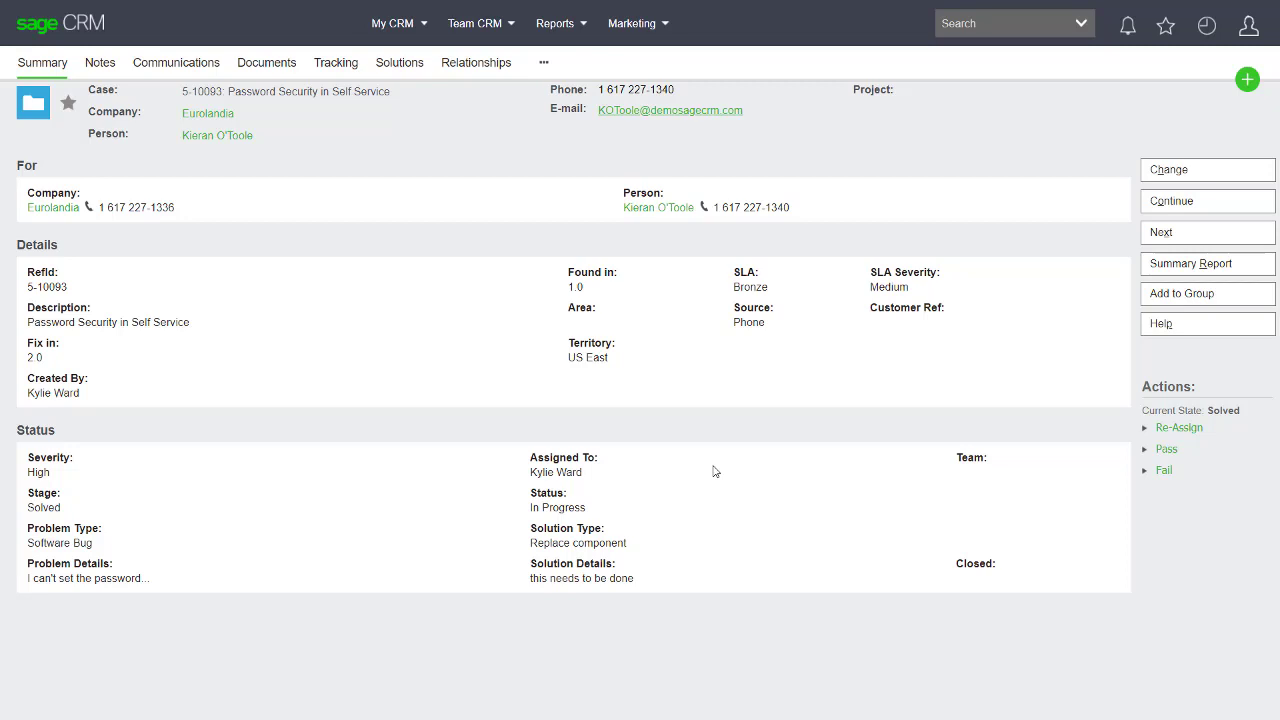
pyautogui.moveTo(679, 449)
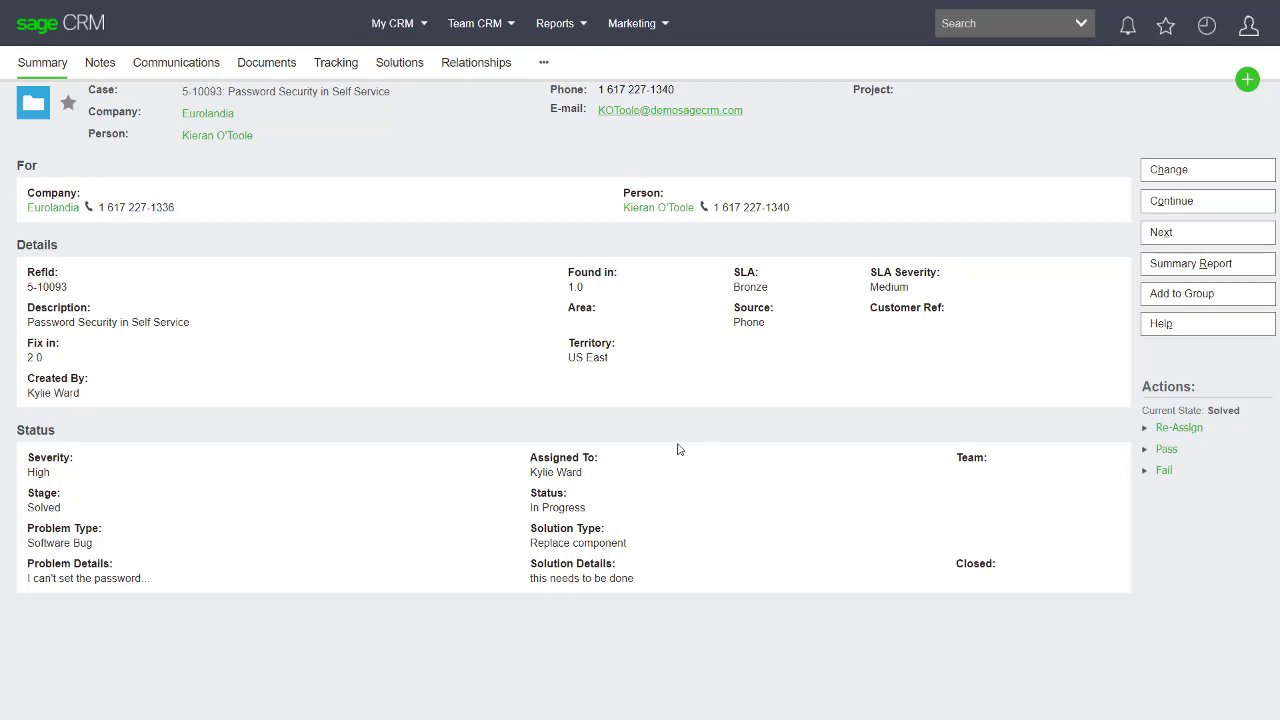
pyautogui.moveTo(290, 231)
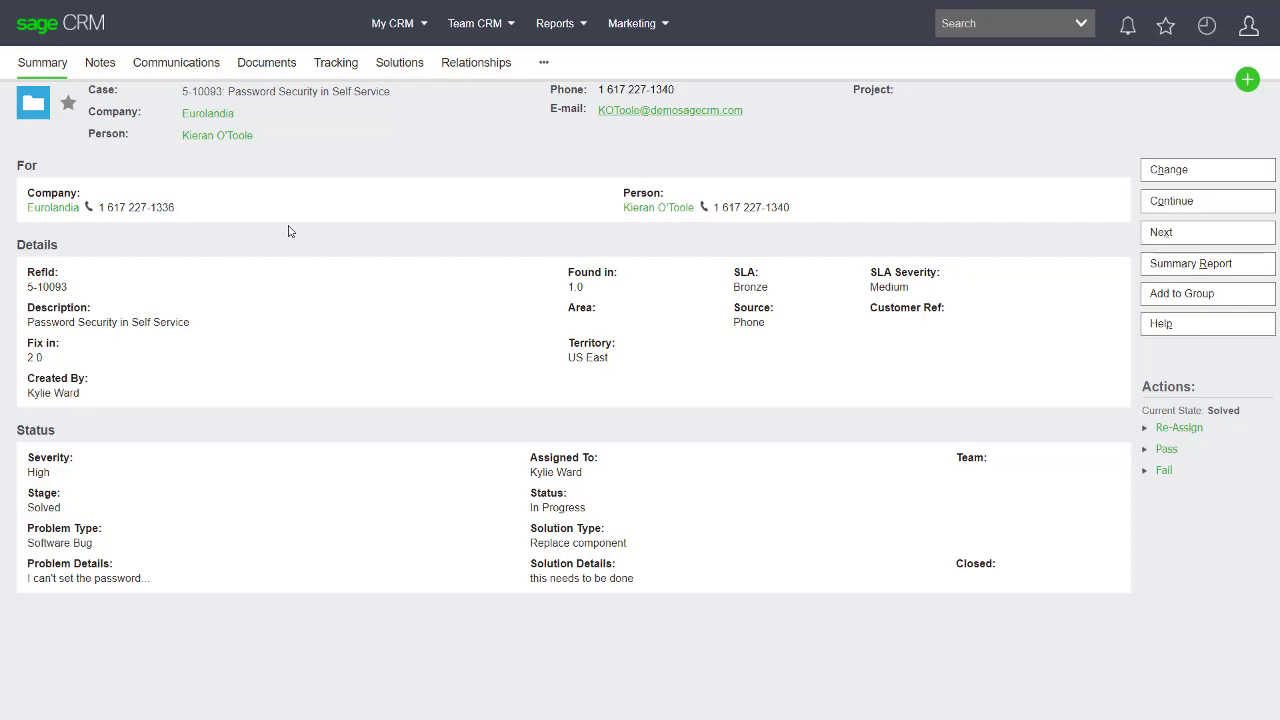